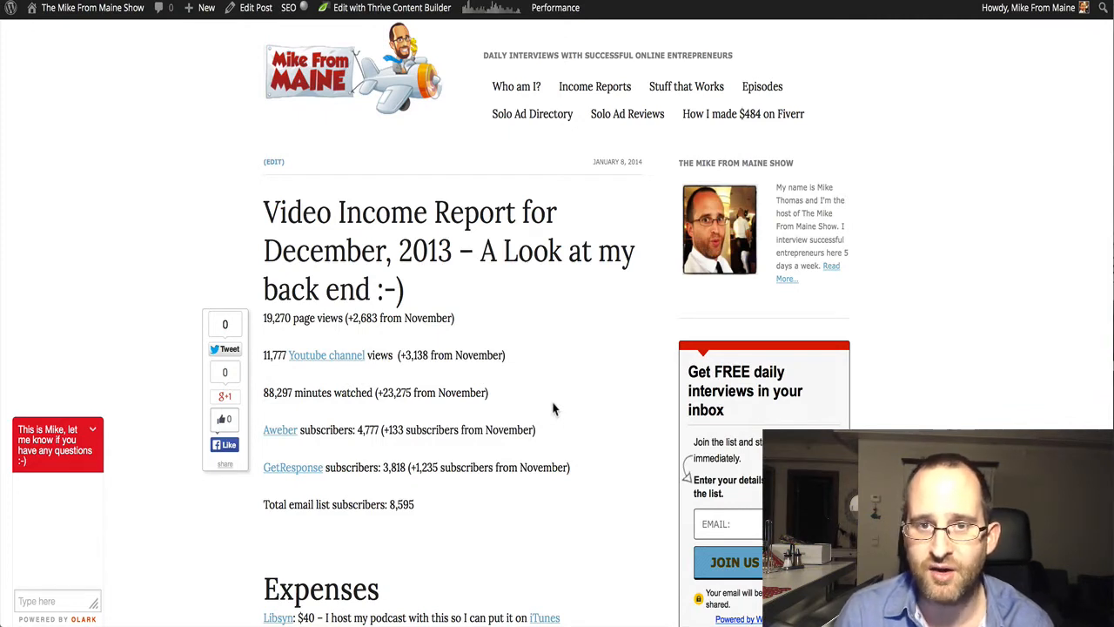
{"action": "mouse_move", "coordinate": [491, 326]}
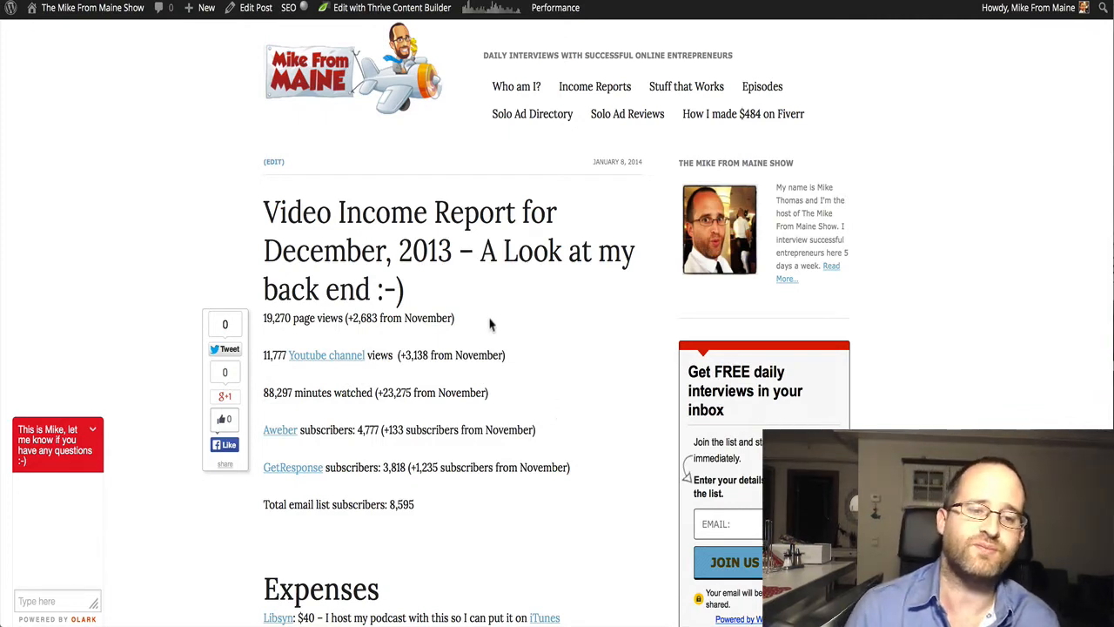
Step: Scroll the YouTube Analytics overview to the December 2013 views (11,777) and minutes watched (88,297)
{"action": "scroll", "scroll_direction": "down", "scroll_amount": 3}
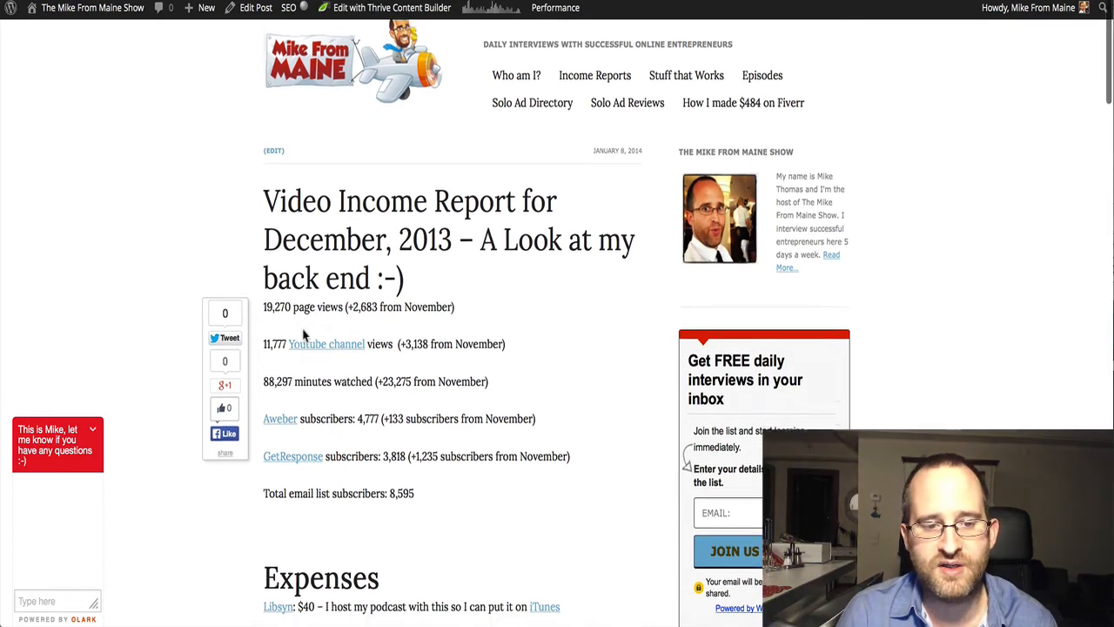
{"action": "scroll", "scroll_direction": "down", "scroll_amount": 3}
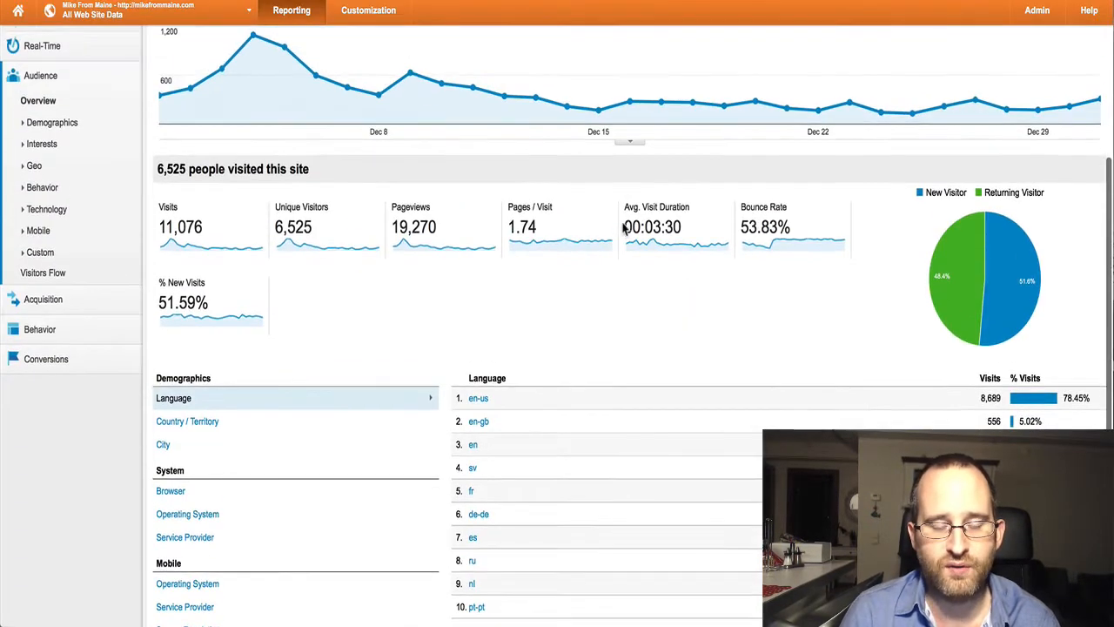
{"action": "scroll", "scroll_direction": "up", "scroll_amount": 3}
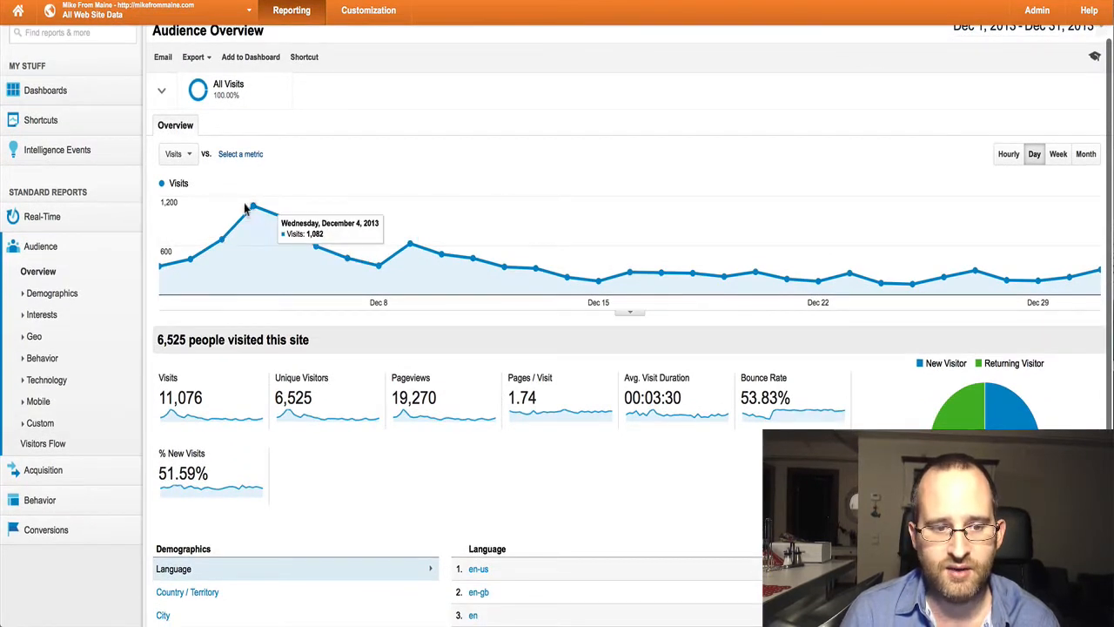
{"action": "mouse_move", "coordinate": [427, 253]}
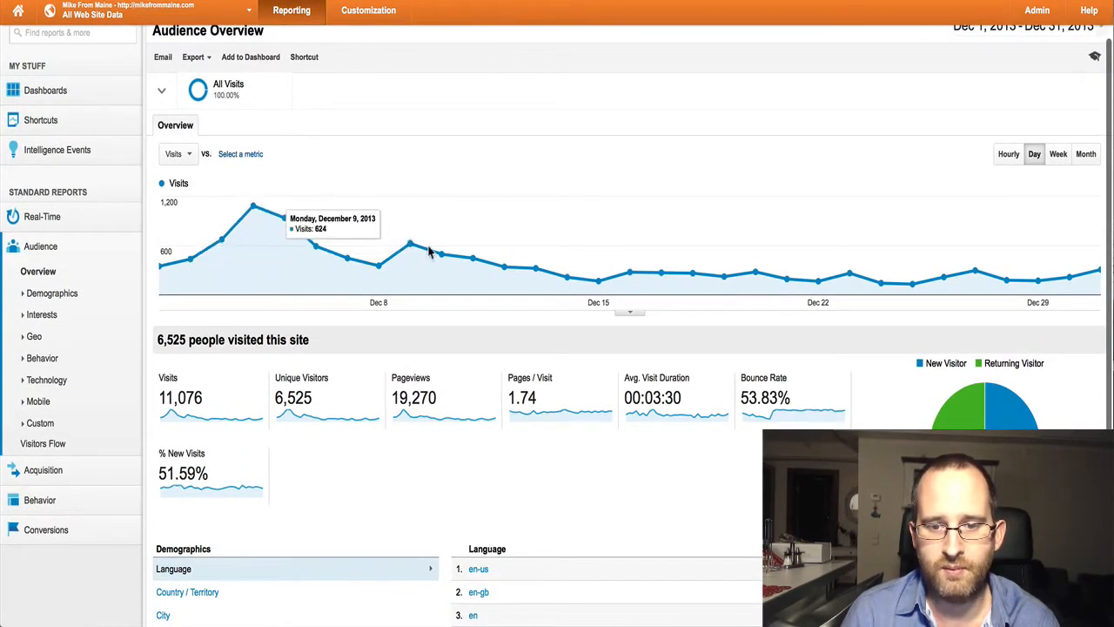
{"action": "mouse_move", "coordinate": [787, 282]}
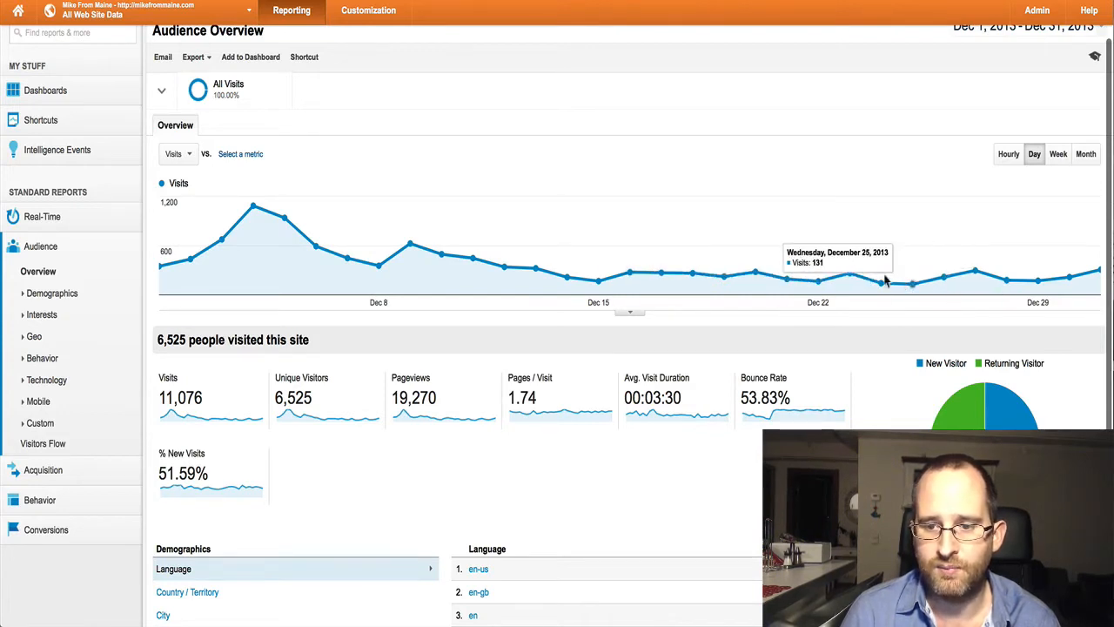
{"action": "mouse_move", "coordinate": [756, 275]}
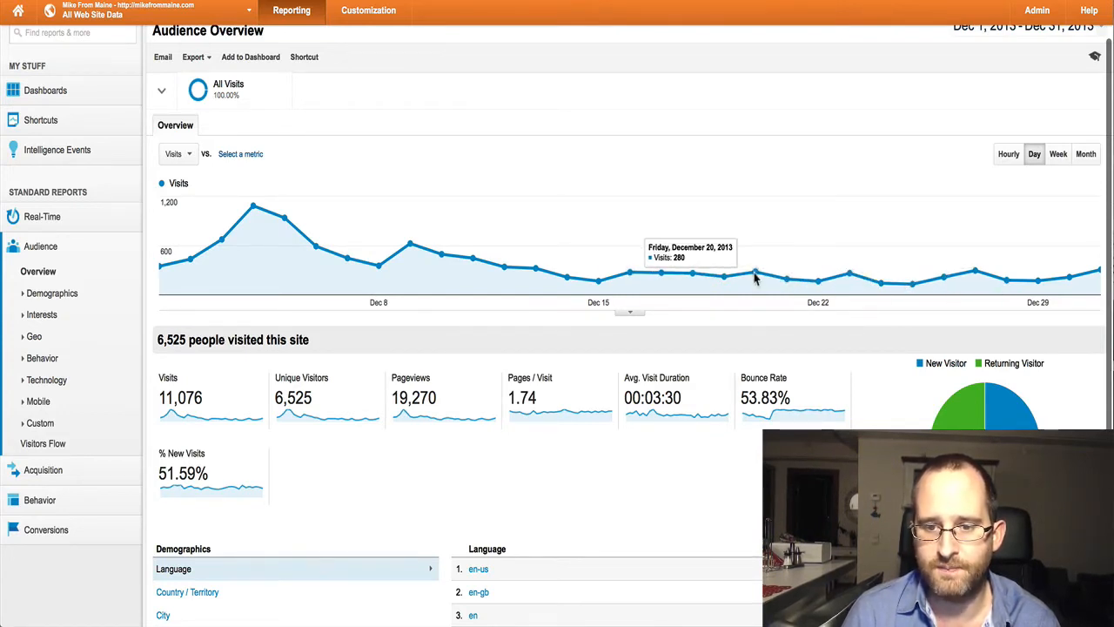
{"action": "mouse_move", "coordinate": [661, 275]}
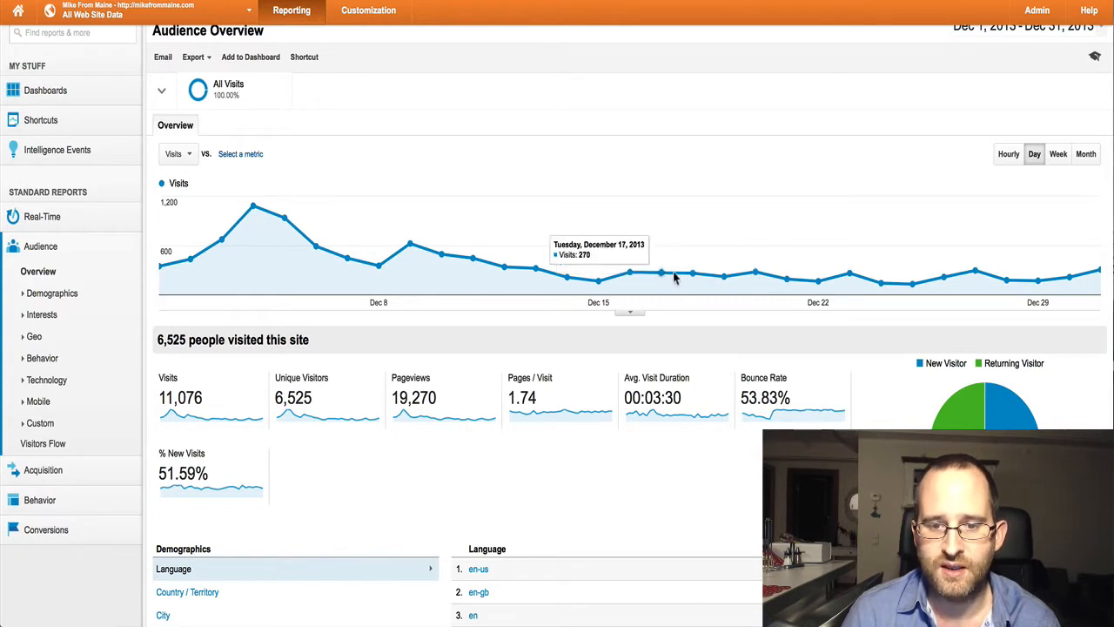
{"action": "mouse_move", "coordinate": [411, 247]}
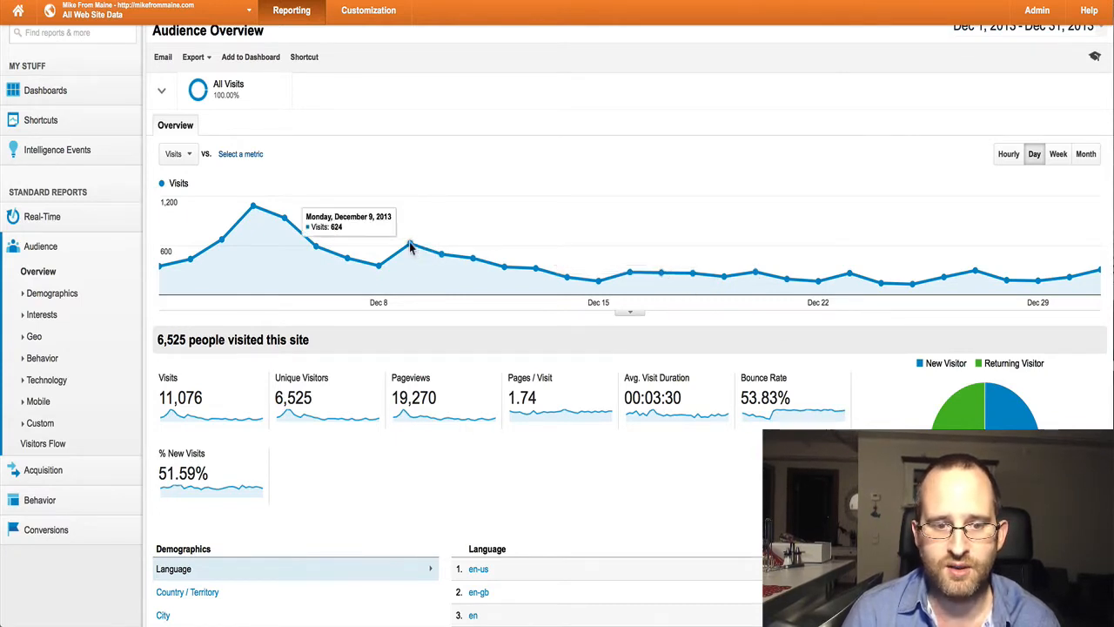
{"action": "mouse_move", "coordinate": [254, 209]}
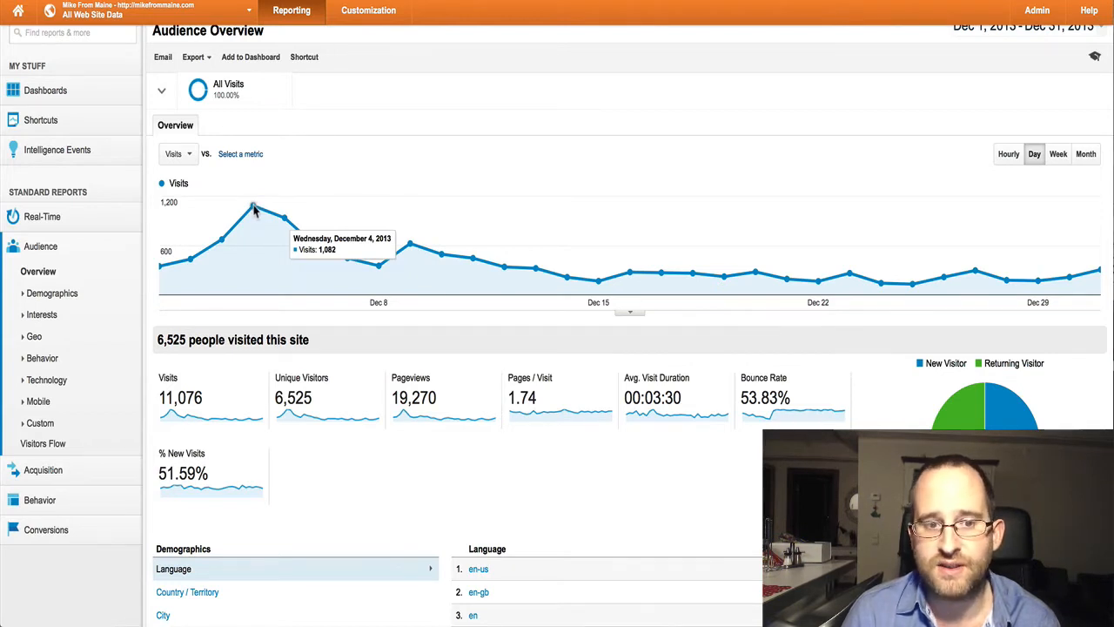
{"action": "mouse_move", "coordinate": [282, 219]}
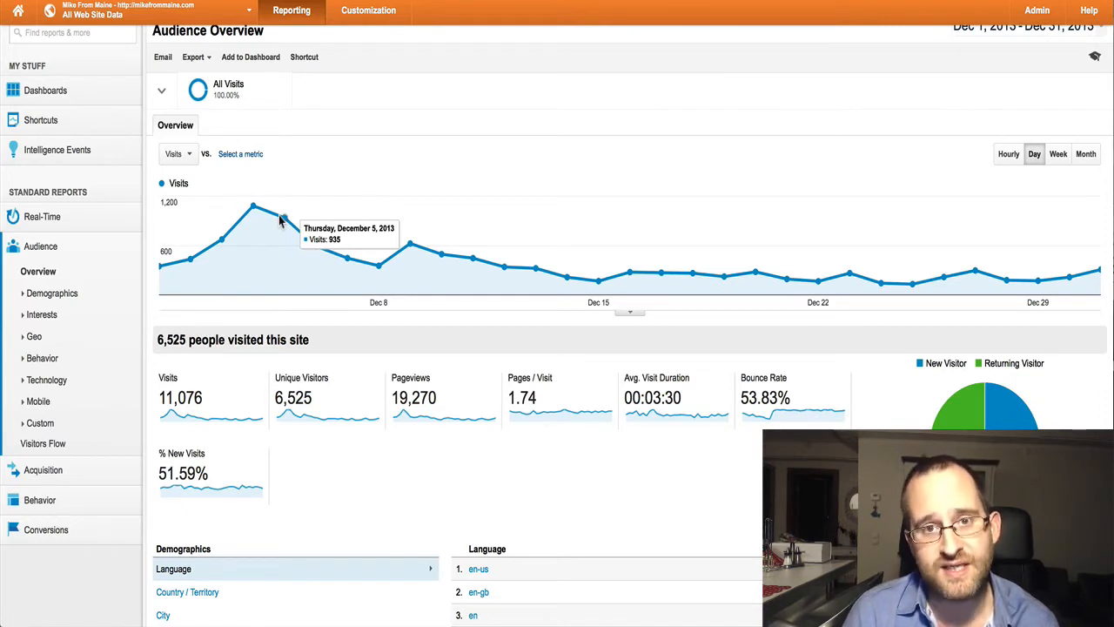
{"action": "mouse_move", "coordinate": [631, 275]}
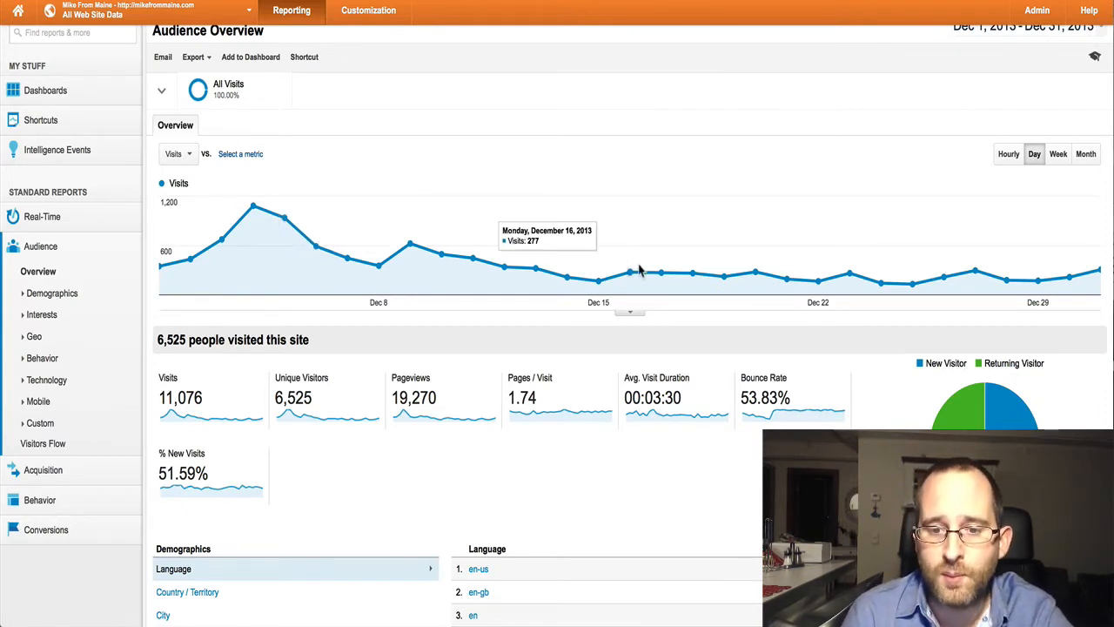
{"action": "mouse_move", "coordinate": [693, 277]}
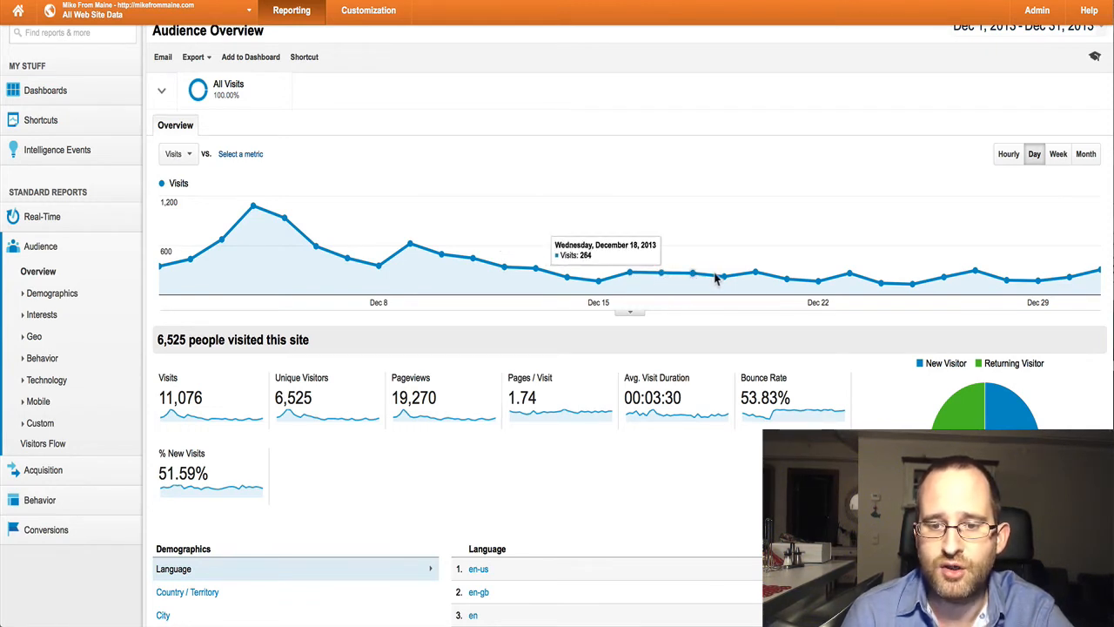
{"action": "mouse_move", "coordinate": [721, 277]}
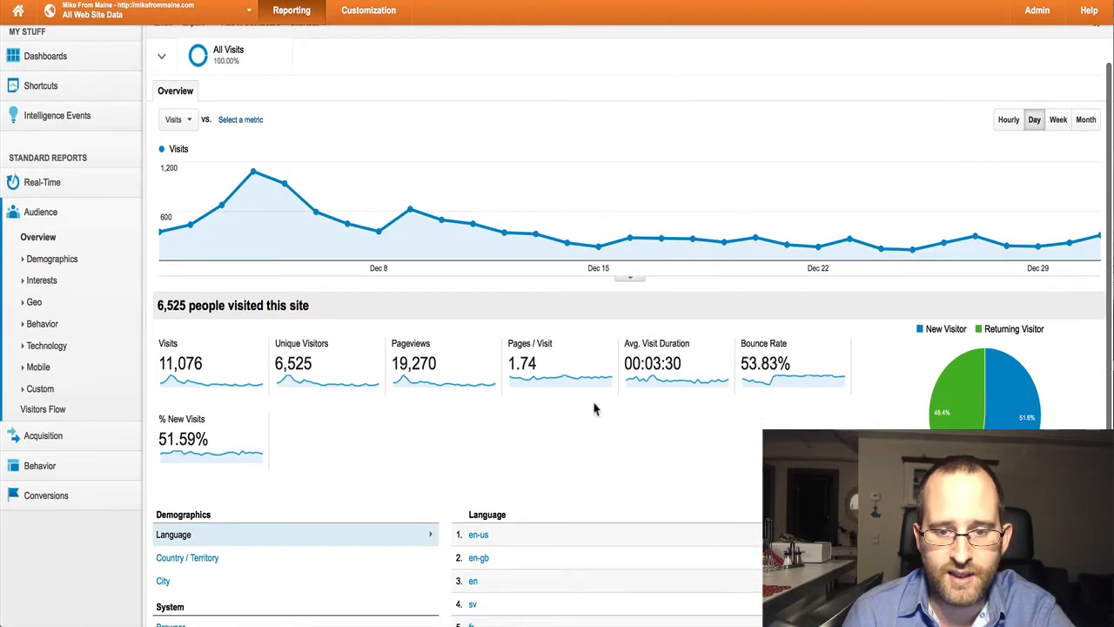
Step: Scroll down to the engagement figures: likes, dislikes, comments, 62 subscribers and top videos
{"action": "scroll", "scroll_direction": "down", "scroll_amount": 3}
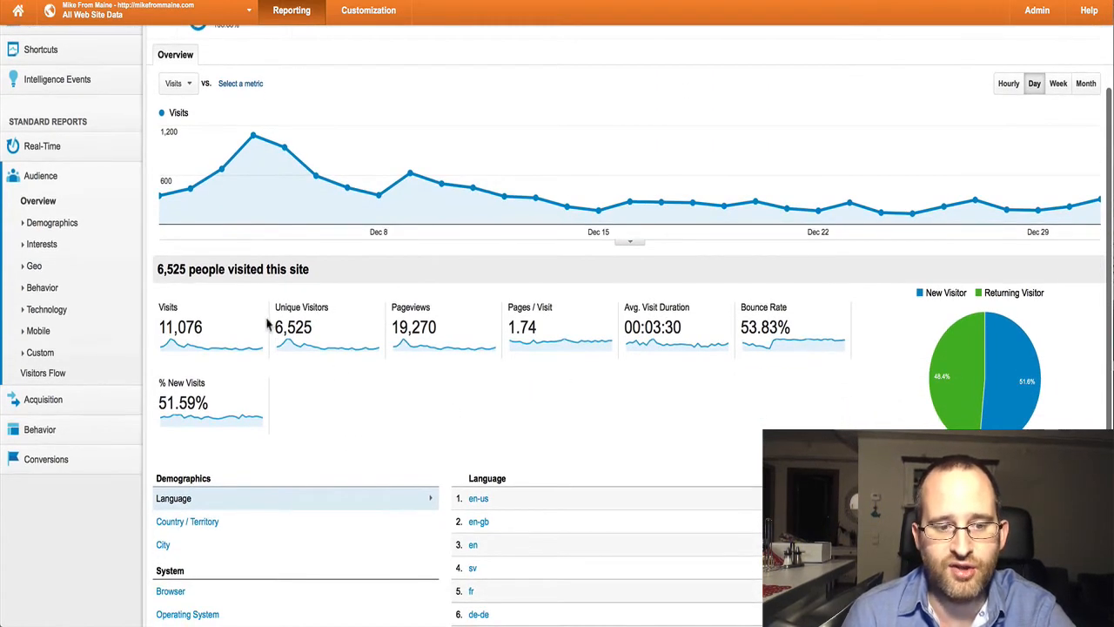
{"action": "mouse_move", "coordinate": [334, 332]}
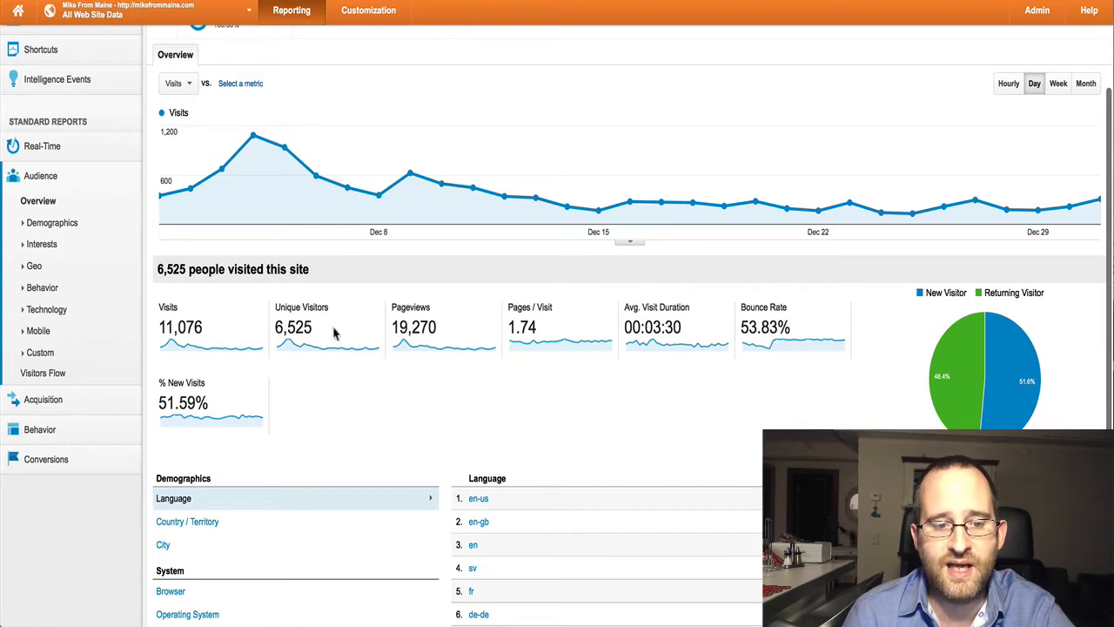
{"action": "scroll", "scroll_direction": "down", "scroll_amount": 3}
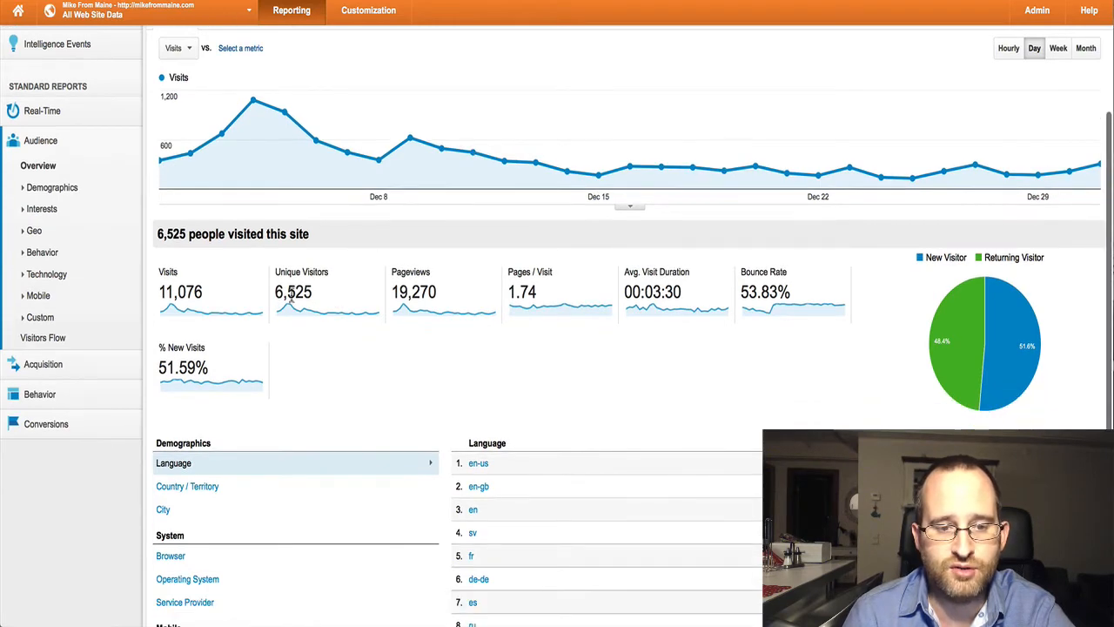
{"action": "scroll", "scroll_direction": "down", "scroll_amount": 3}
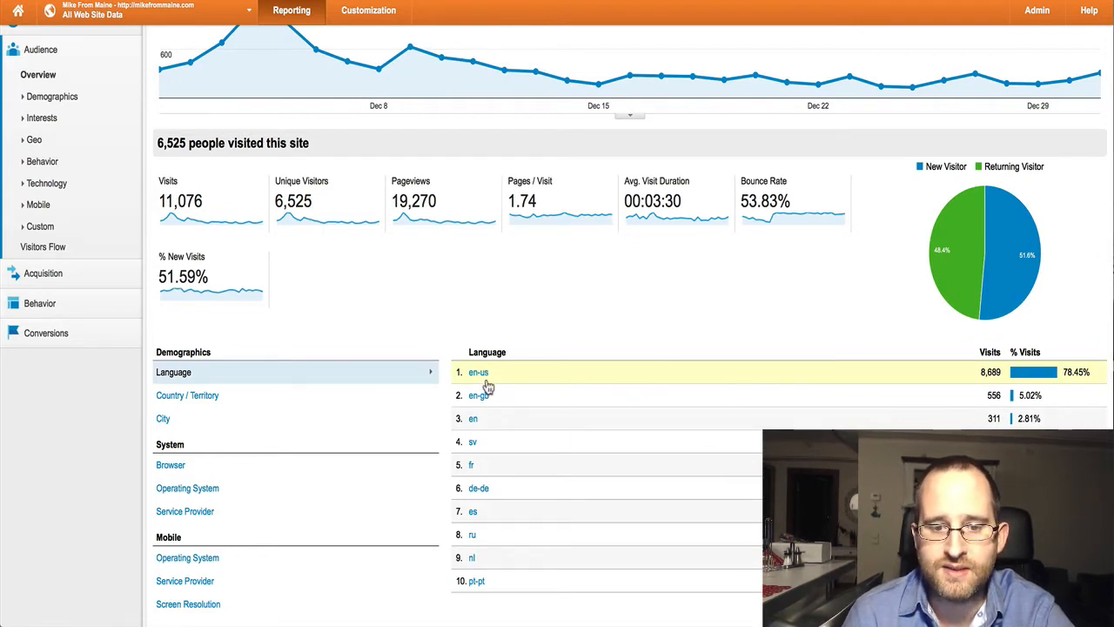
{"action": "mouse_move", "coordinate": [585, 404]}
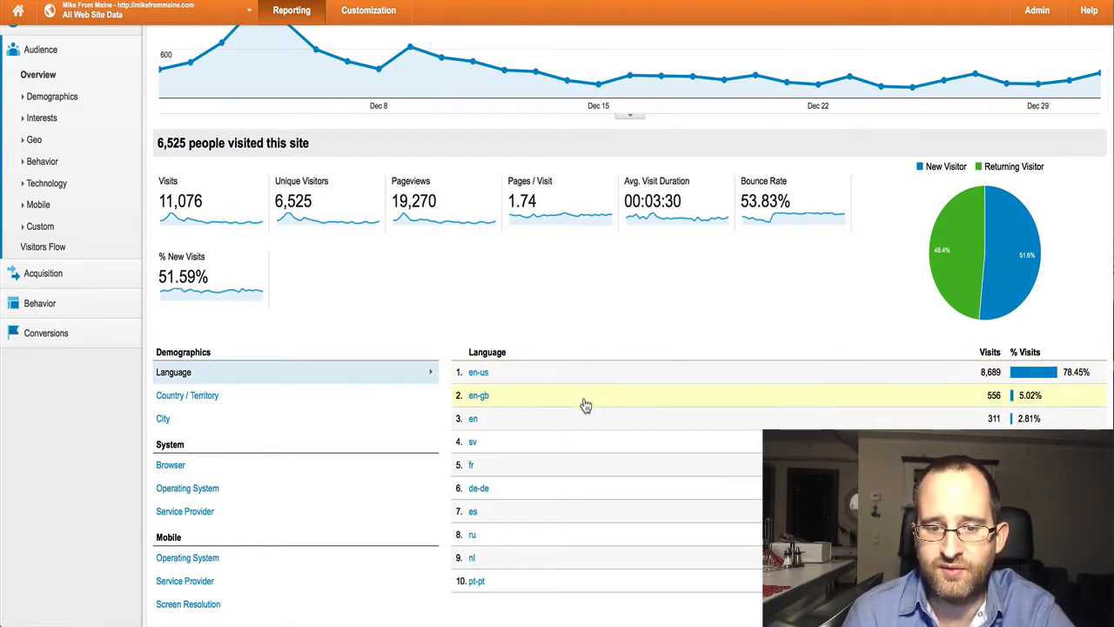
{"action": "mouse_move", "coordinate": [956, 392]}
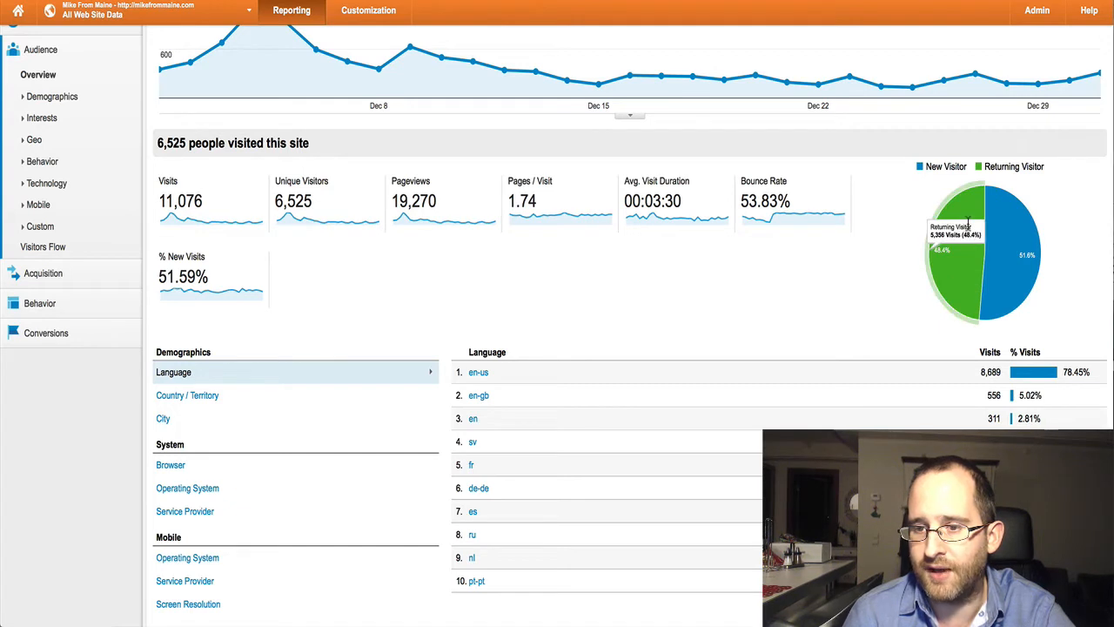
{"action": "mouse_move", "coordinate": [1009, 252]}
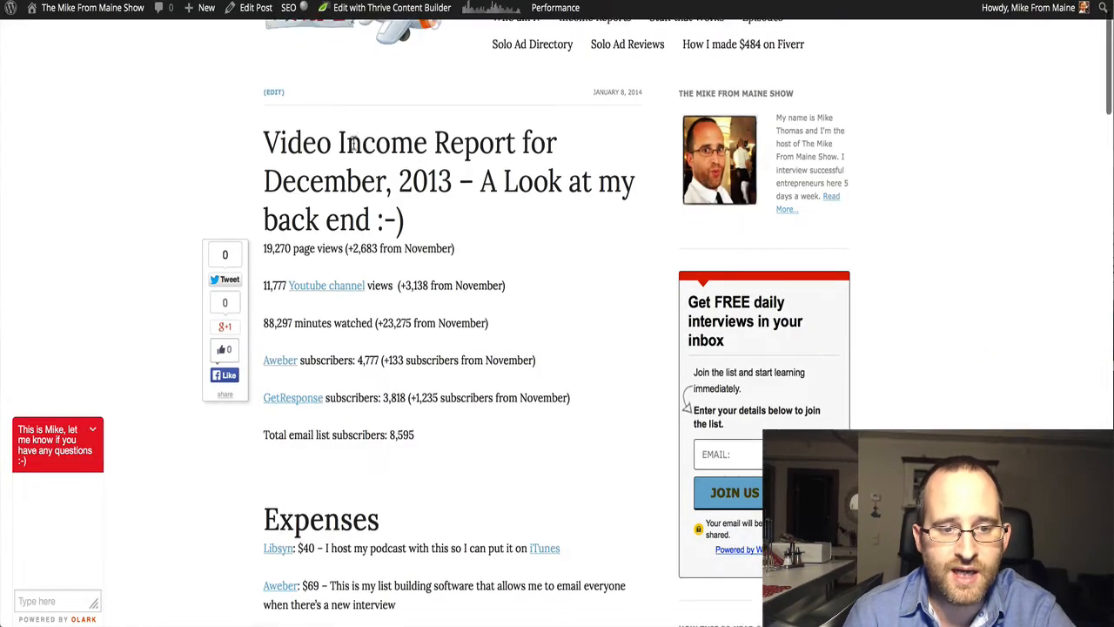
{"action": "scroll", "scroll_direction": "down", "scroll_amount": 3}
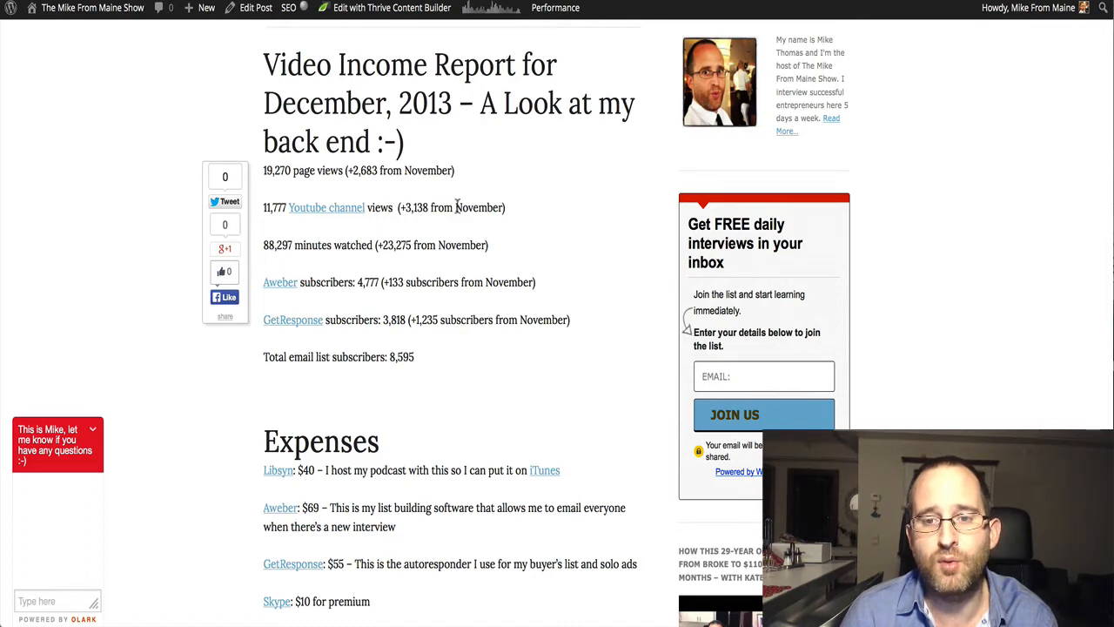
{"action": "mouse_move", "coordinate": [456, 205]}
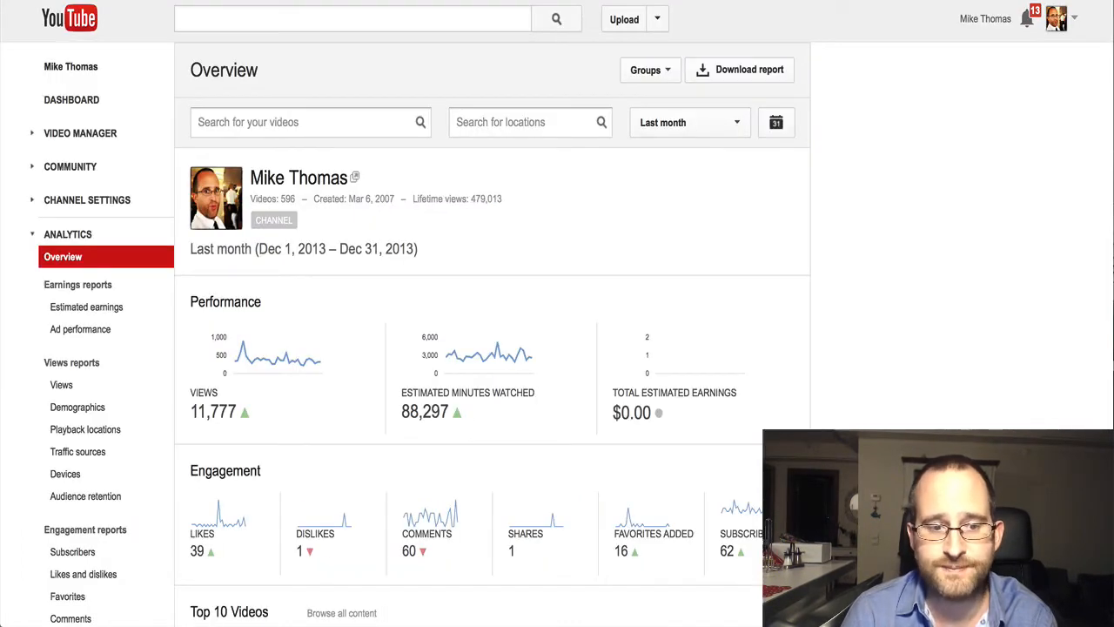
{"action": "scroll", "scroll_direction": "down", "scroll_amount": 3}
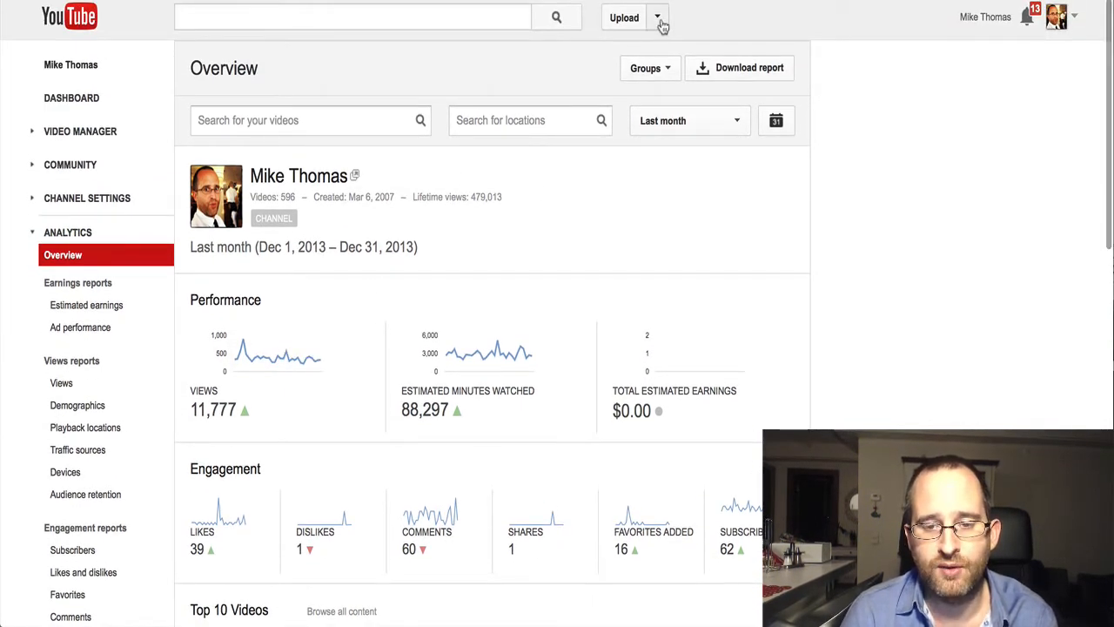
{"action": "mouse_move", "coordinate": [355, 275]}
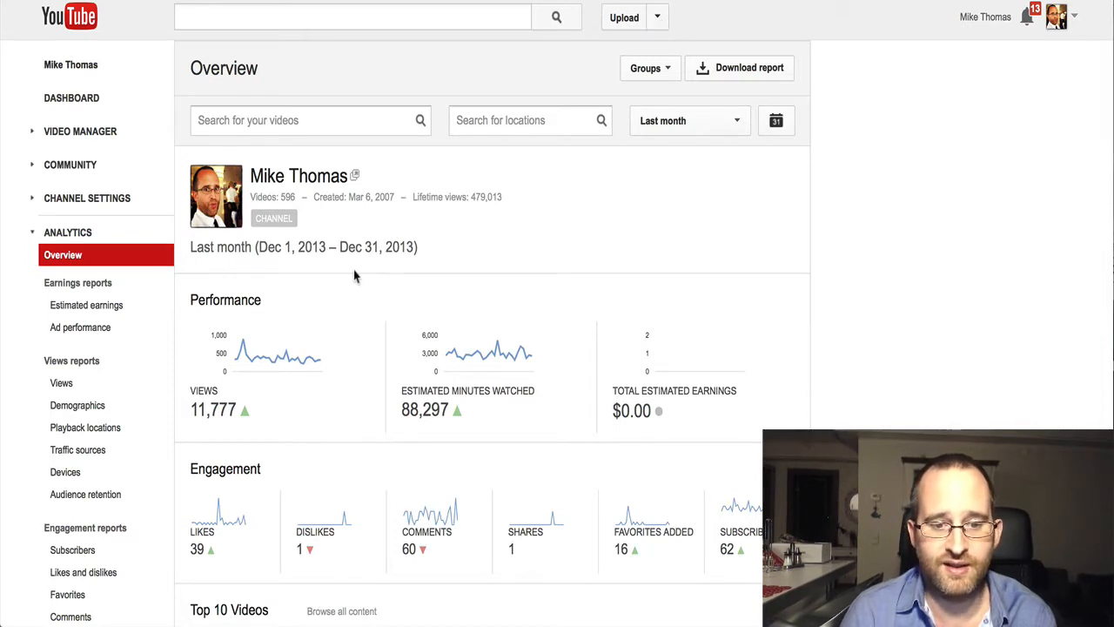
{"action": "scroll", "scroll_direction": "down", "scroll_amount": 3}
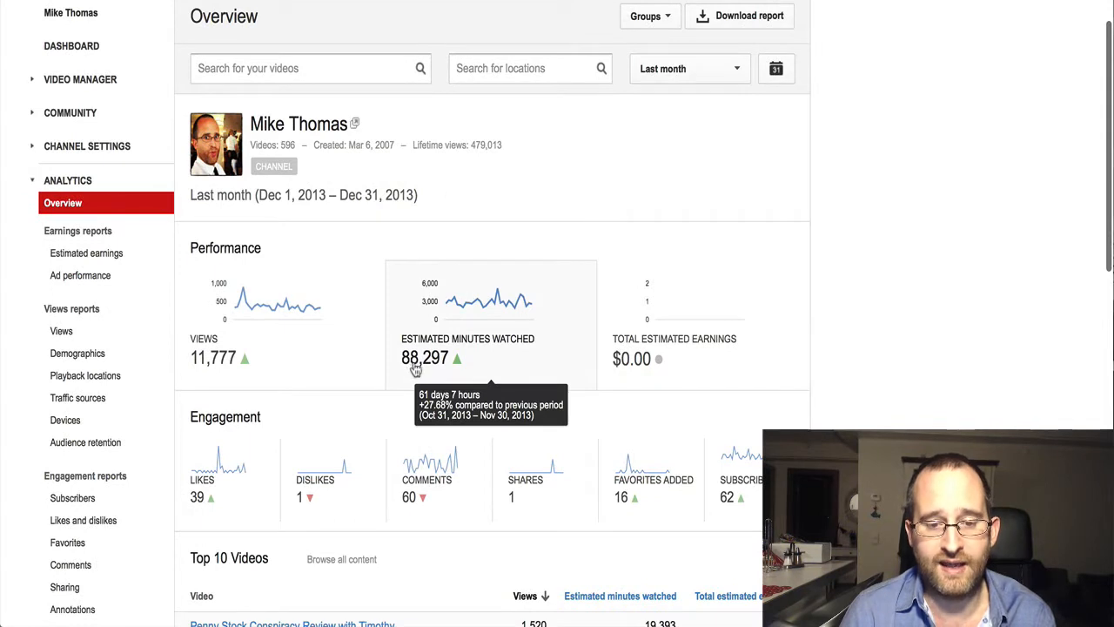
{"action": "mouse_move", "coordinate": [446, 364]}
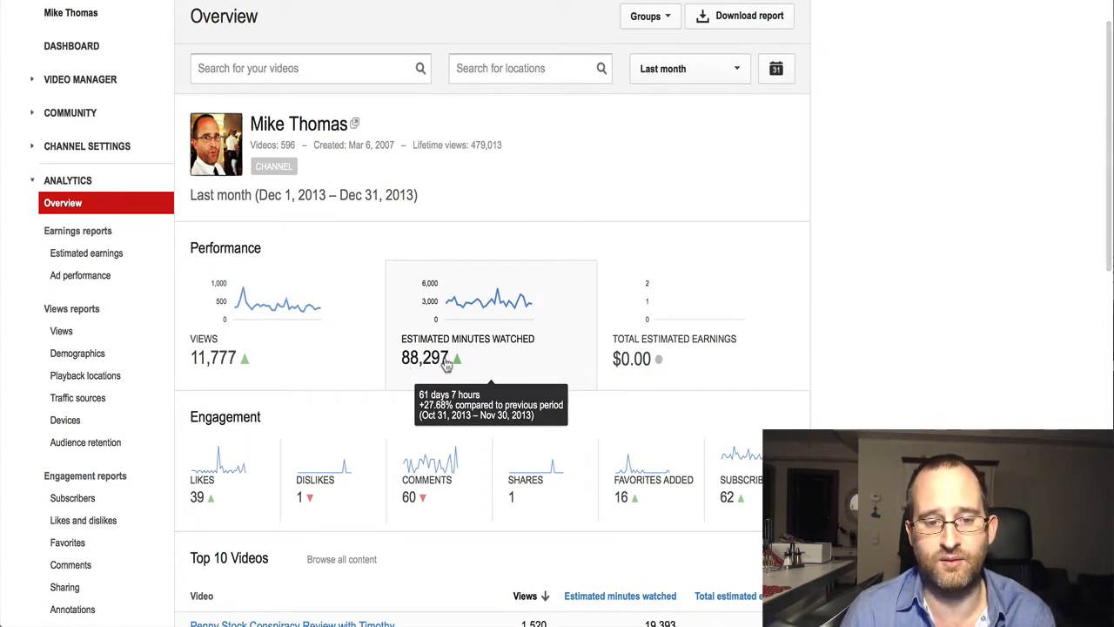
{"action": "mouse_move", "coordinate": [201, 359]}
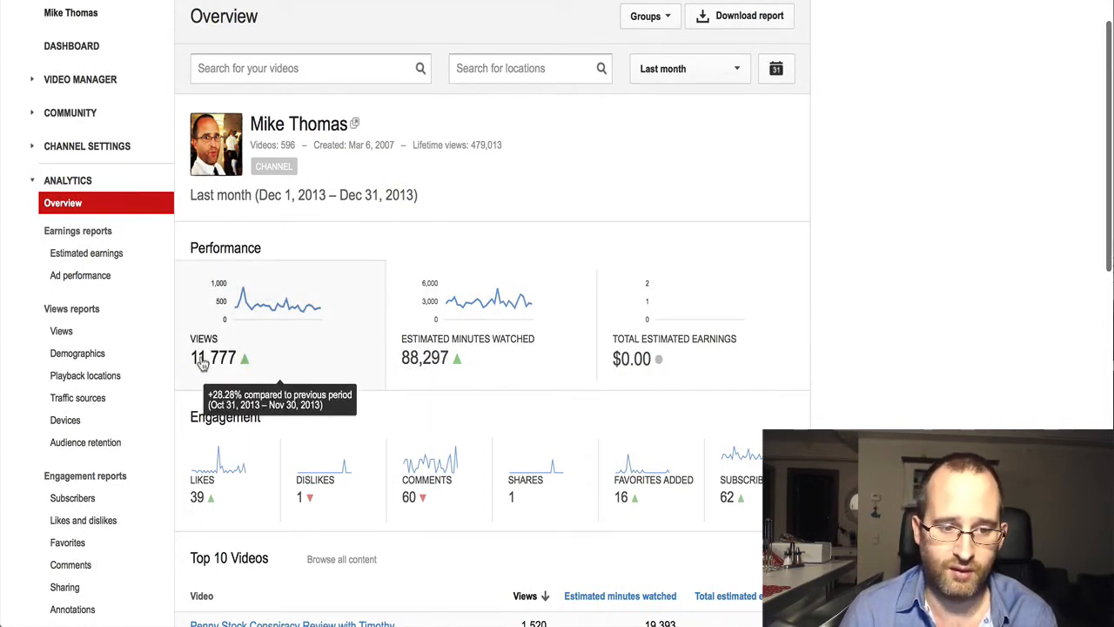
{"action": "scroll", "scroll_direction": "down", "scroll_amount": 3}
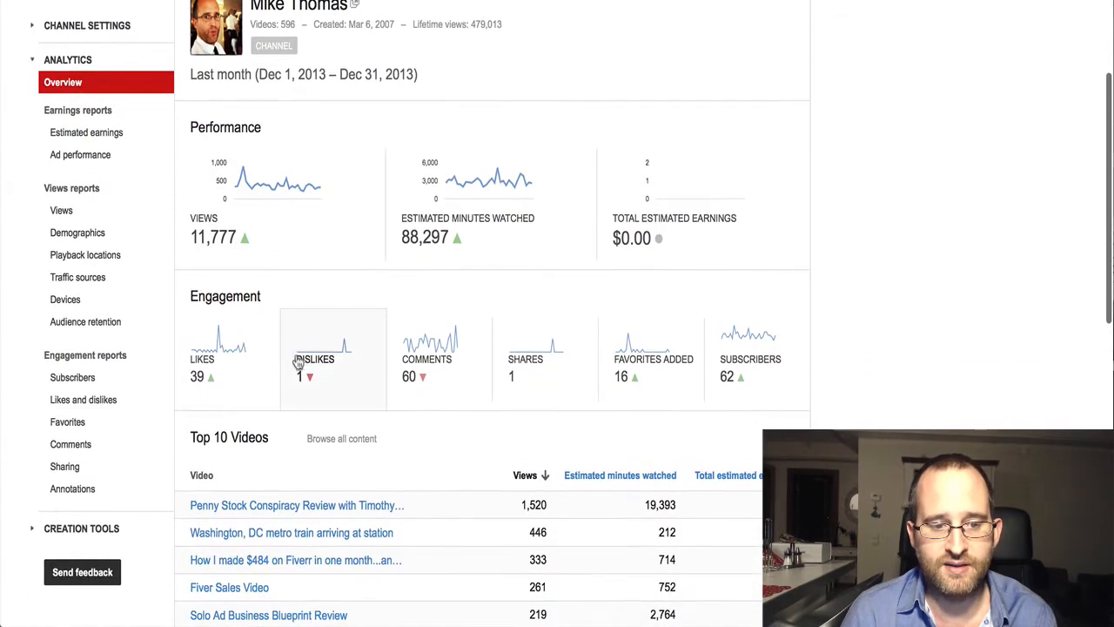
{"action": "mouse_move", "coordinate": [212, 383]}
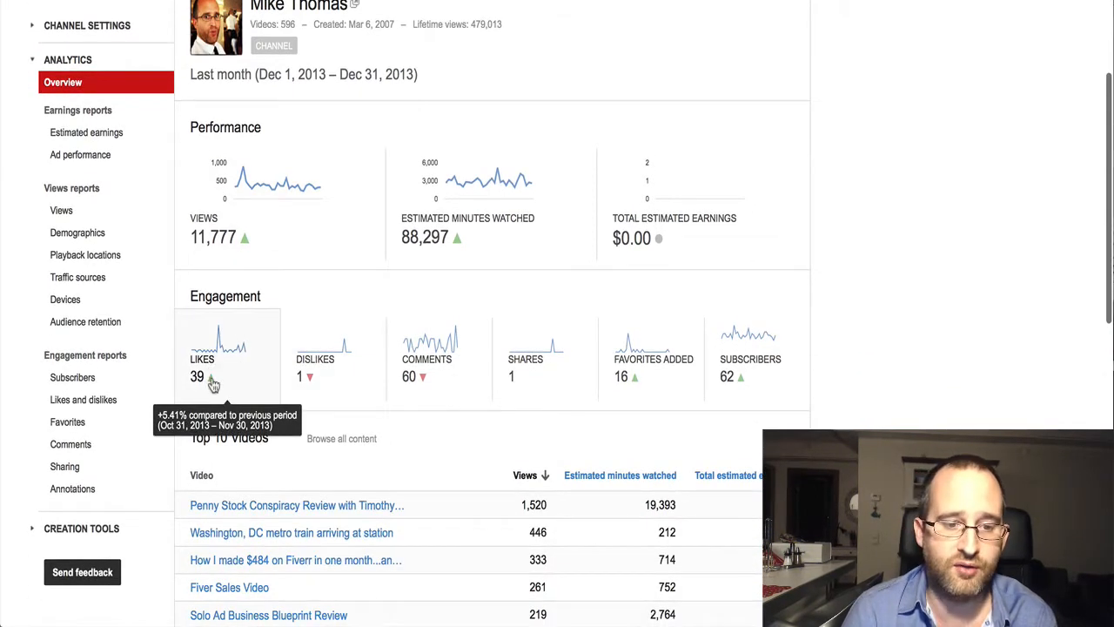
{"action": "mouse_move", "coordinate": [329, 381]}
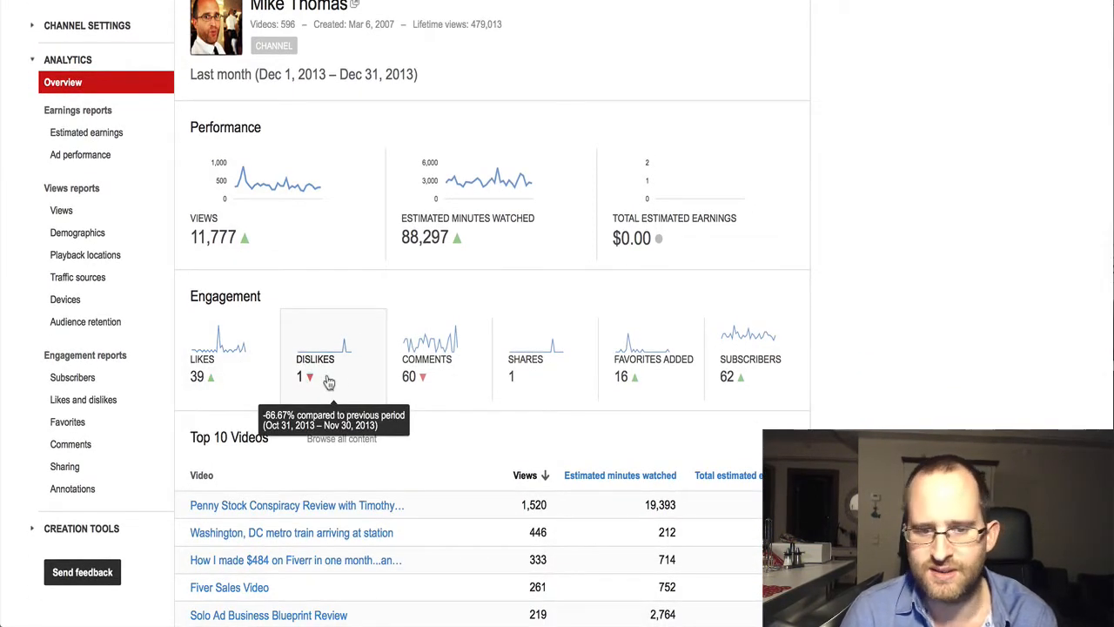
{"action": "mouse_move", "coordinate": [557, 374]}
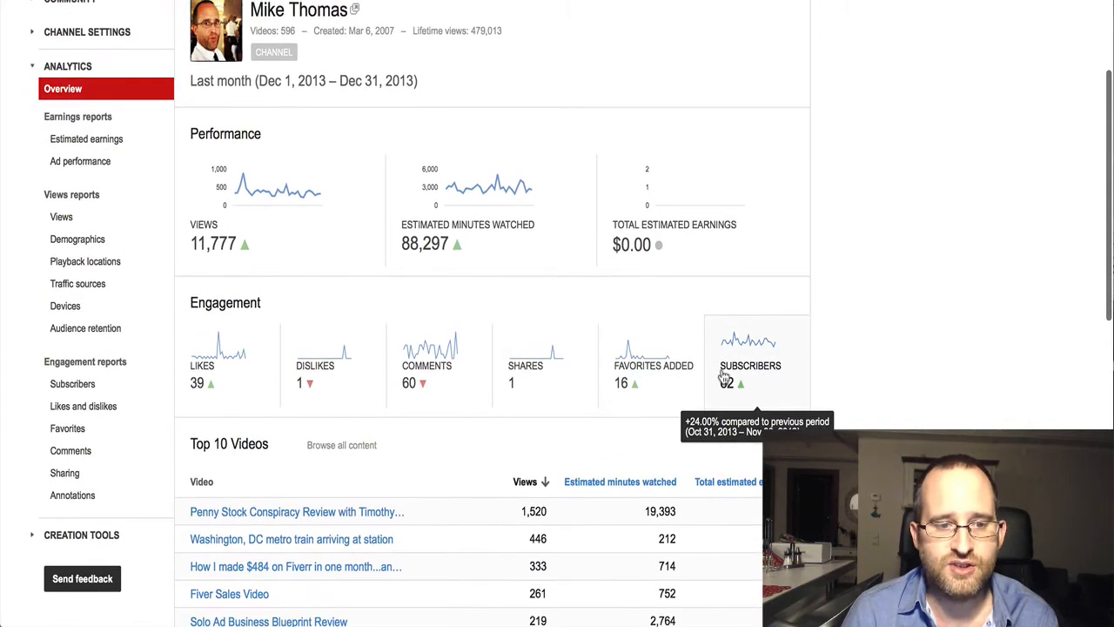
{"action": "mouse_move", "coordinate": [484, 235]}
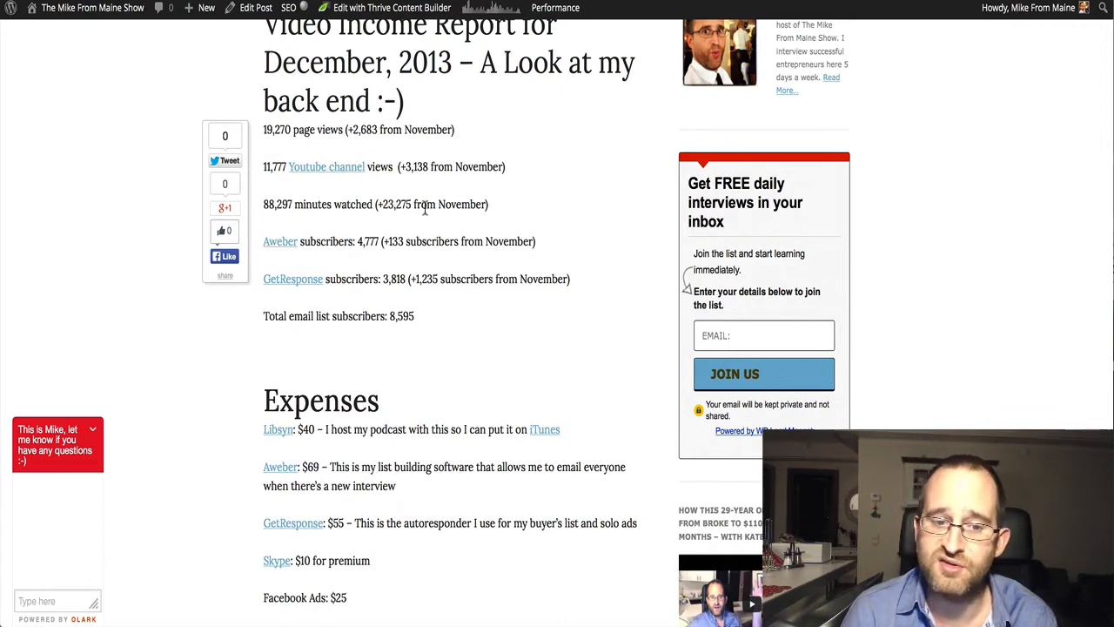
Step: Scroll the AWeber account overview from 4,778 total subscribers down to recently sent broadcasts
{"action": "scroll", "scroll_direction": "down", "scroll_amount": 3}
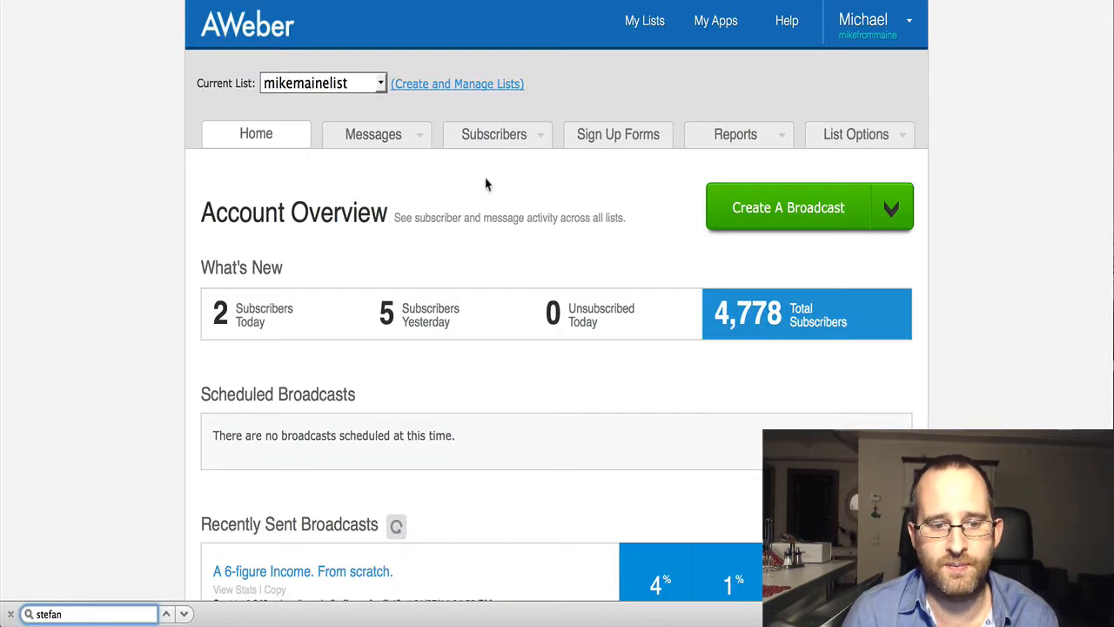
{"action": "scroll", "scroll_direction": "down", "scroll_amount": 3}
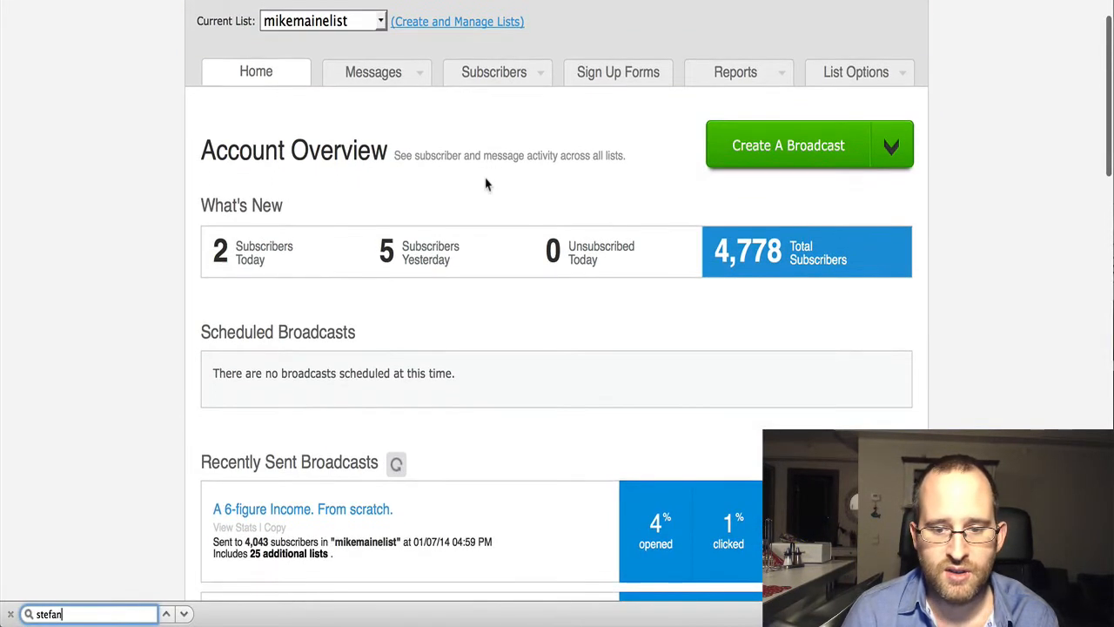
{"action": "scroll", "scroll_direction": "down", "scroll_amount": 3}
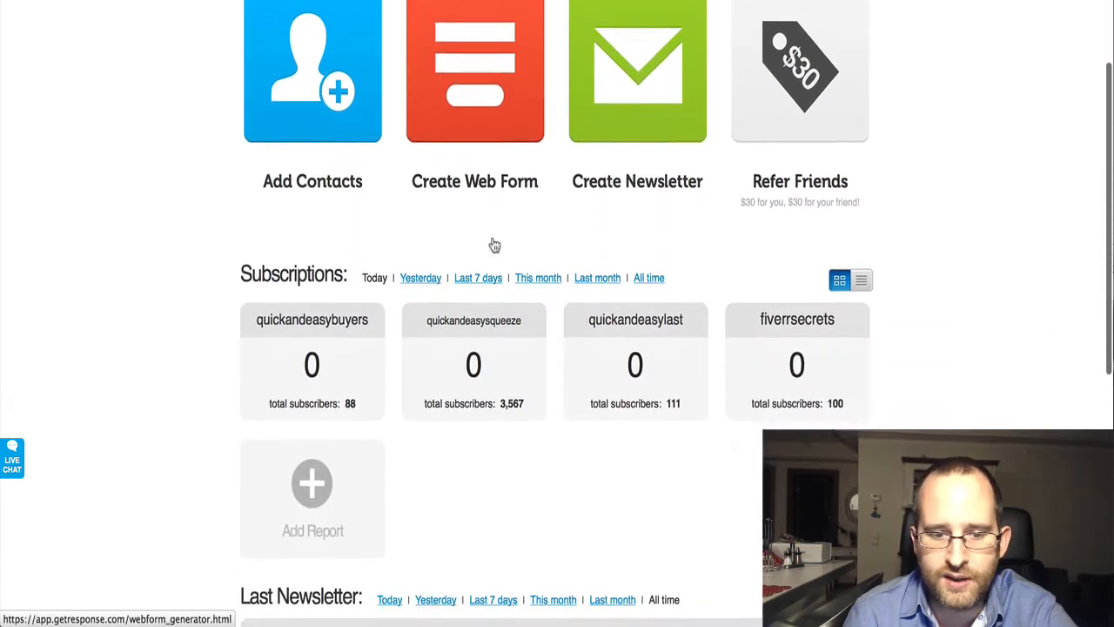
Step: Scroll the GetResponse dashboard to the last newsletter, 'A 6-figure Income. From scratch.', at 2.14% opens
{"action": "scroll", "scroll_direction": "down", "scroll_amount": 3}
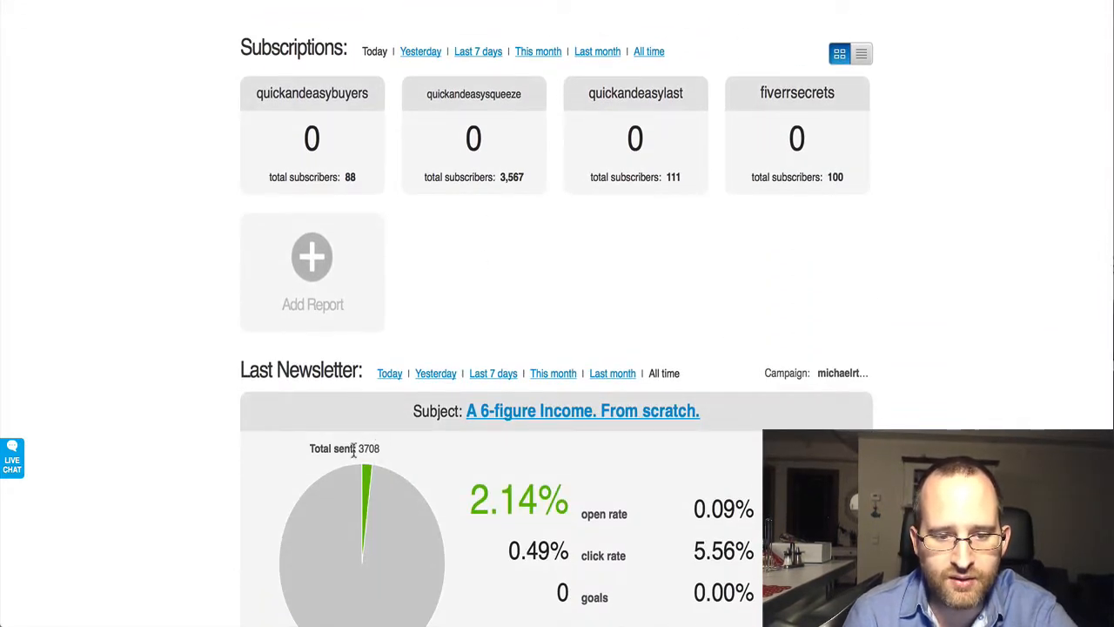
{"action": "mouse_move", "coordinate": [386, 453]}
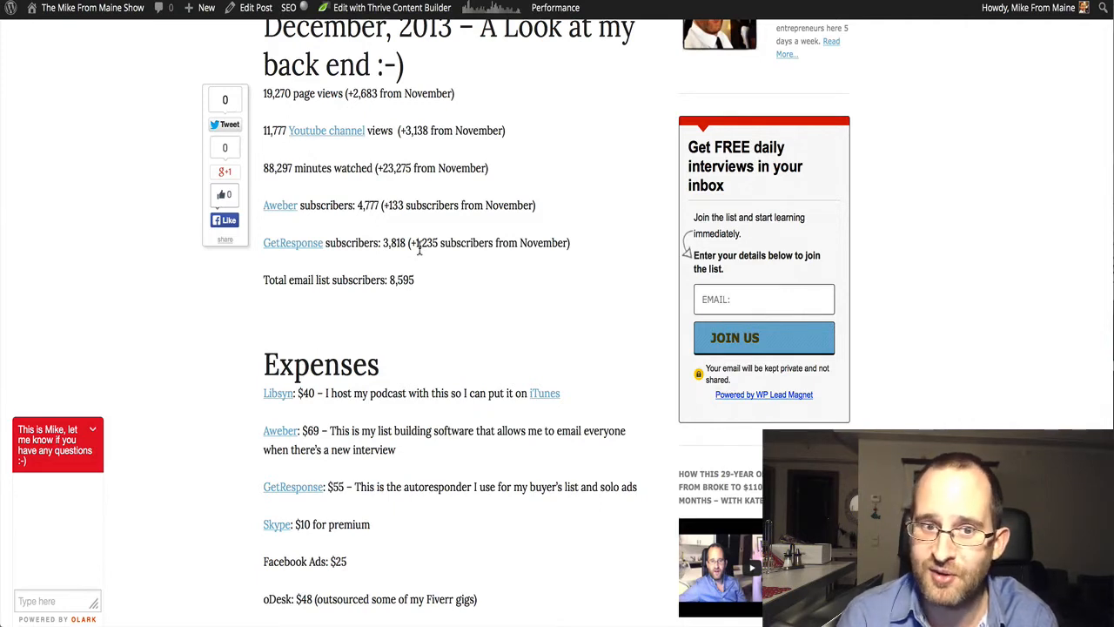
Step: Scroll the income report to the 8,595 total email subscribers line and the start of Expenses
{"action": "scroll", "scroll_direction": "down", "scroll_amount": 3}
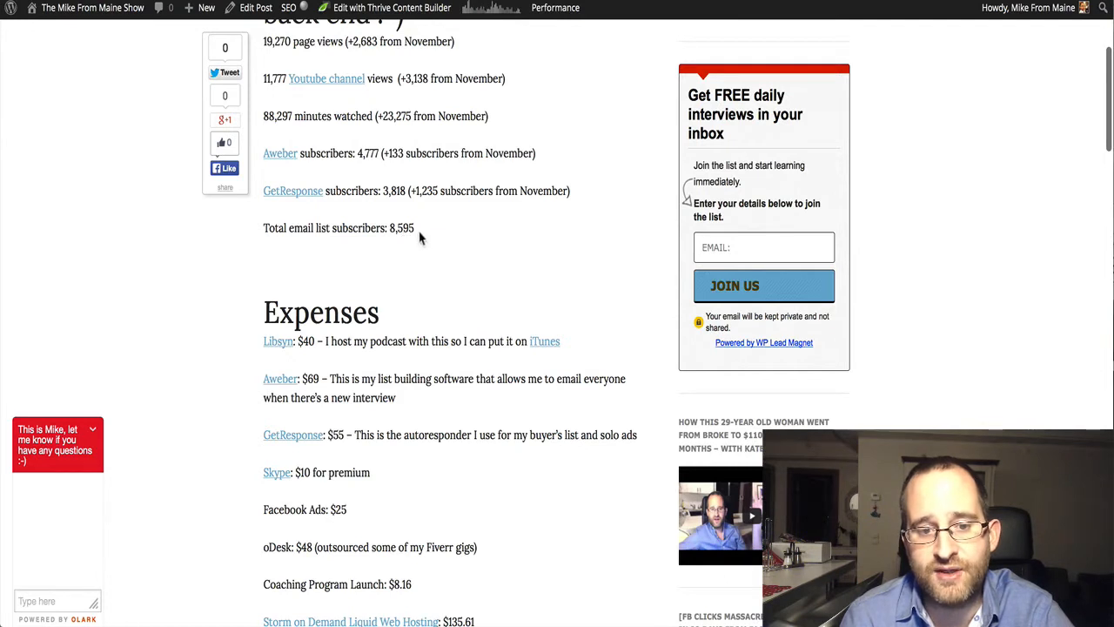
{"action": "mouse_move", "coordinate": [444, 226]}
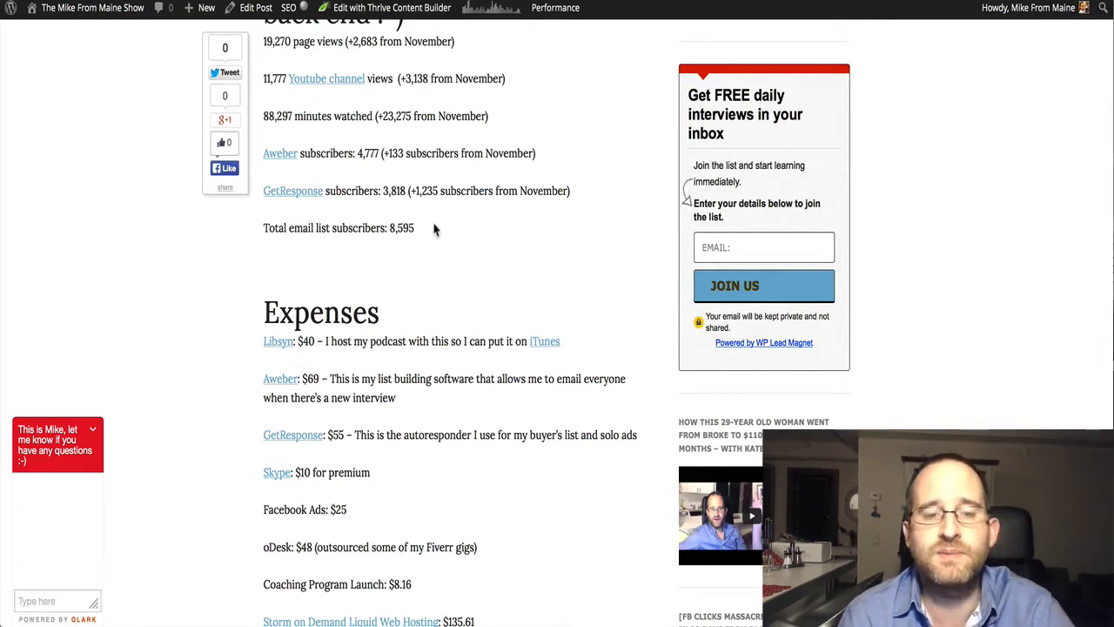
{"action": "scroll", "scroll_direction": "down", "scroll_amount": 3}
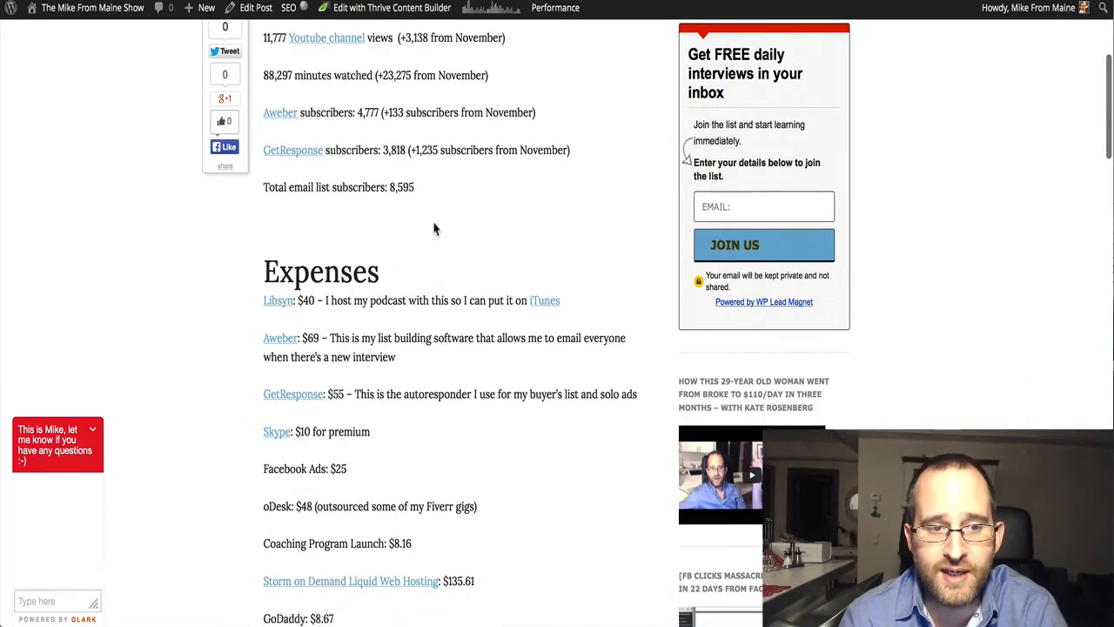
Step: Scroll through the Expenses list from Libsyn, AWeber $69 and GetResponse $55 down to solo ads $1,312
{"action": "scroll", "scroll_direction": "down", "scroll_amount": 3}
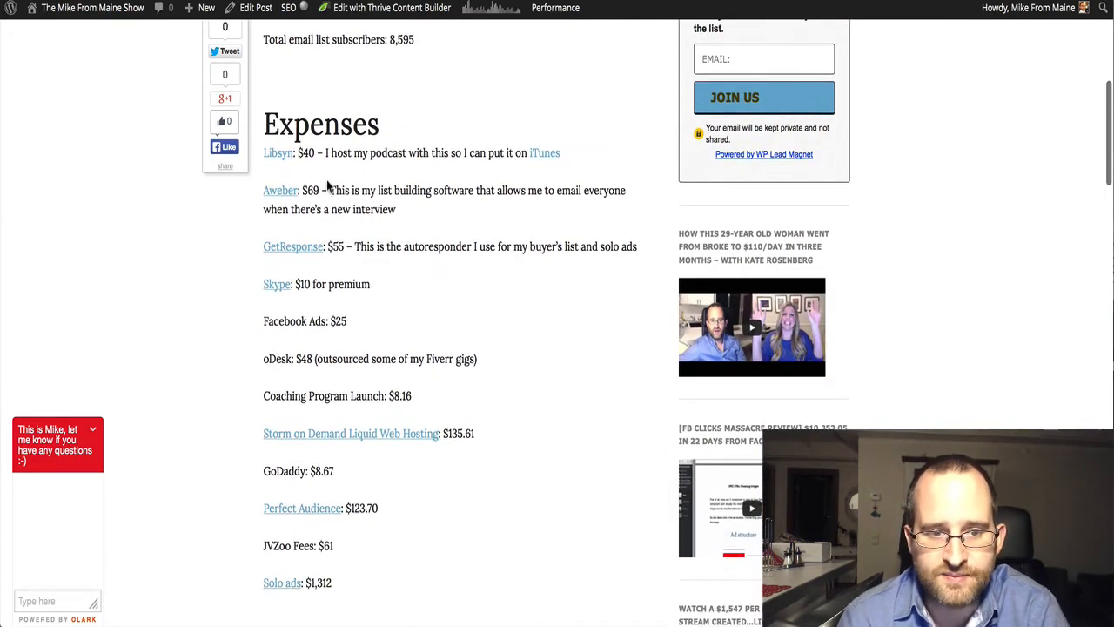
{"action": "mouse_move", "coordinate": [278, 153]}
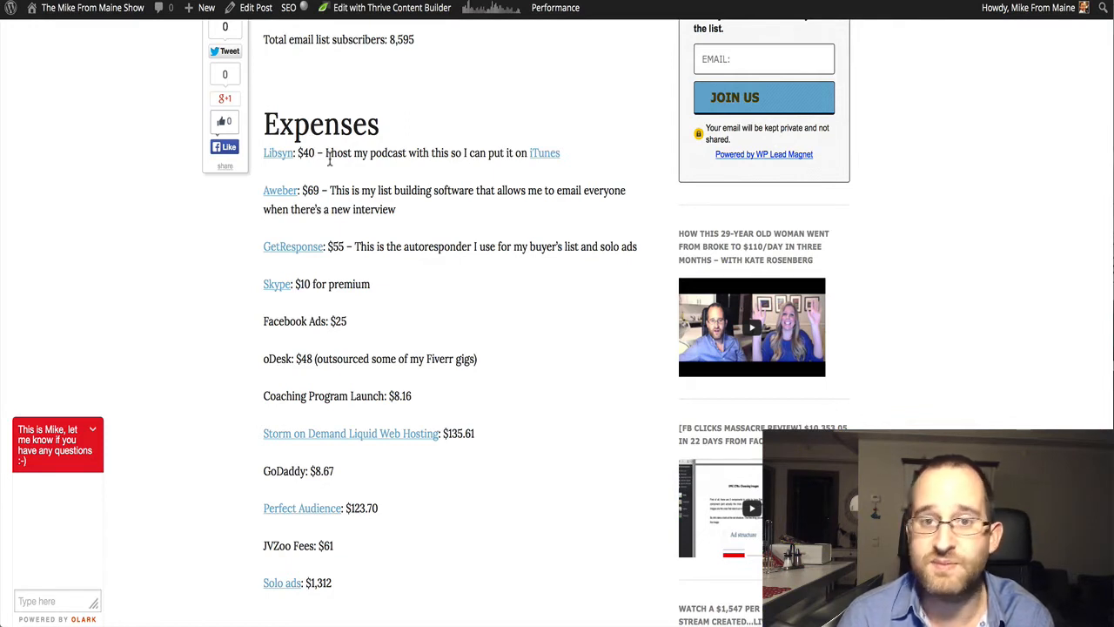
{"action": "mouse_move", "coordinate": [287, 207]}
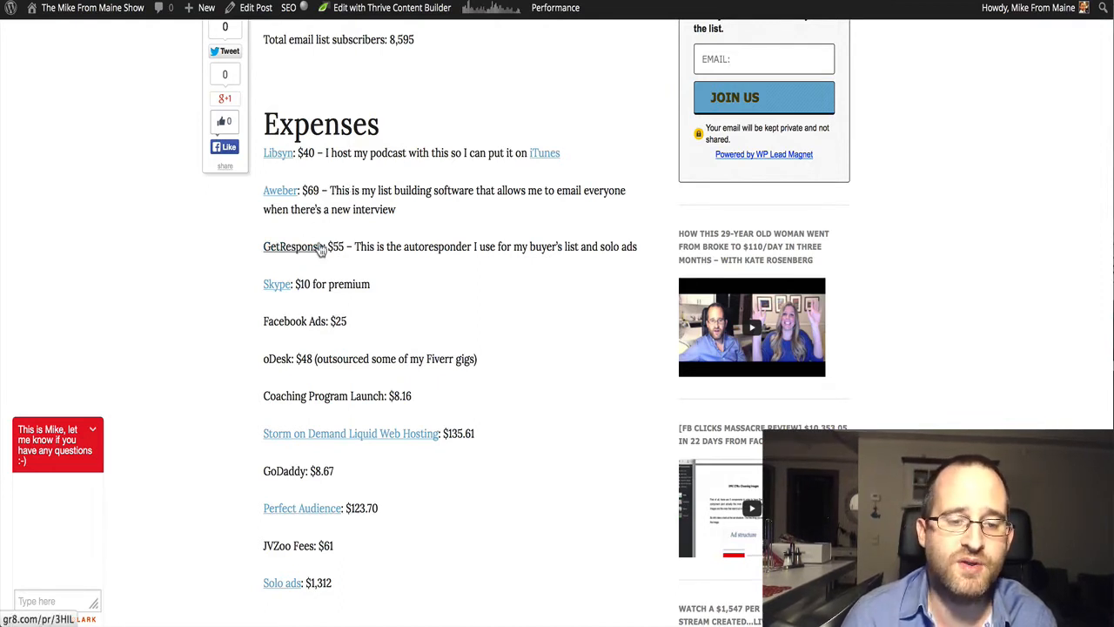
{"action": "mouse_move", "coordinate": [341, 259]}
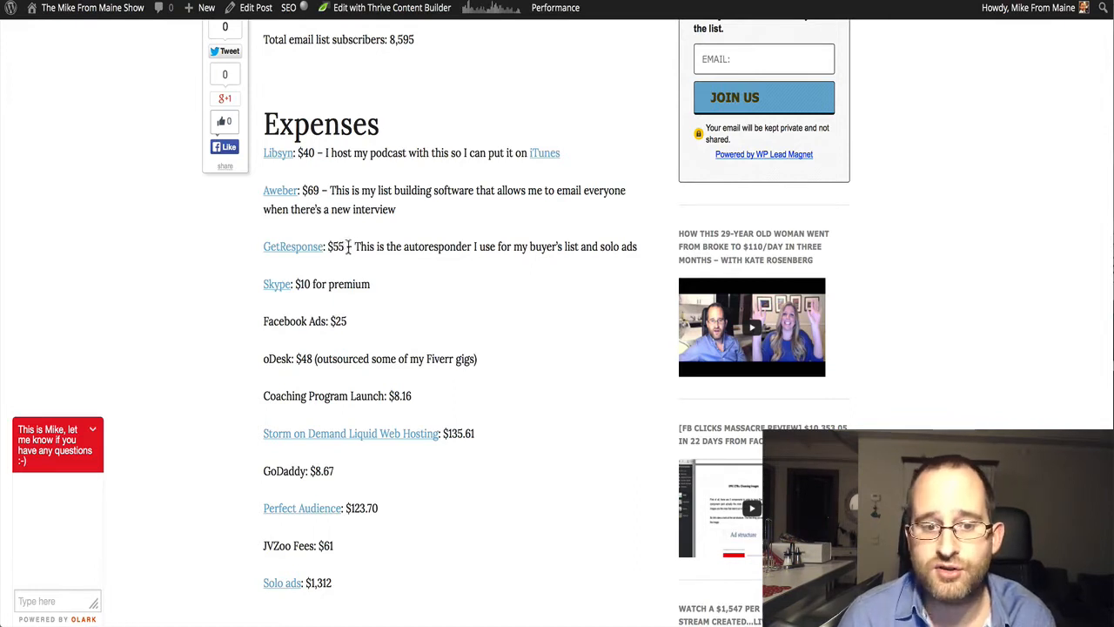
{"action": "scroll", "scroll_direction": "down", "scroll_amount": 3}
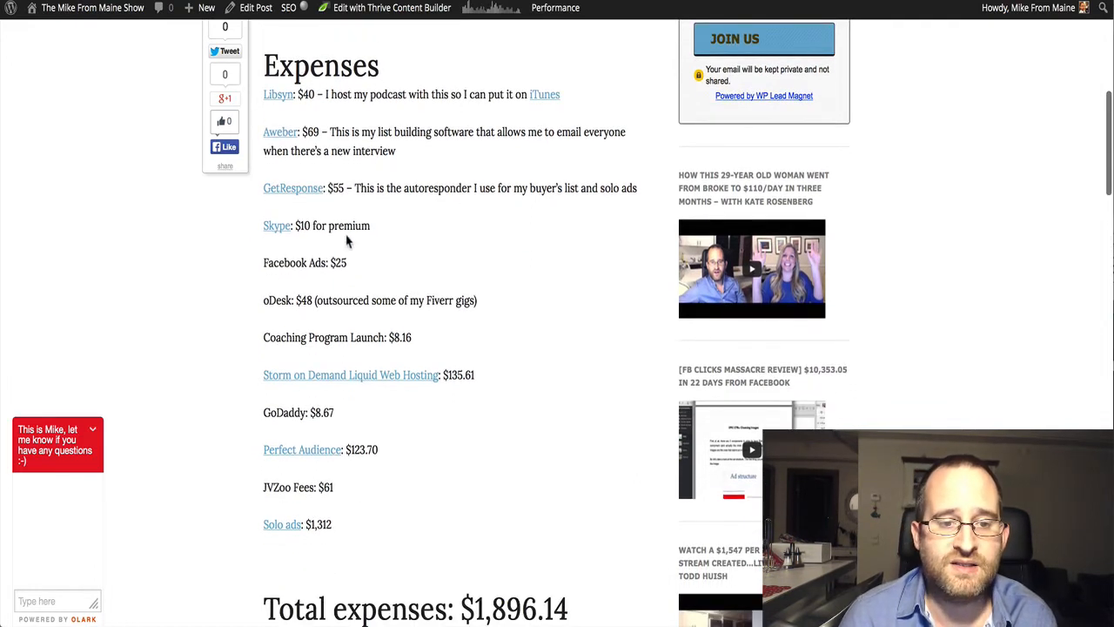
{"action": "mouse_move", "coordinate": [341, 236]}
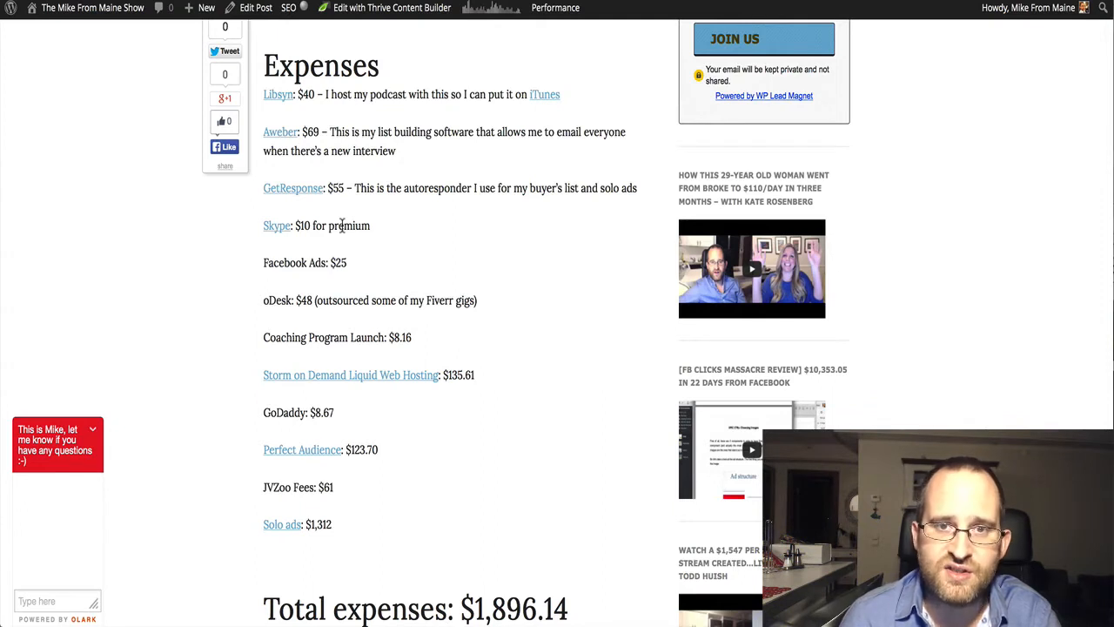
Step: Scroll to total expenses of $1,896.14, up $643.04 compared to November
{"action": "scroll", "scroll_direction": "down", "scroll_amount": 3}
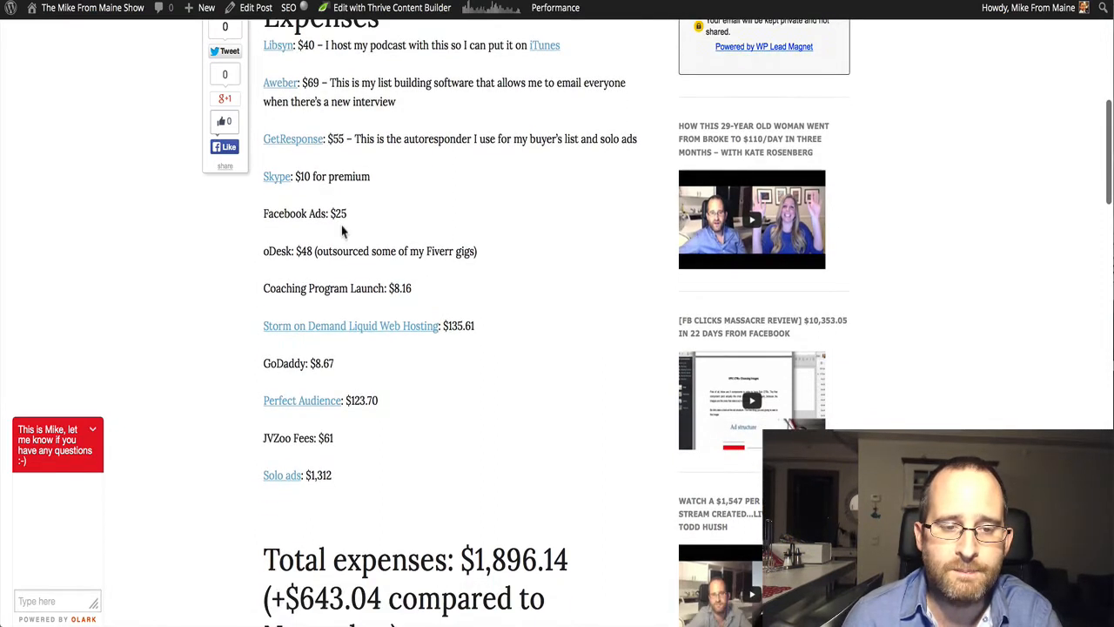
{"action": "mouse_move", "coordinate": [353, 223]}
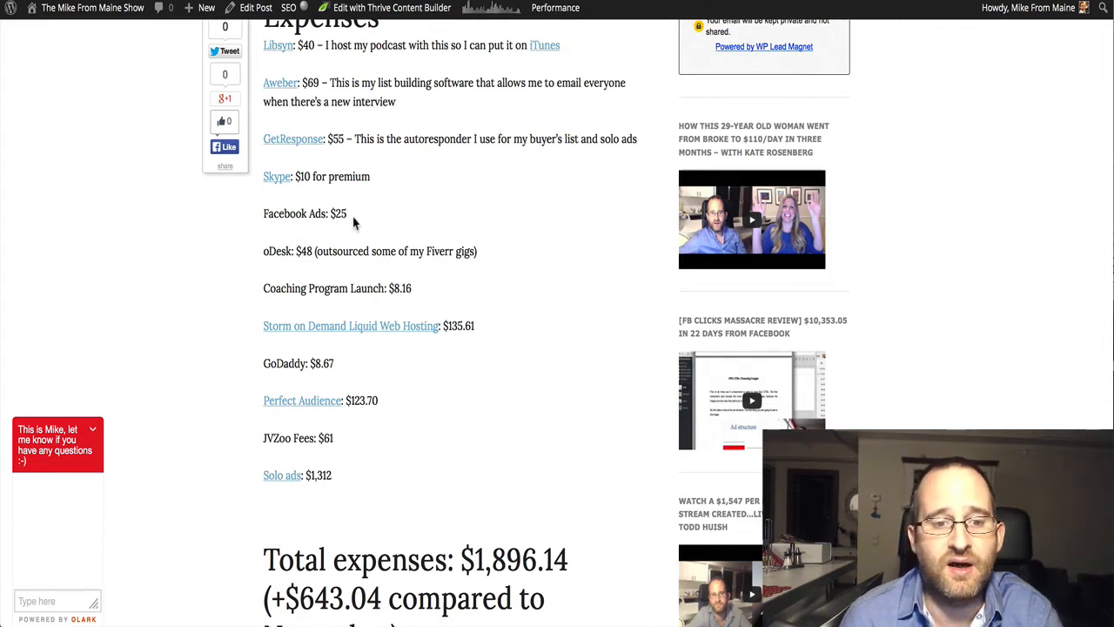
{"action": "mouse_move", "coordinate": [348, 216]}
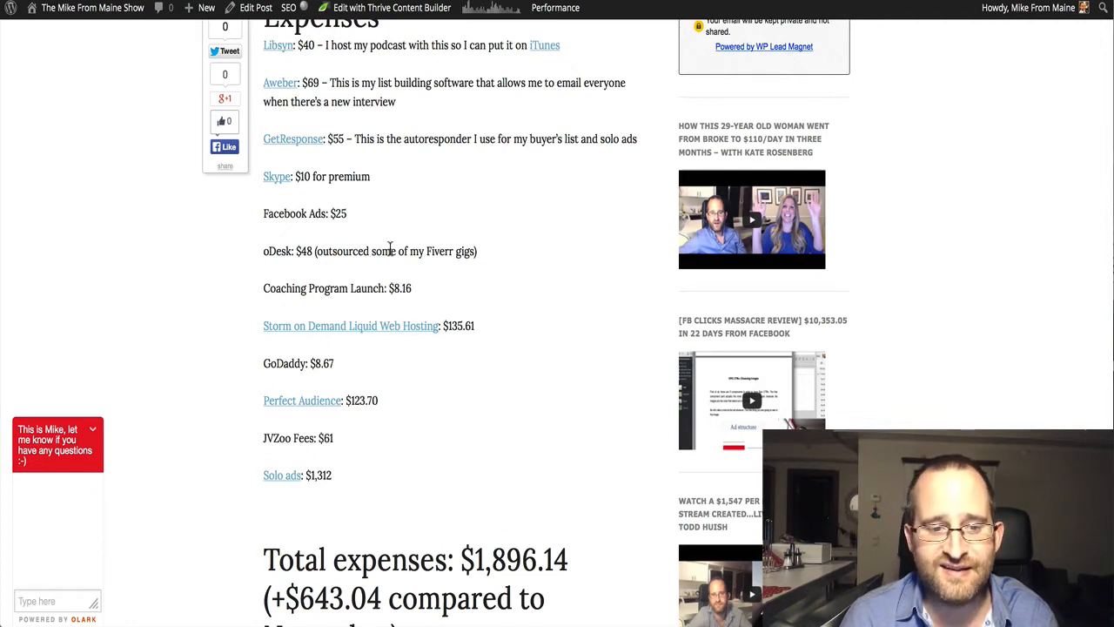
{"action": "scroll", "scroll_direction": "down", "scroll_amount": 3}
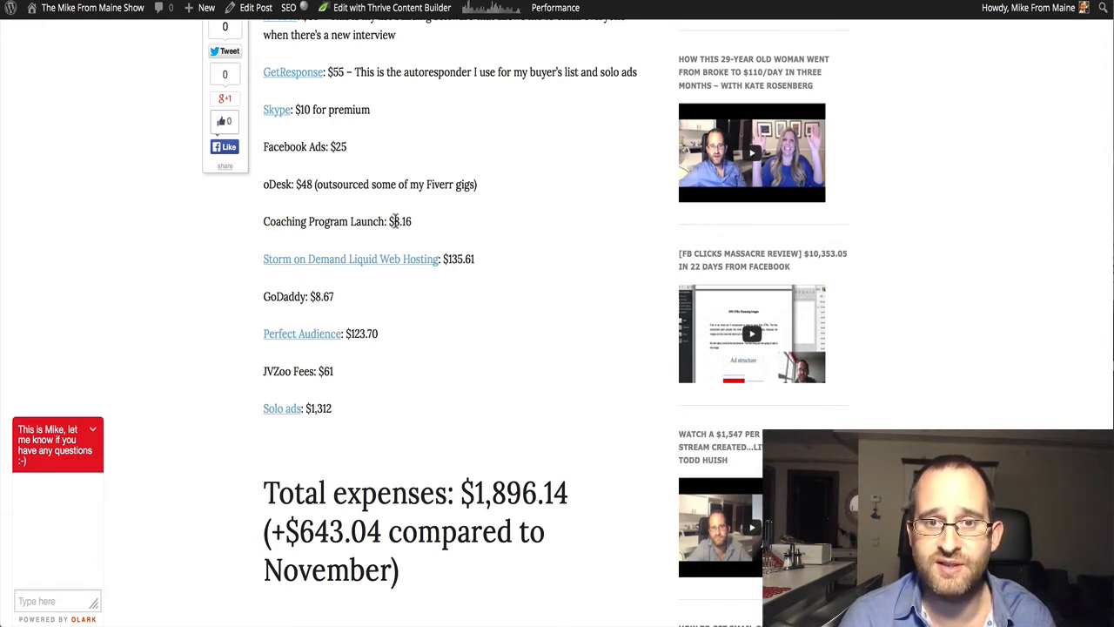
{"action": "scroll", "scroll_direction": "down", "scroll_amount": 3}
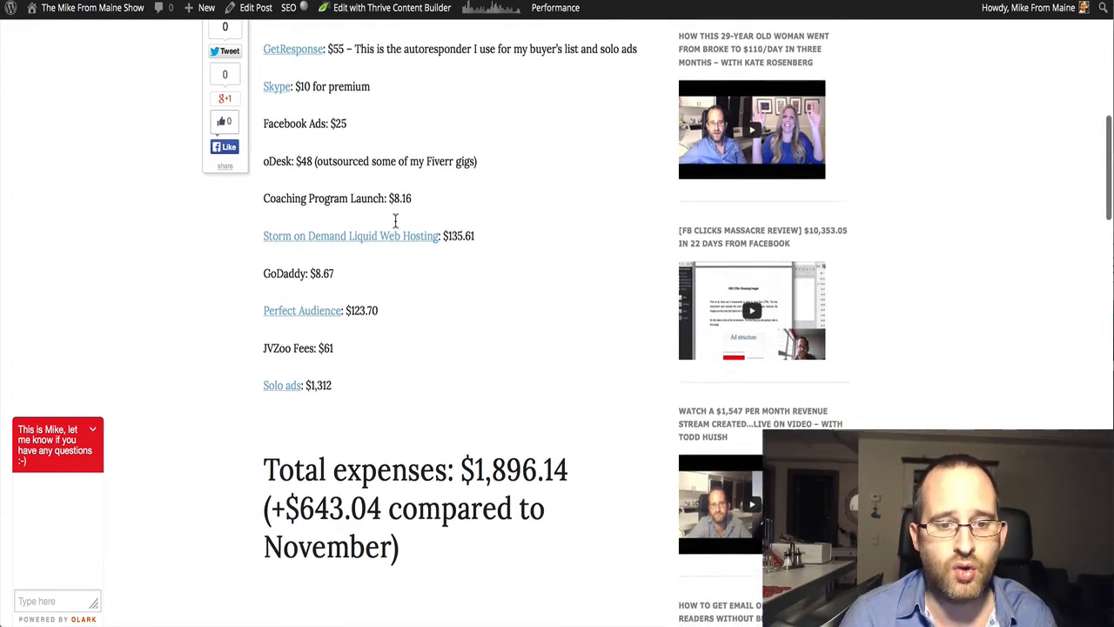
{"action": "scroll", "scroll_direction": "down", "scroll_amount": 3}
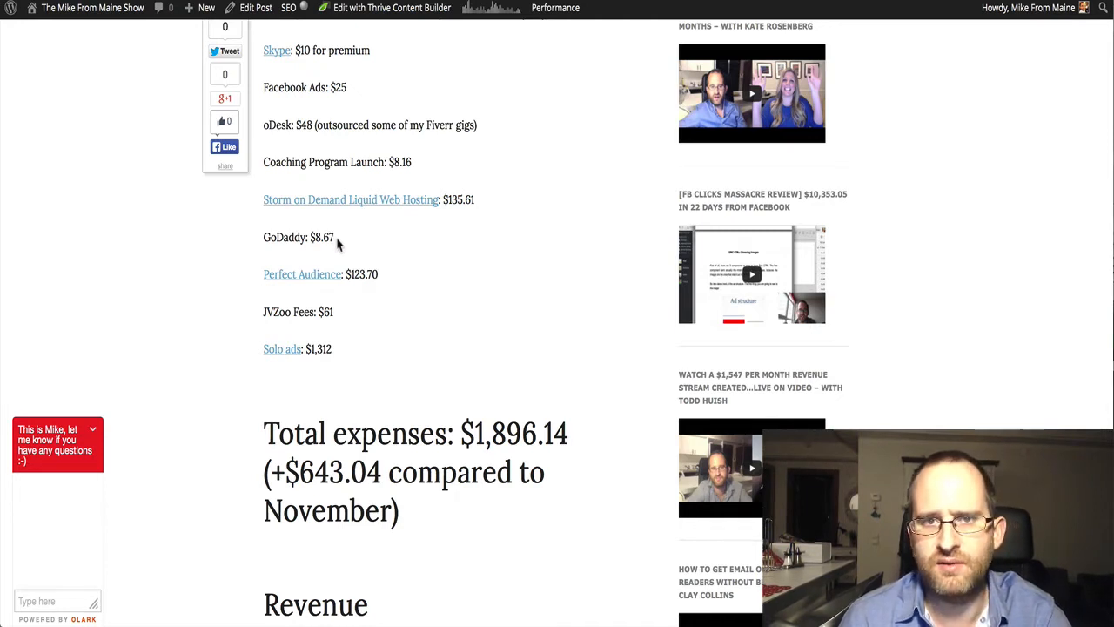
{"action": "scroll", "scroll_direction": "down", "scroll_amount": 3}
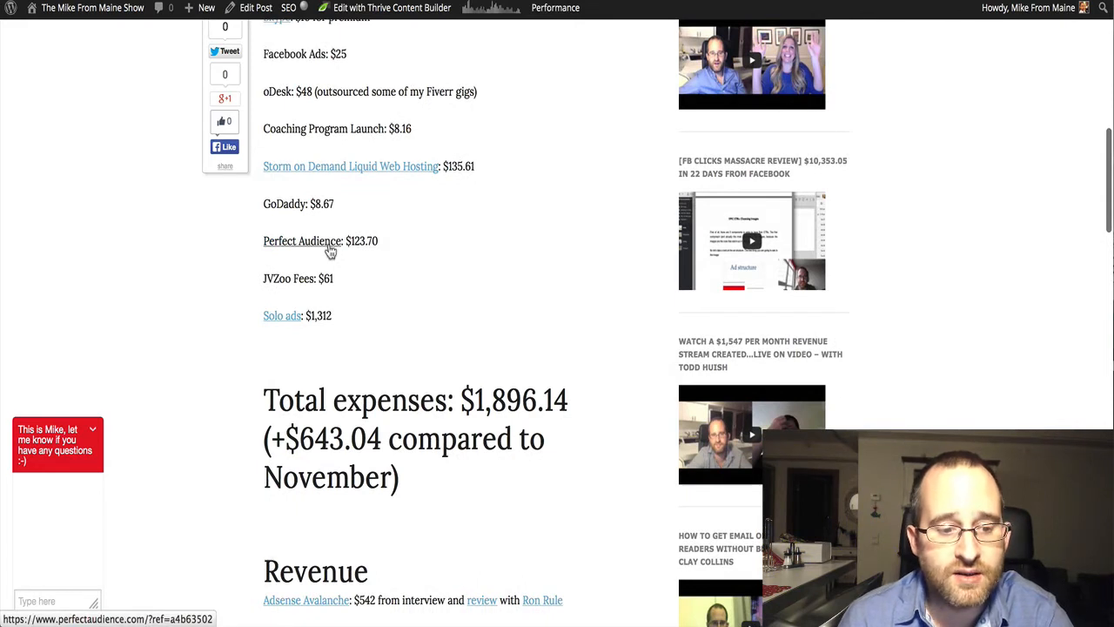
{"action": "mouse_move", "coordinate": [303, 241]}
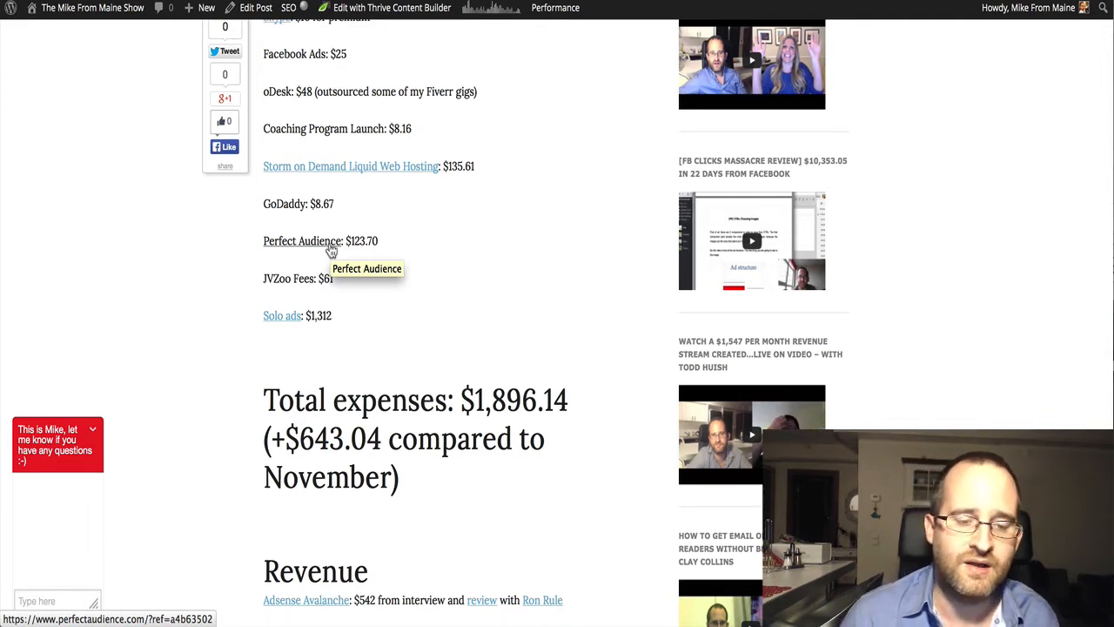
{"action": "mouse_move", "coordinate": [331, 293]}
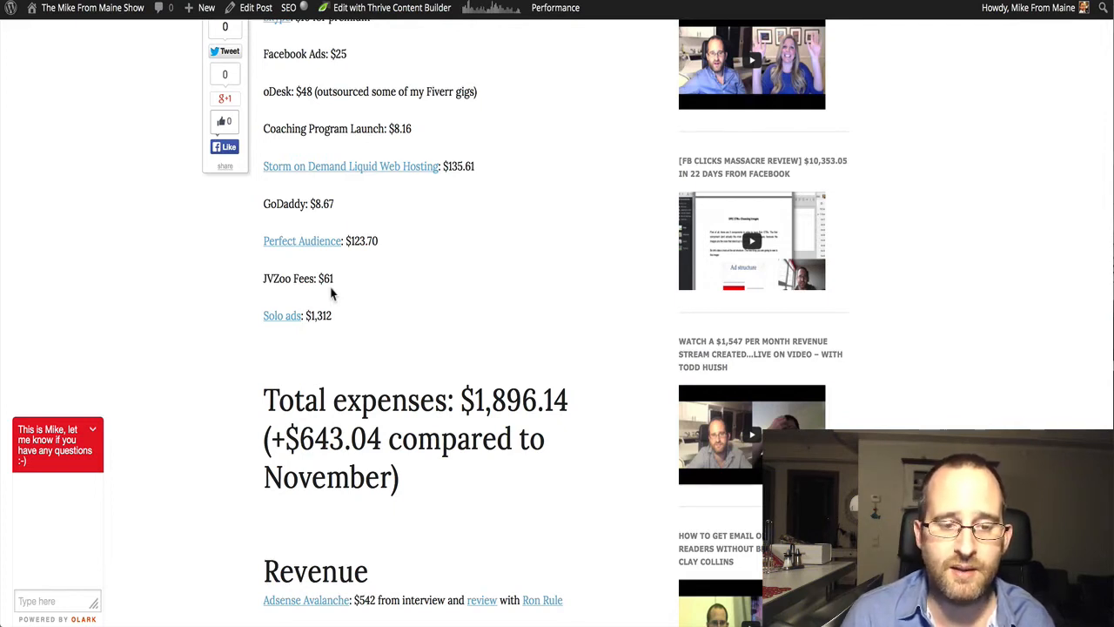
{"action": "mouse_move", "coordinate": [282, 315]}
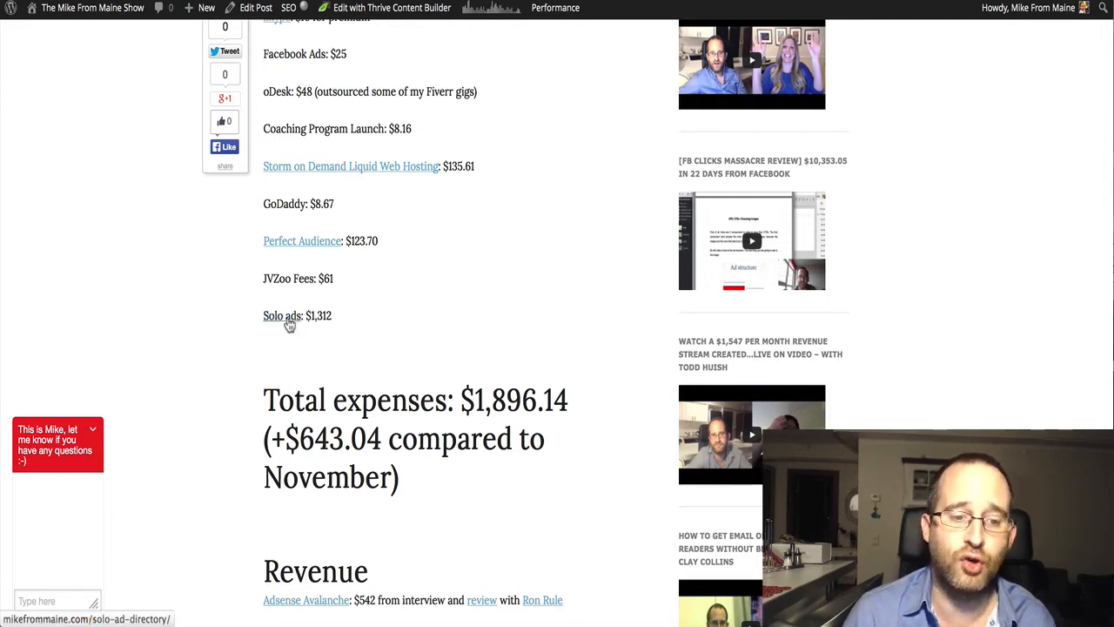
{"action": "mouse_move", "coordinate": [376, 317]}
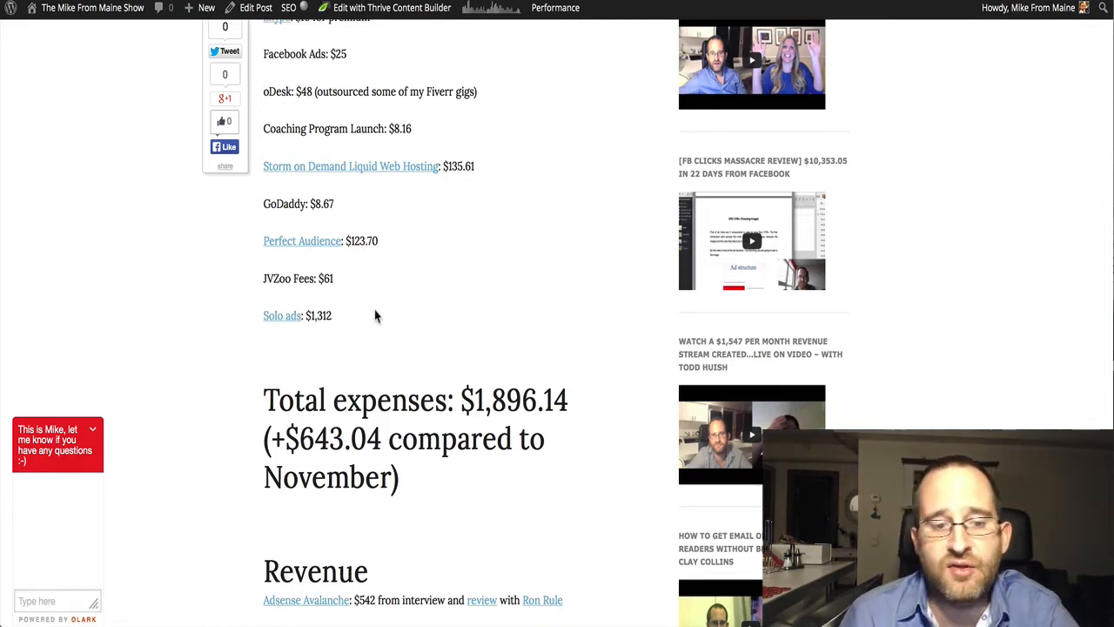
Step: Go to the Solo Ad Directory page from the site navigation
{"action": "scroll", "scroll_direction": "up", "scroll_amount": 3}
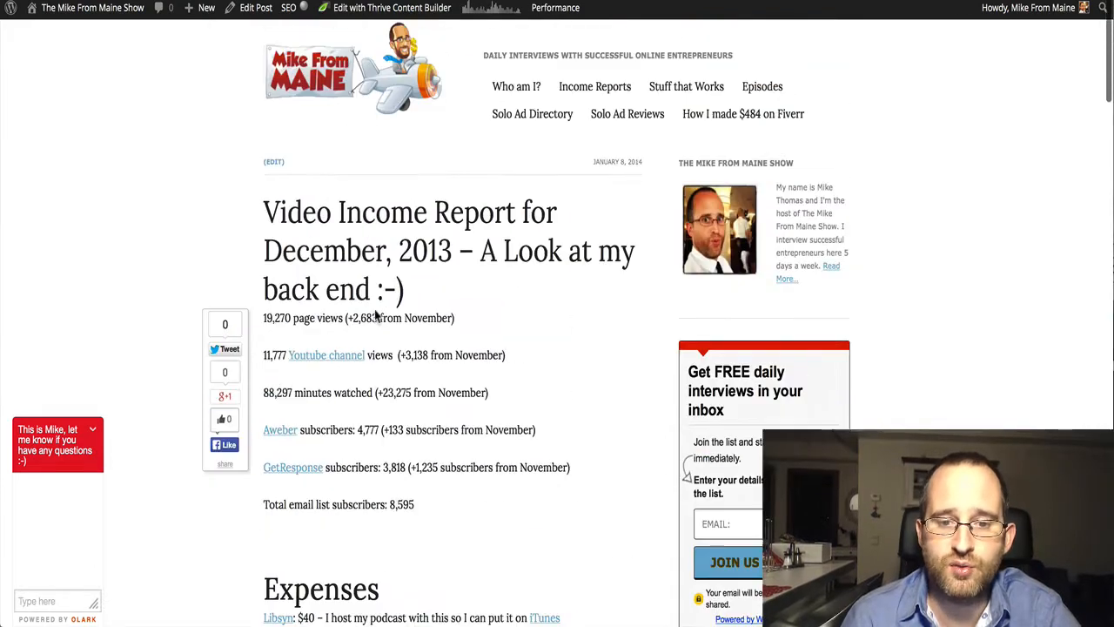
{"action": "mouse_move", "coordinate": [533, 113]}
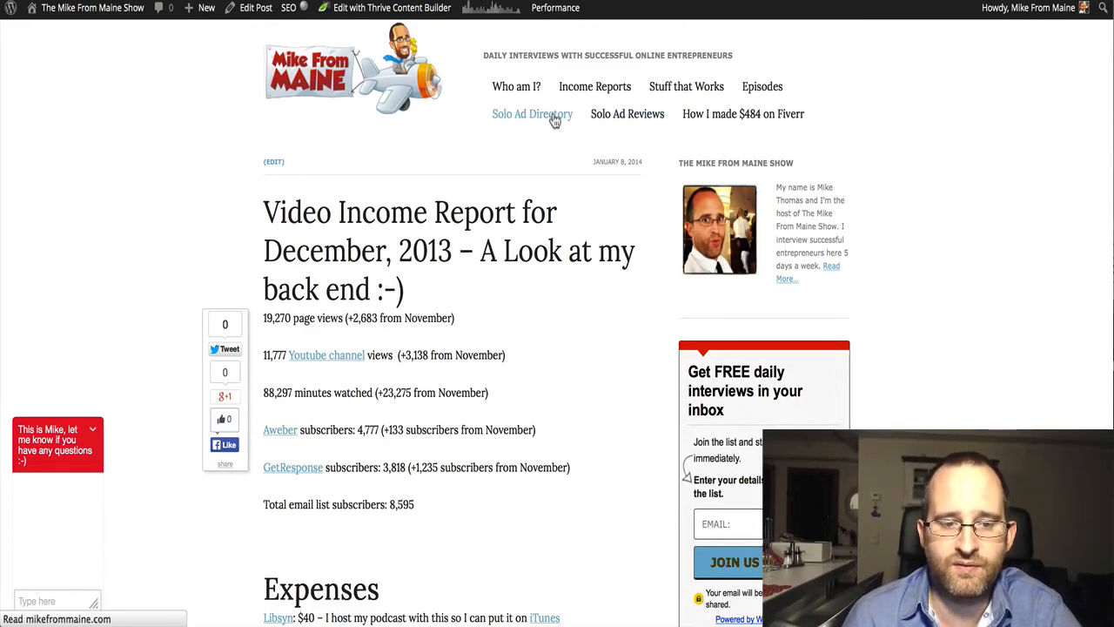
{"action": "left_click", "coordinate": [533, 115]}
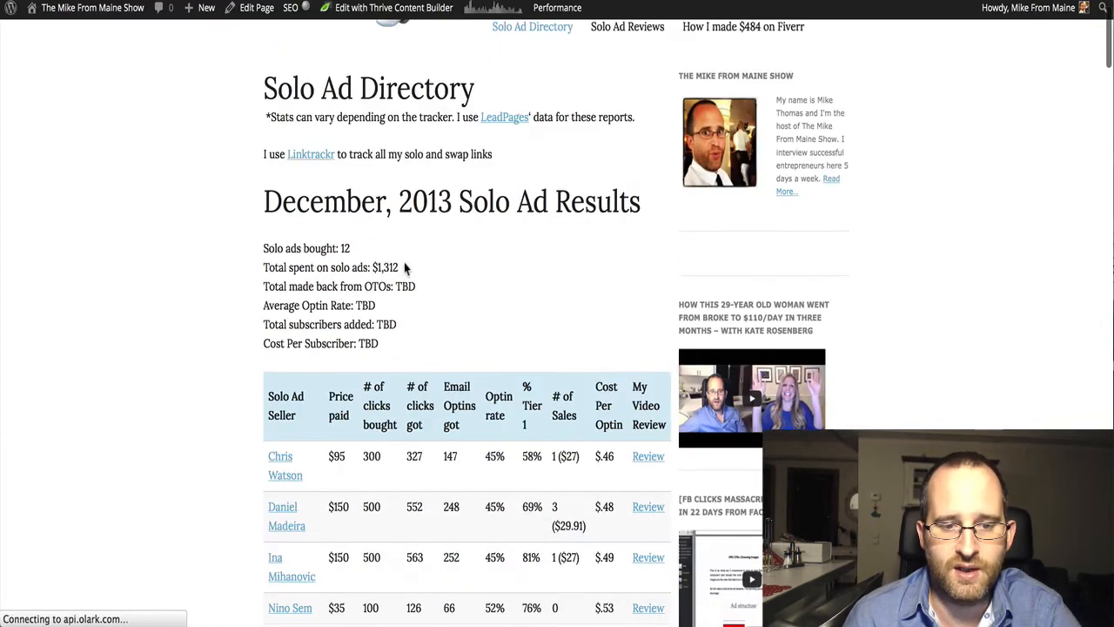
Step: Scroll through the December 2013 solo ad results tables: 12 ads bought, $1,312 spent
{"action": "scroll", "scroll_direction": "down", "scroll_amount": 3}
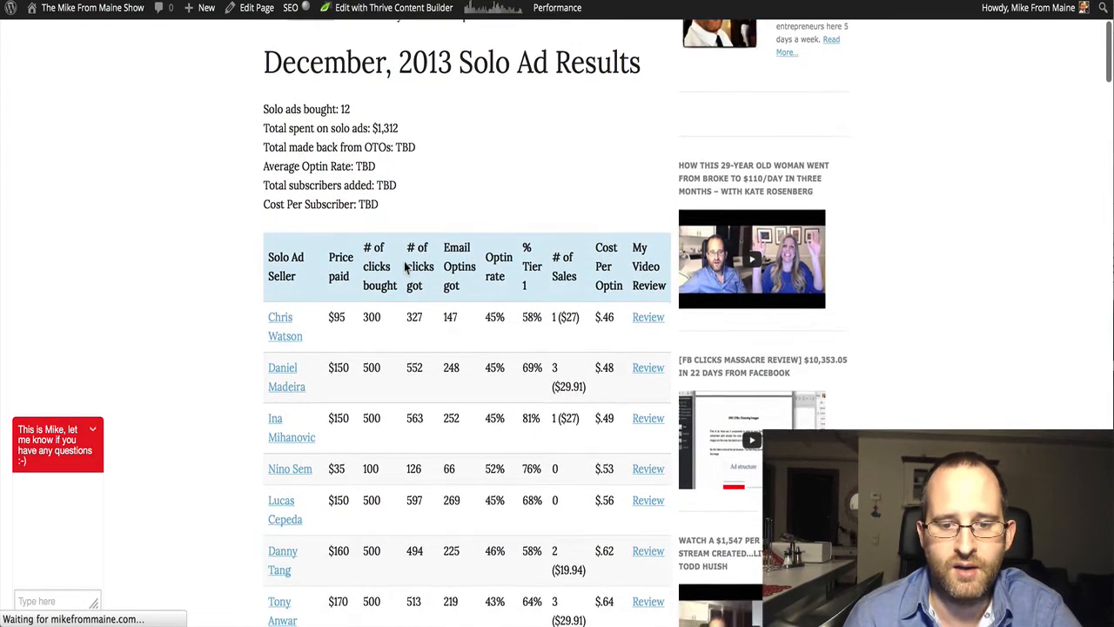
{"action": "scroll", "scroll_direction": "down", "scroll_amount": 3}
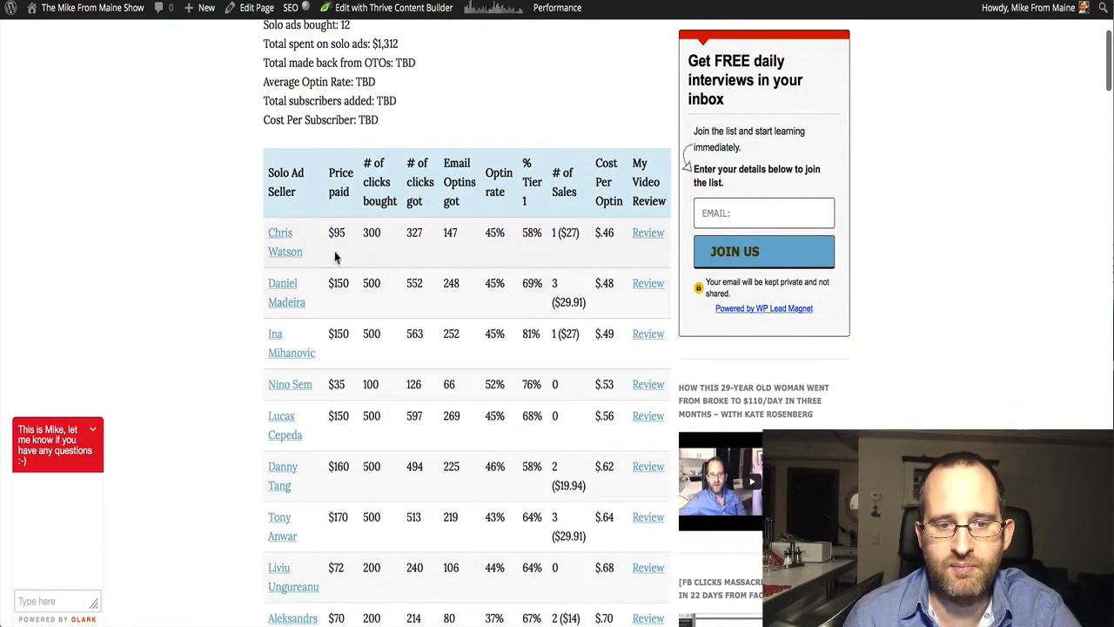
{"action": "scroll", "scroll_direction": "down", "scroll_amount": 3}
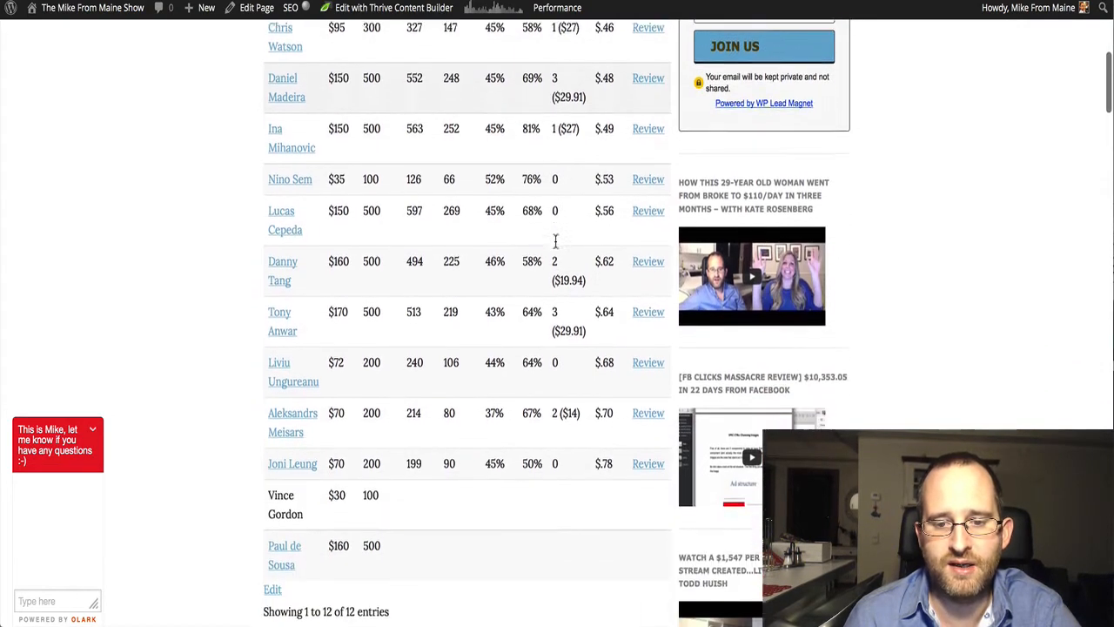
{"action": "scroll", "scroll_direction": "down", "scroll_amount": 3}
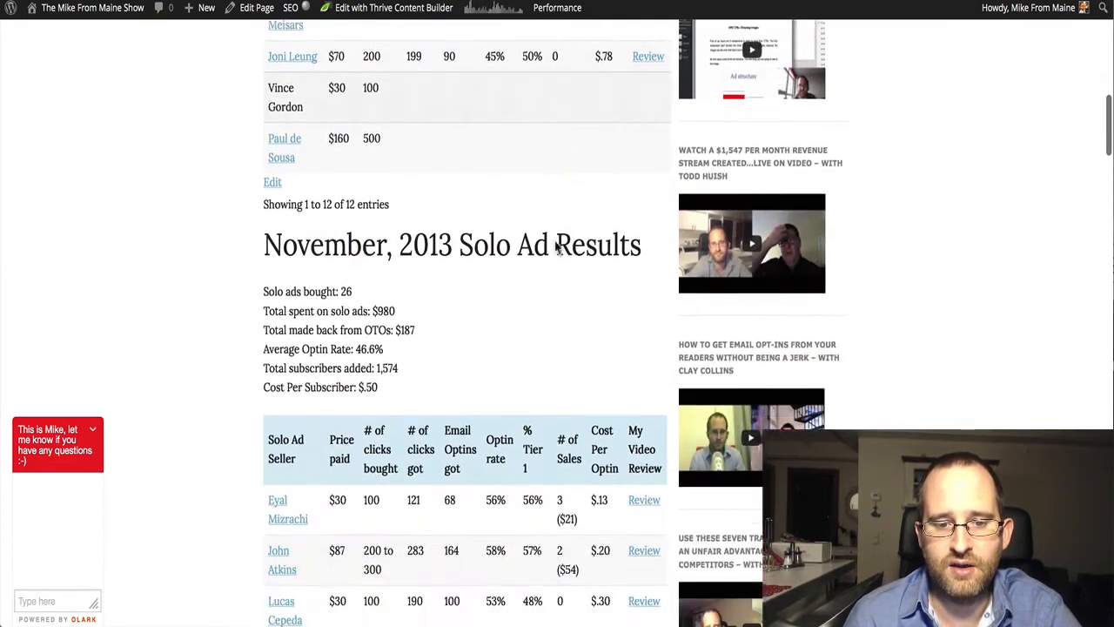
{"action": "scroll", "scroll_direction": "down", "scroll_amount": 3}
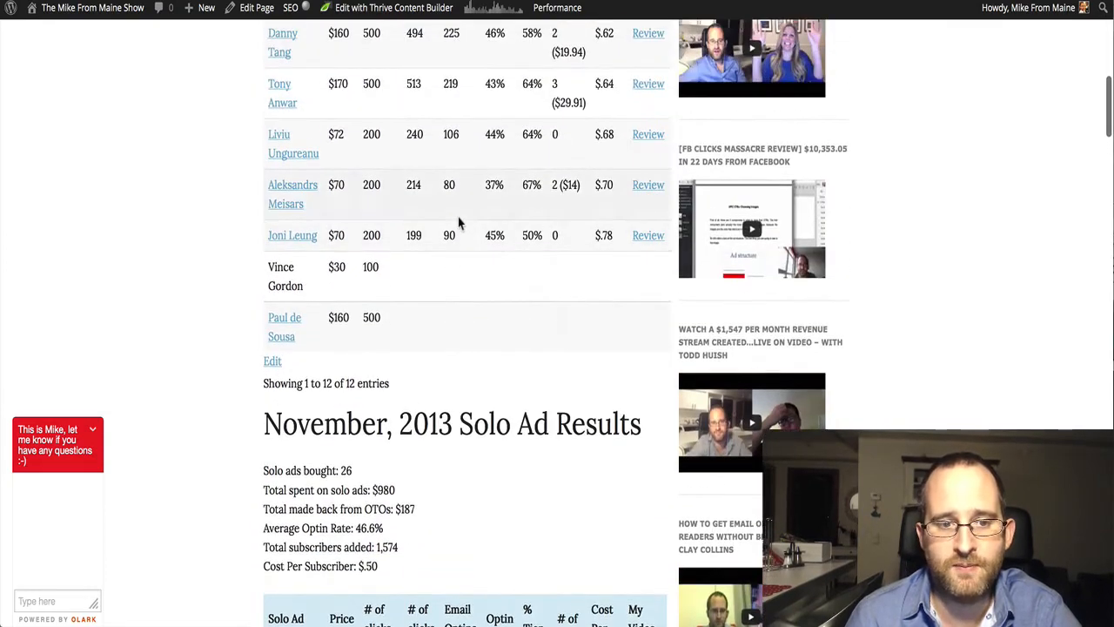
{"action": "scroll", "scroll_direction": "up", "scroll_amount": 3}
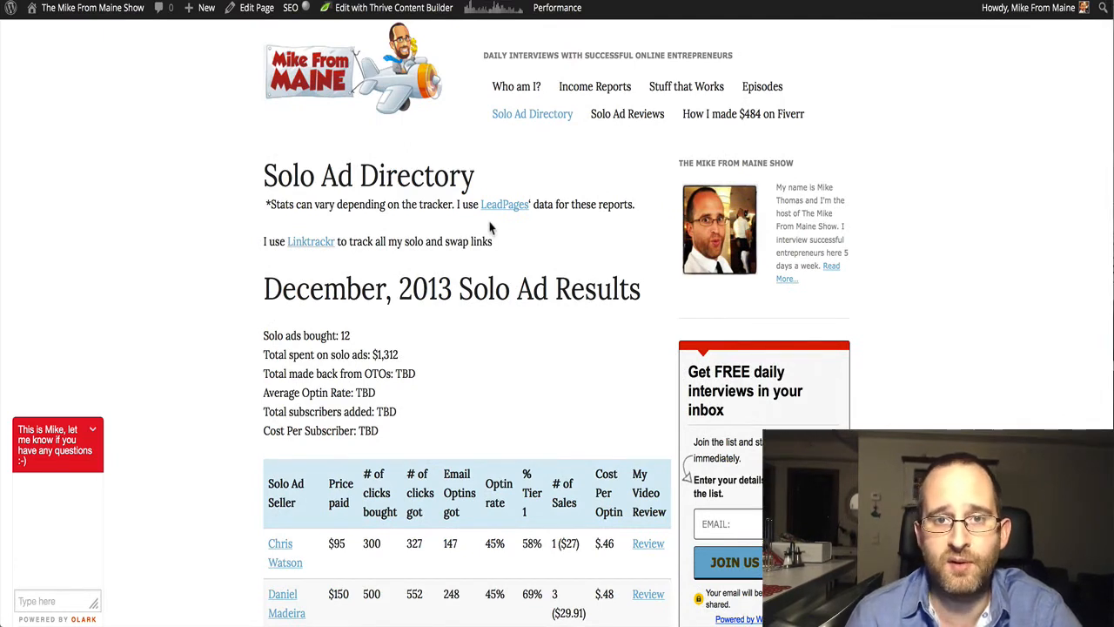
{"action": "mouse_move", "coordinate": [473, 164]}
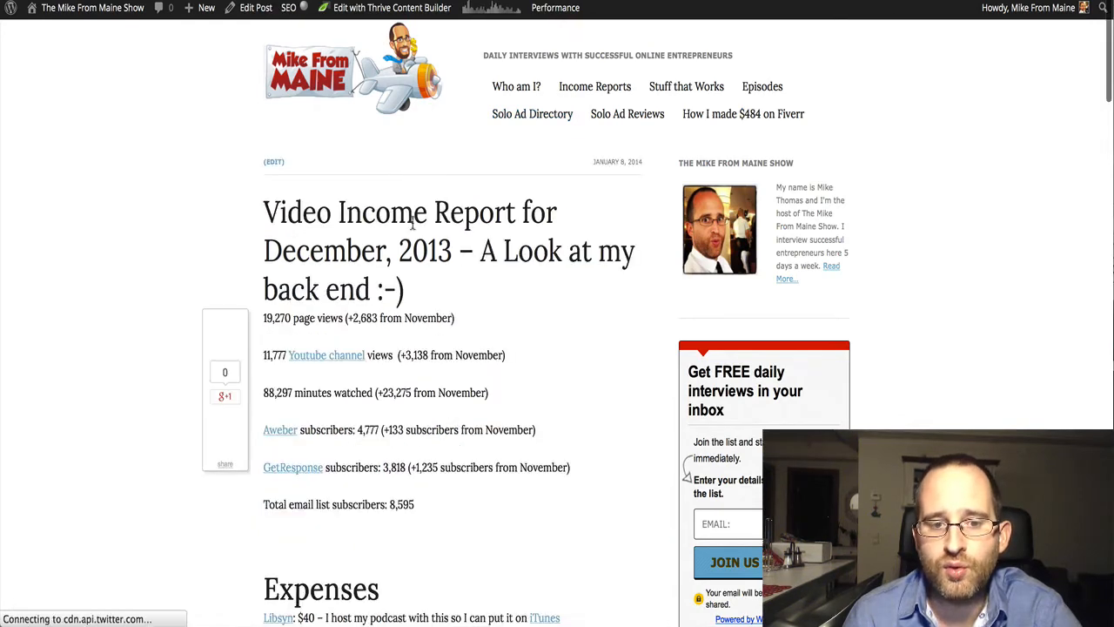
Step: Scroll the reopened December 2013 video income report post near its top
{"action": "scroll", "scroll_direction": "down", "scroll_amount": 3}
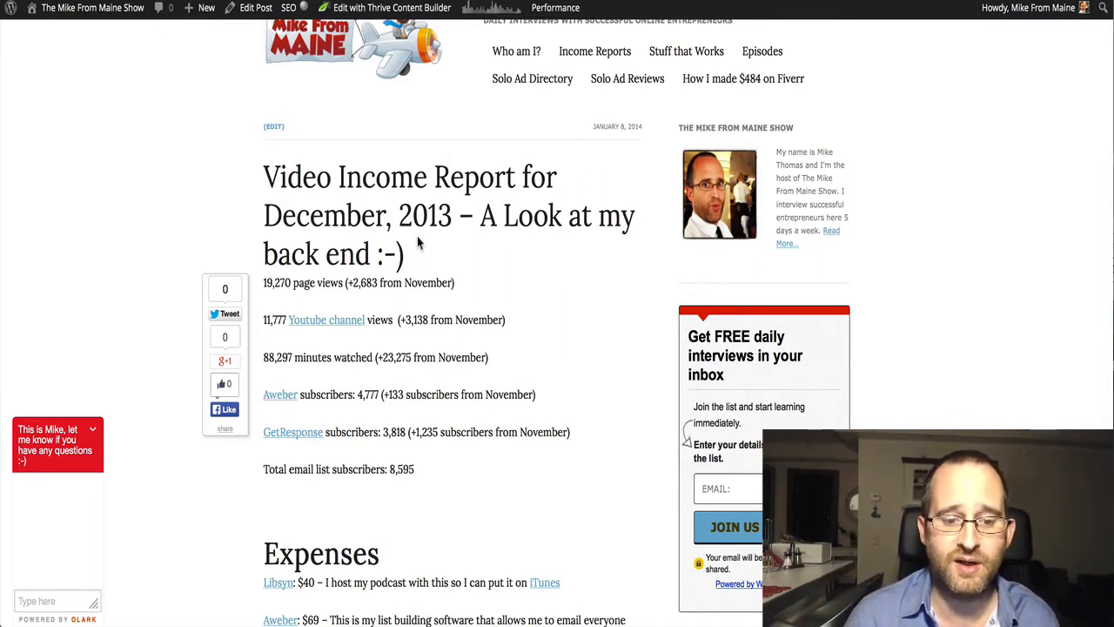
Step: Scroll down the post past the expenses to the total expenses line
{"action": "scroll", "scroll_direction": "down", "scroll_amount": 3}
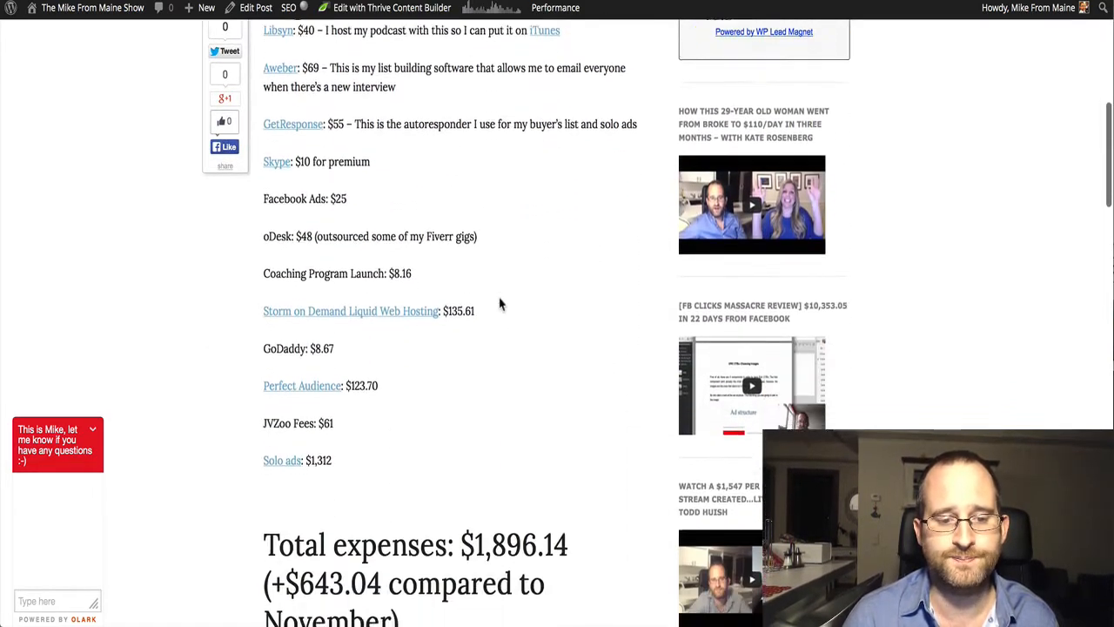
{"action": "scroll", "scroll_direction": "down", "scroll_amount": 3}
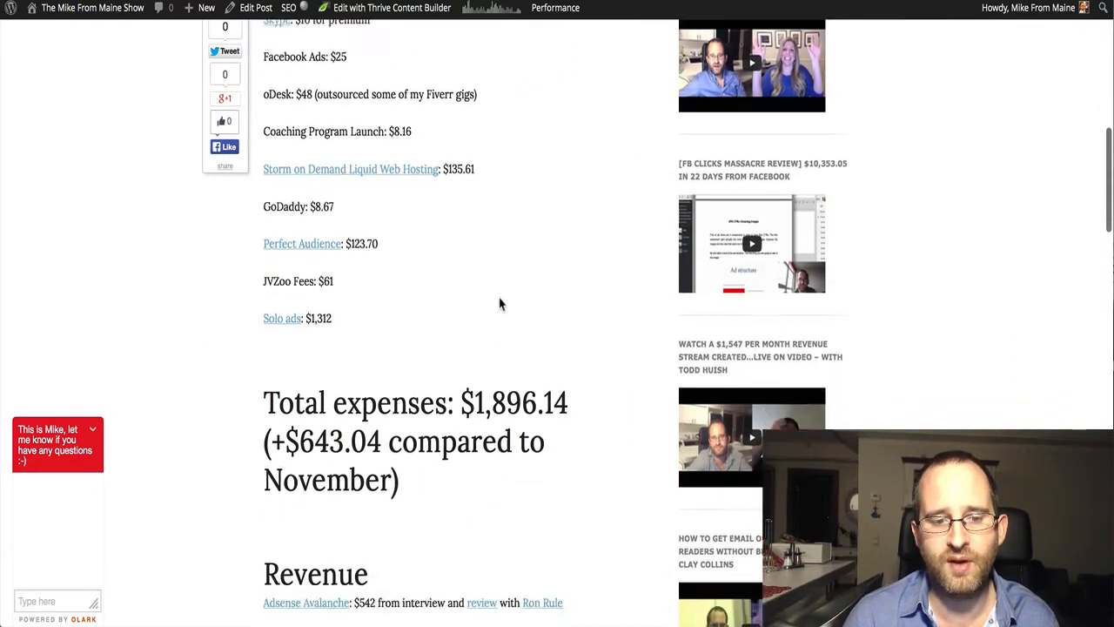
{"action": "scroll", "scroll_direction": "down", "scroll_amount": 3}
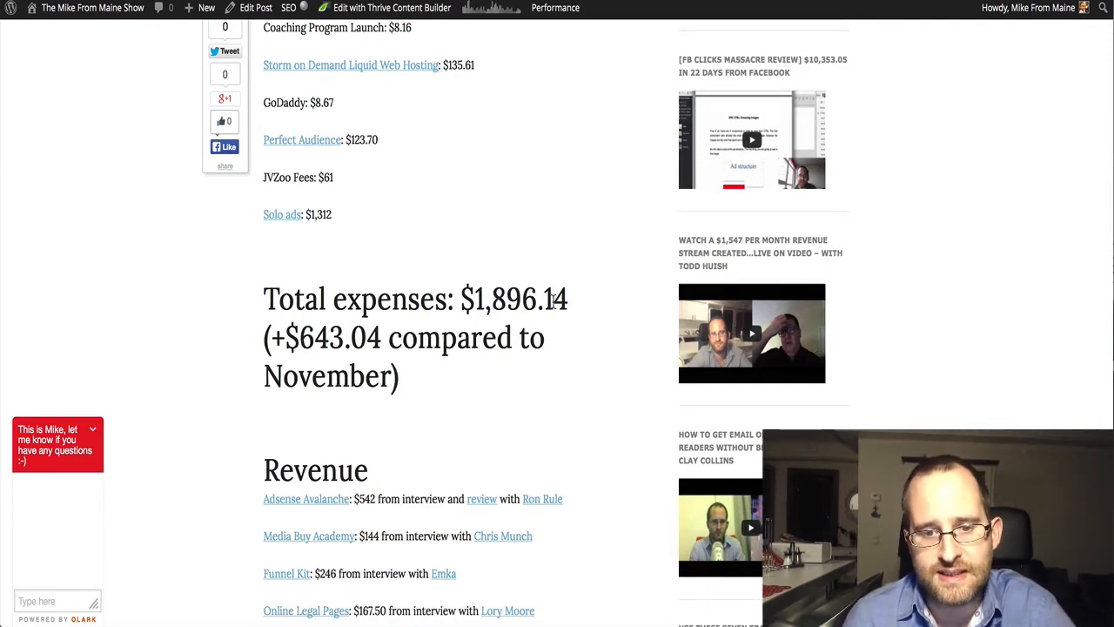
{"action": "scroll", "scroll_direction": "down", "scroll_amount": 3}
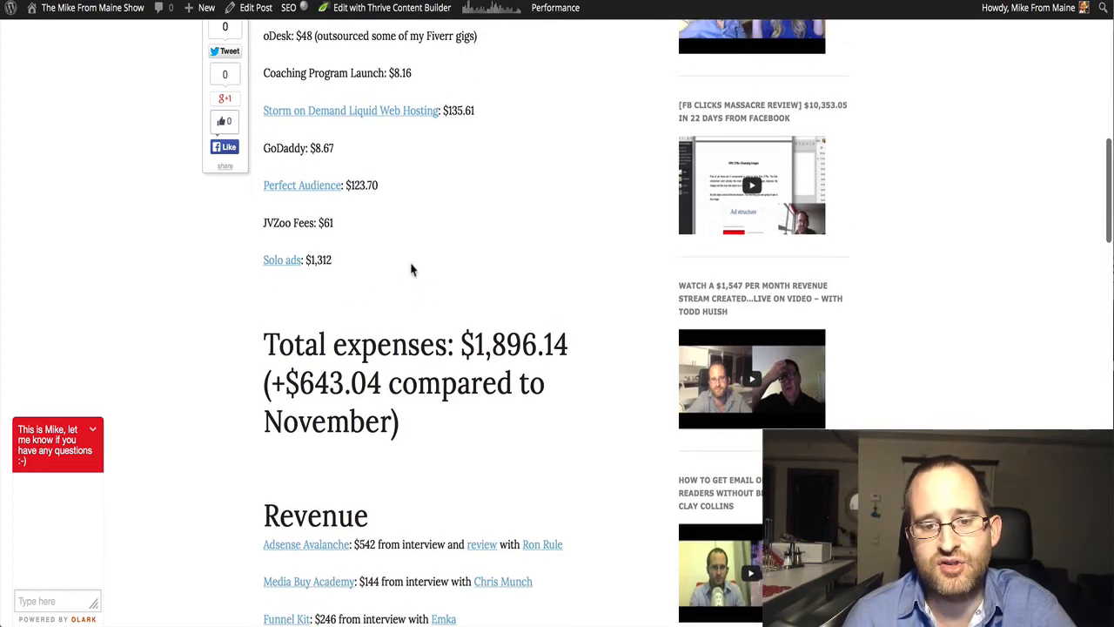
Step: Scroll into the Revenue list through Solo Ad Business Blueprint at $119.43
{"action": "scroll", "scroll_direction": "down", "scroll_amount": 3}
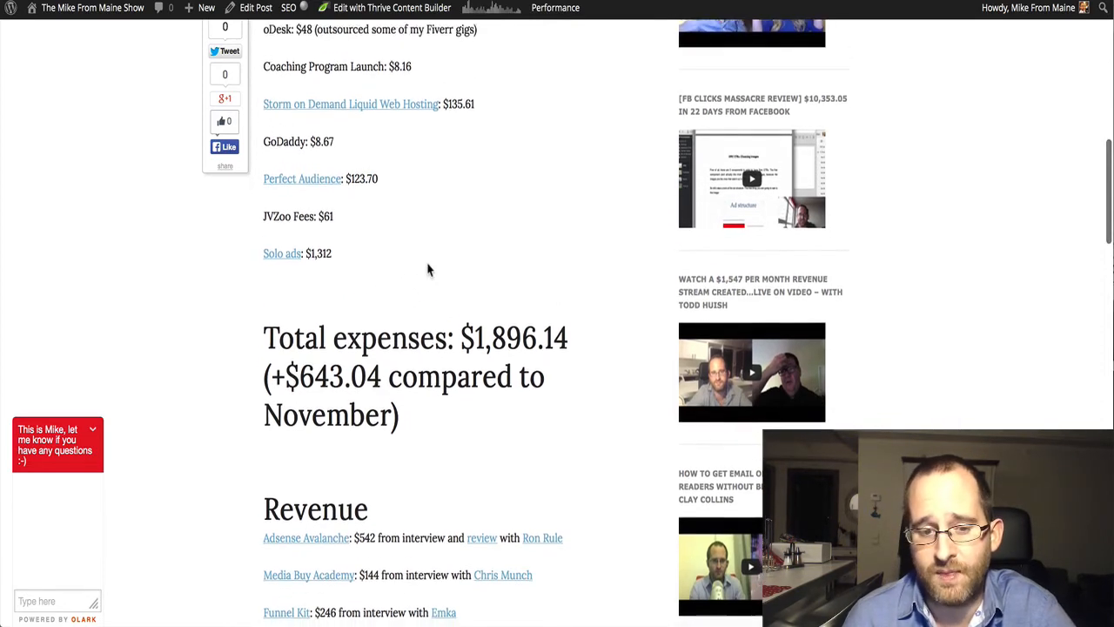
{"action": "scroll", "scroll_direction": "down", "scroll_amount": 3}
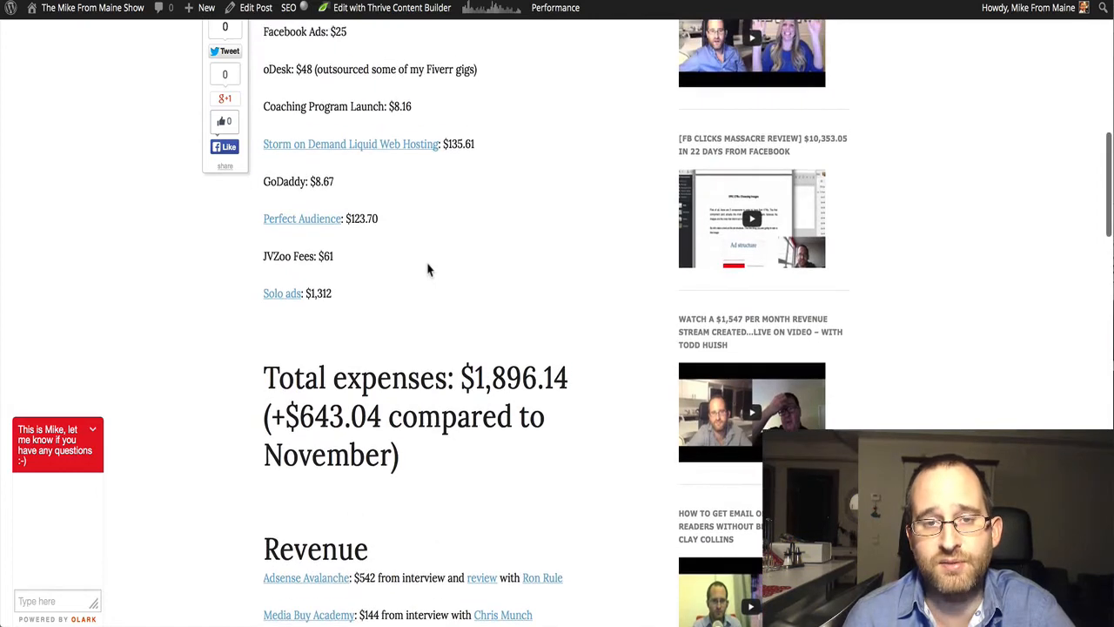
{"action": "scroll", "scroll_direction": "down", "scroll_amount": 3}
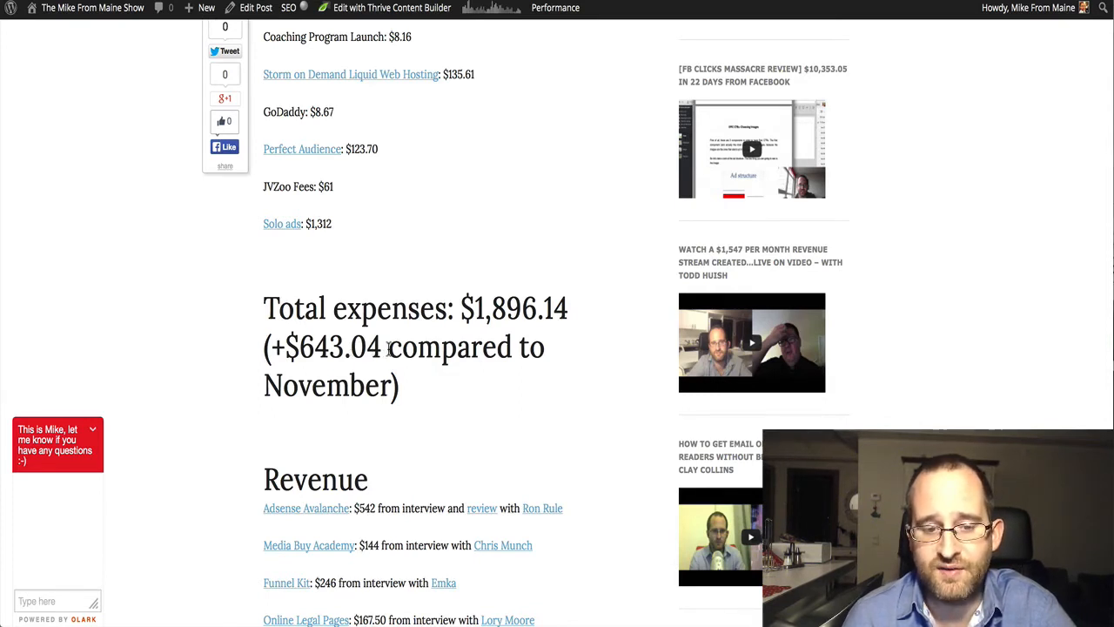
{"action": "scroll", "scroll_direction": "down", "scroll_amount": 3}
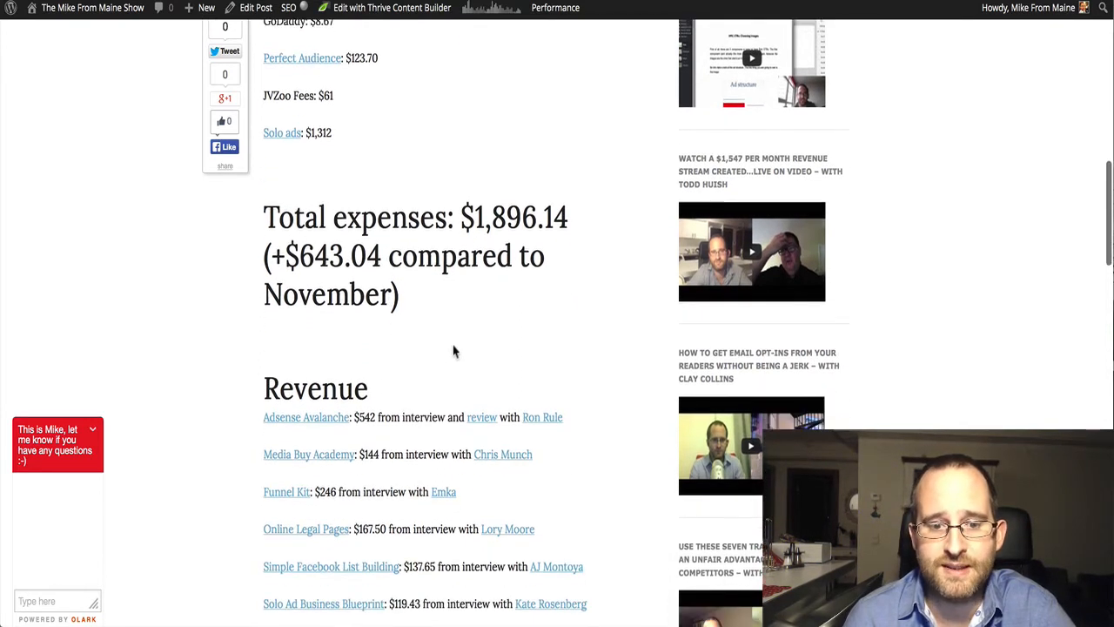
Step: Scroll the Revenue interview earnings list down to Launch Jacking Boss at $40.92
{"action": "scroll", "scroll_direction": "down", "scroll_amount": 3}
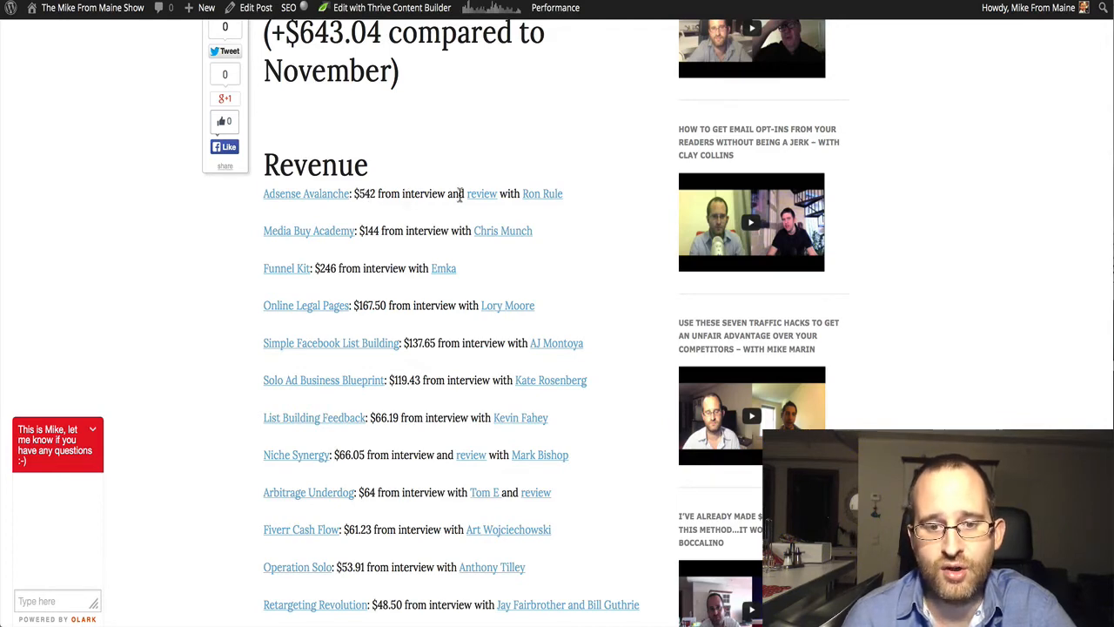
{"action": "mouse_move", "coordinate": [481, 193]}
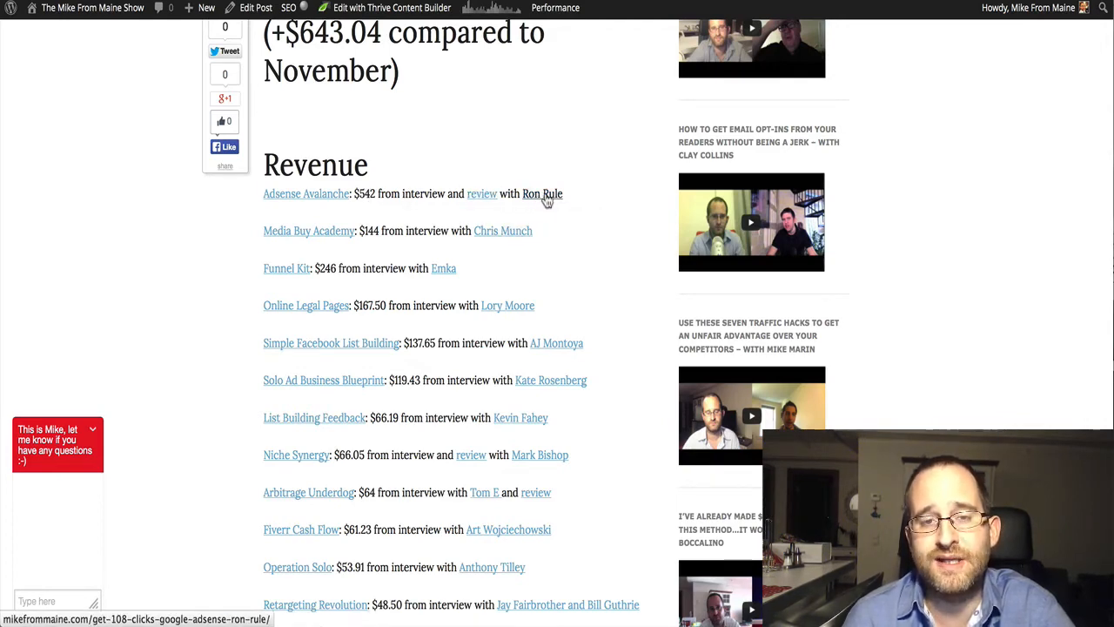
{"action": "mouse_move", "coordinate": [543, 193]}
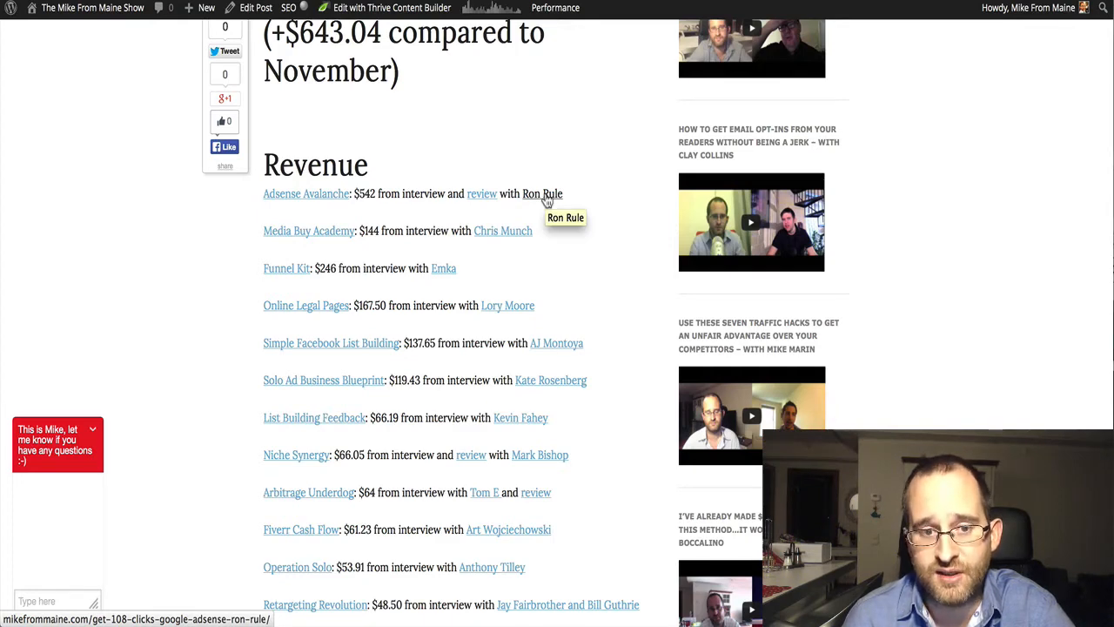
{"action": "scroll", "scroll_direction": "down", "scroll_amount": 3}
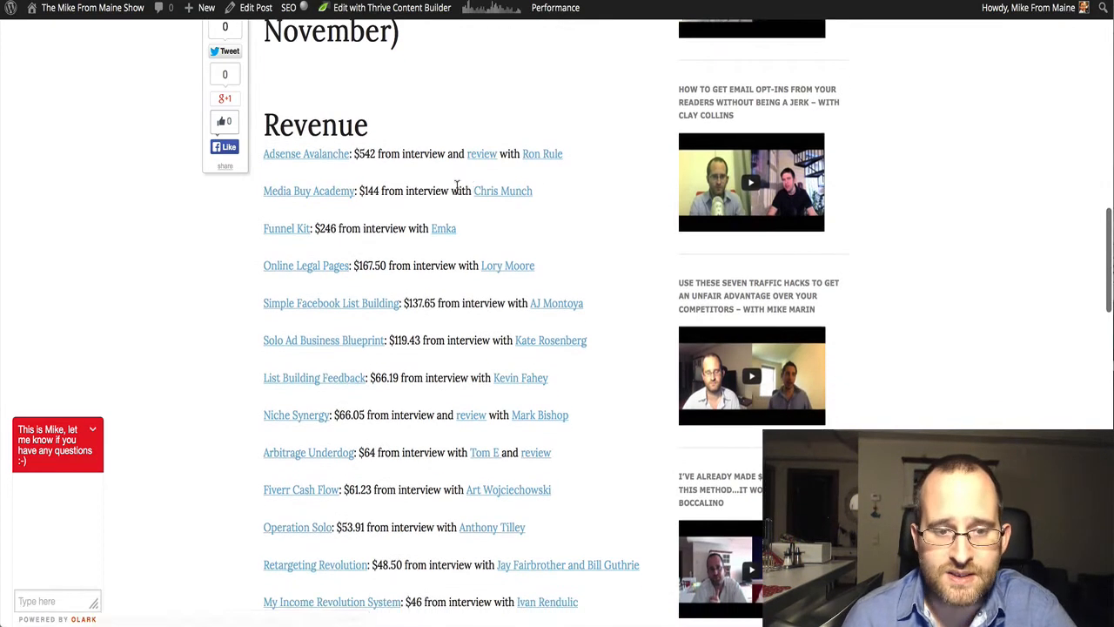
{"action": "mouse_move", "coordinate": [387, 173]}
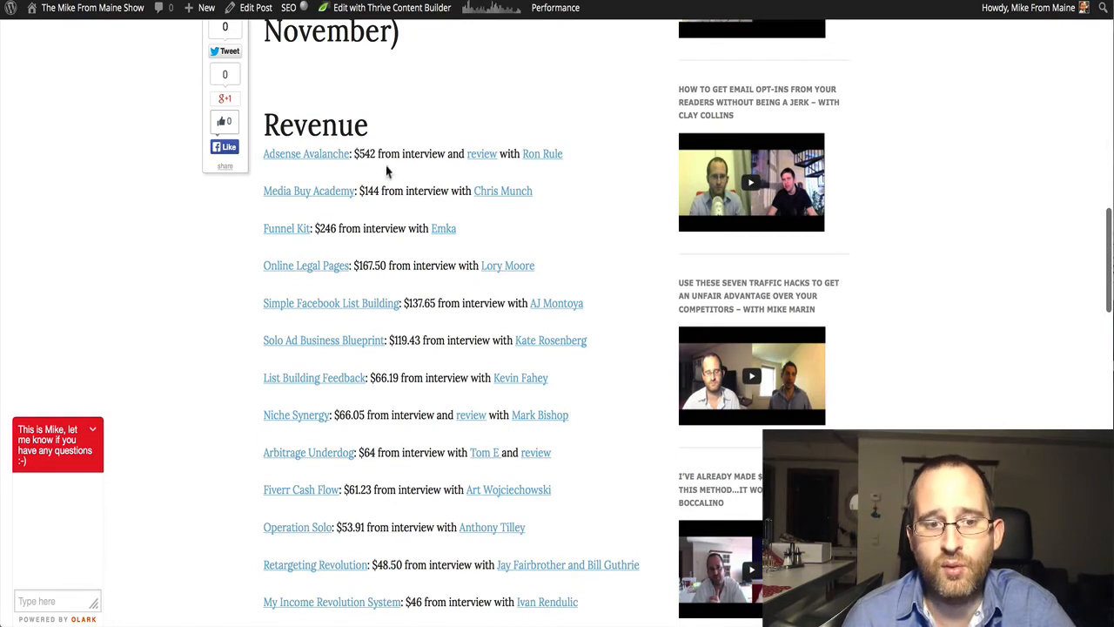
{"action": "mouse_move", "coordinate": [305, 163]}
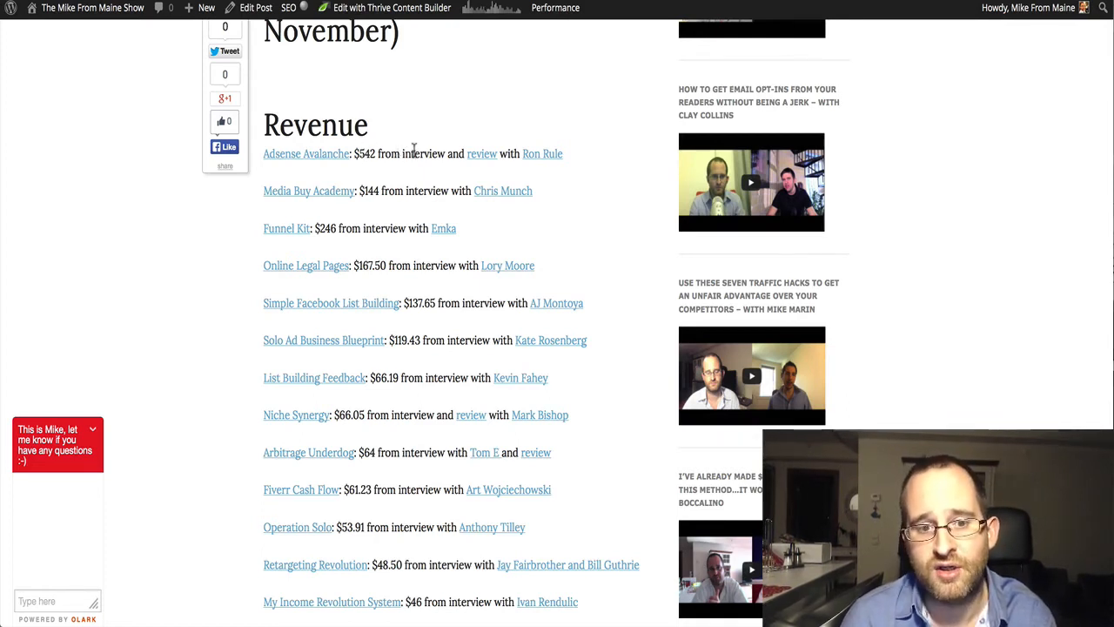
{"action": "mouse_move", "coordinate": [482, 153]}
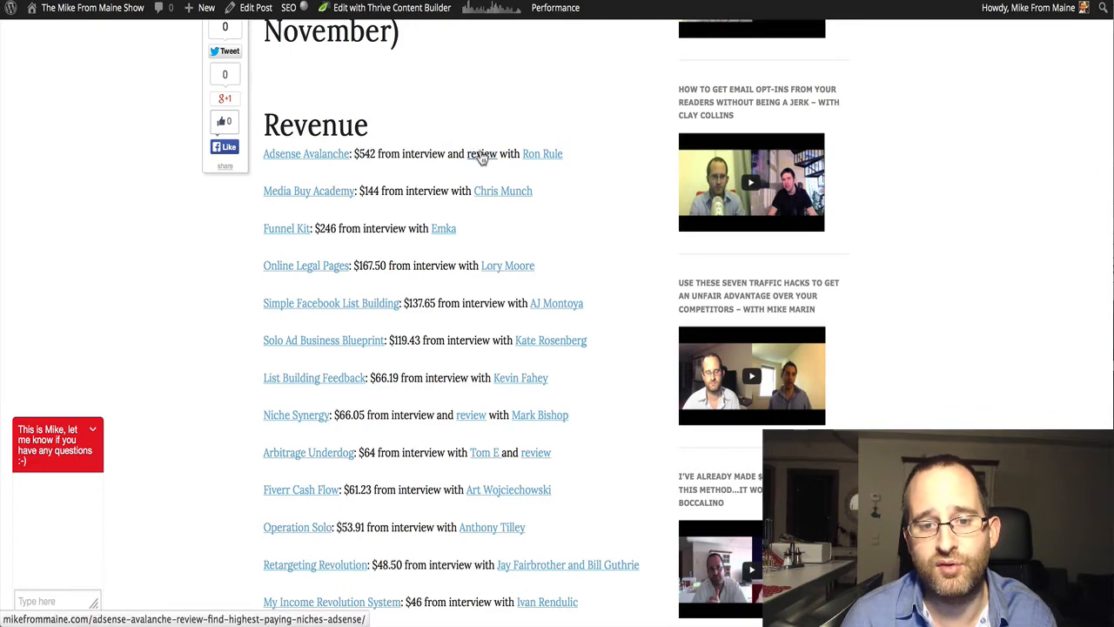
{"action": "mouse_move", "coordinate": [544, 153]}
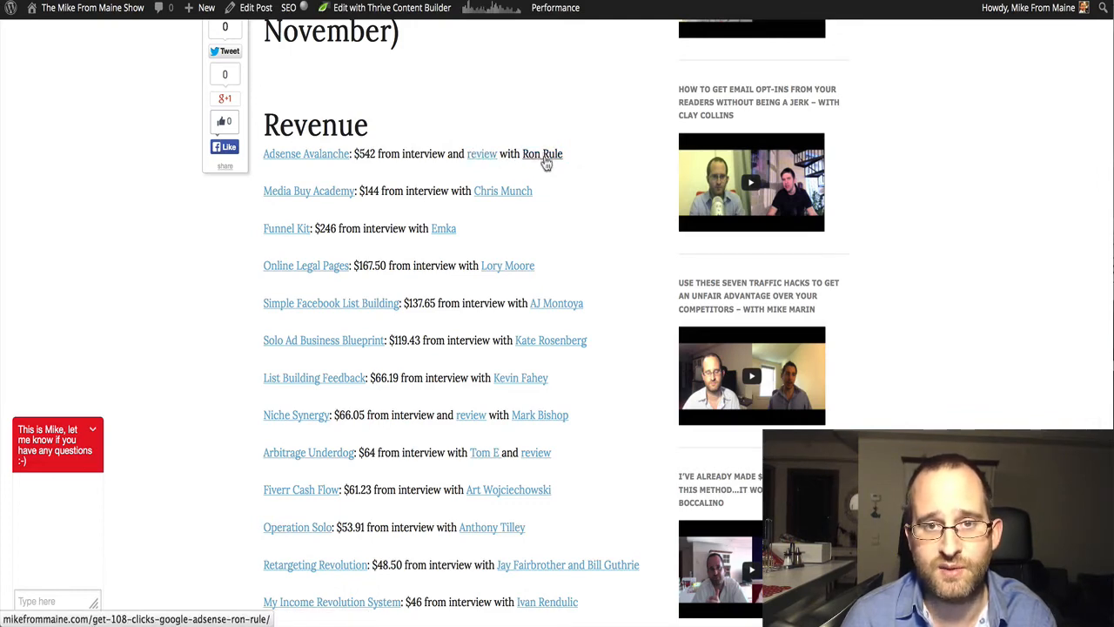
{"action": "scroll", "scroll_direction": "down", "scroll_amount": 3}
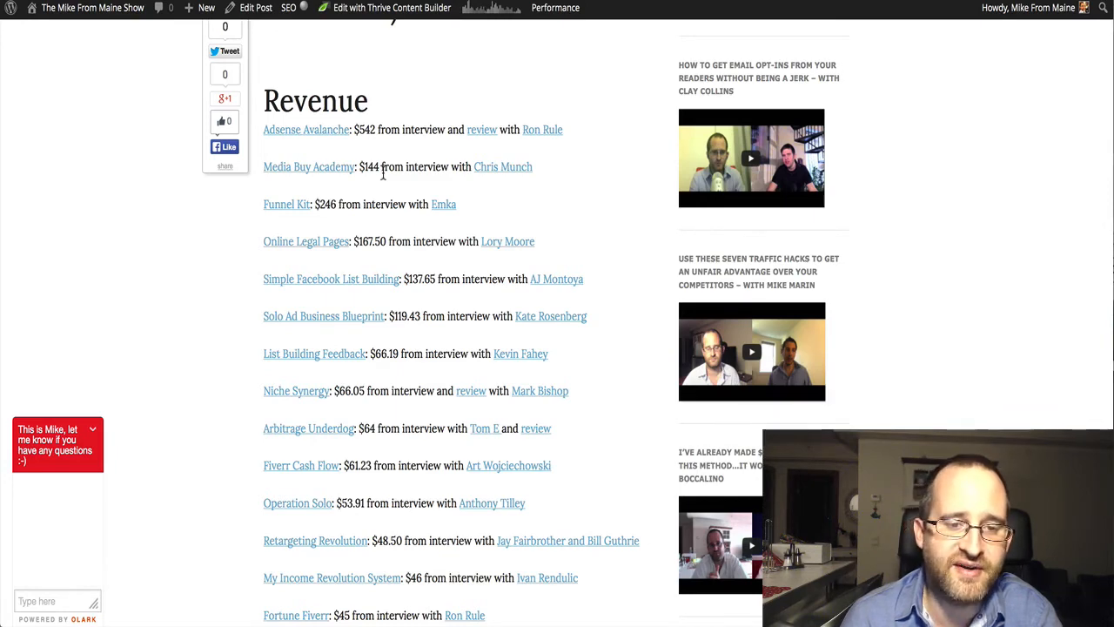
{"action": "scroll", "scroll_direction": "down", "scroll_amount": 3}
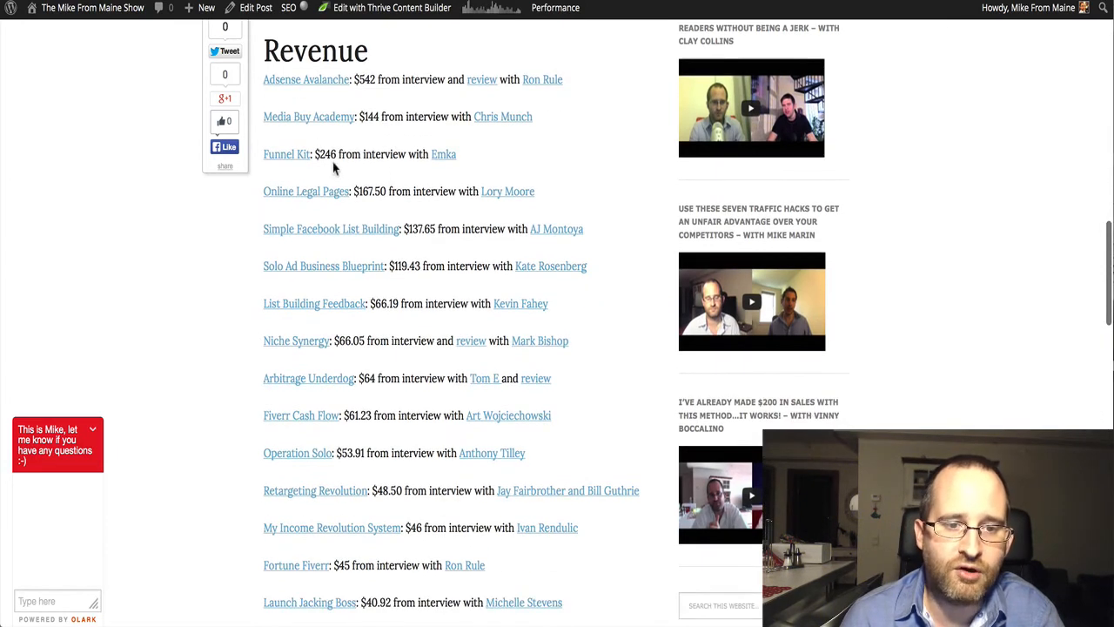
{"action": "mouse_move", "coordinate": [287, 154]}
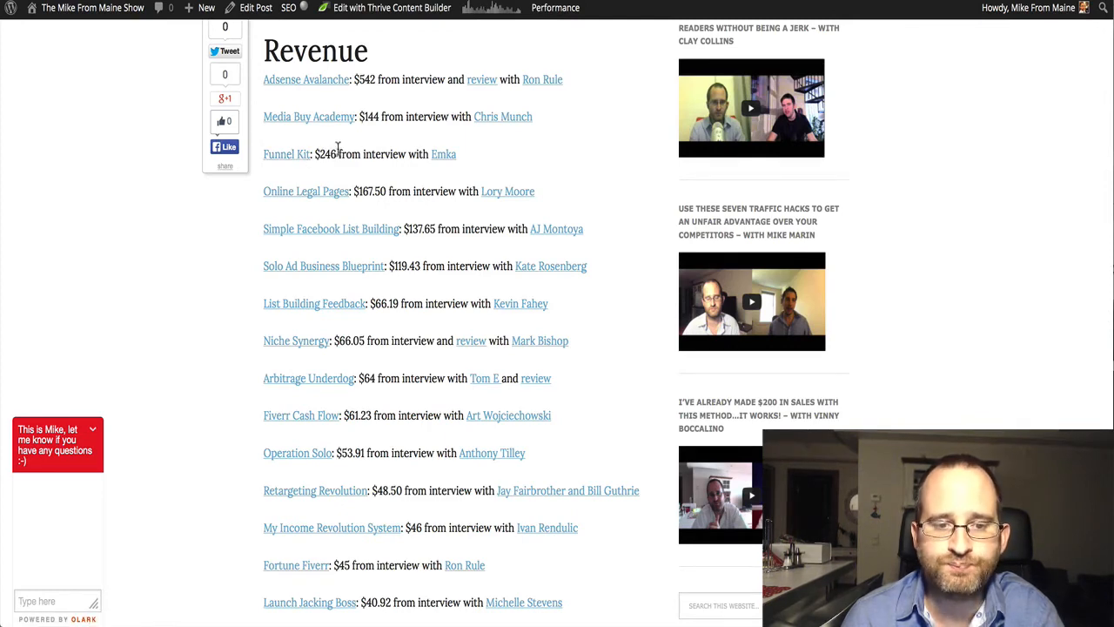
Step: Scroll down the interview revenue list to its end at the $2,247.92 total, up $293.66 from November
{"action": "scroll", "scroll_direction": "down", "scroll_amount": 3}
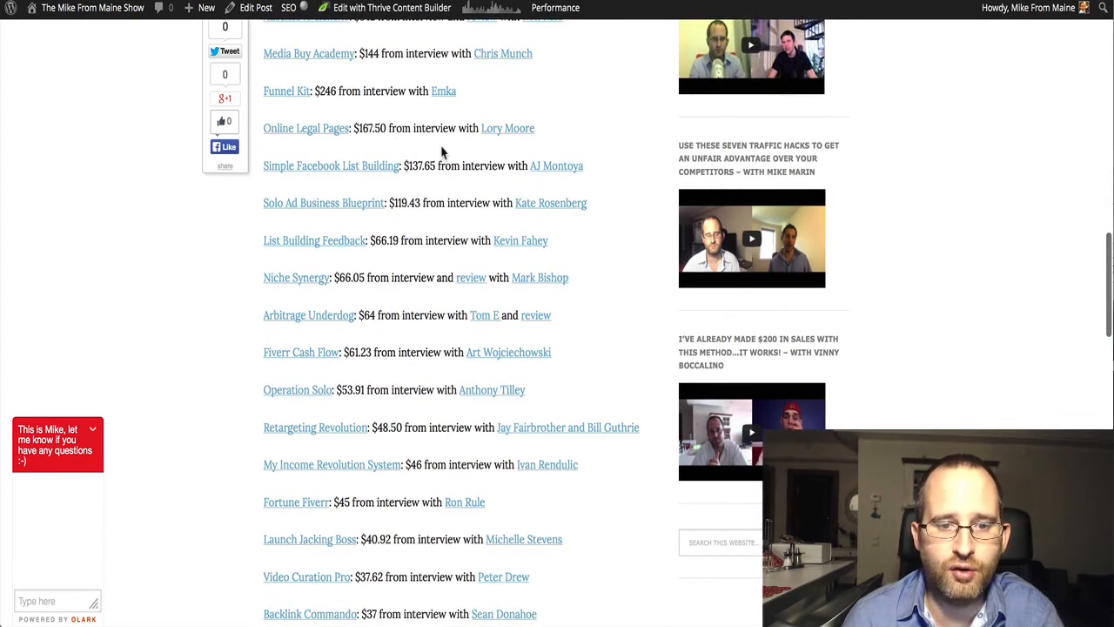
{"action": "scroll", "scroll_direction": "down", "scroll_amount": 3}
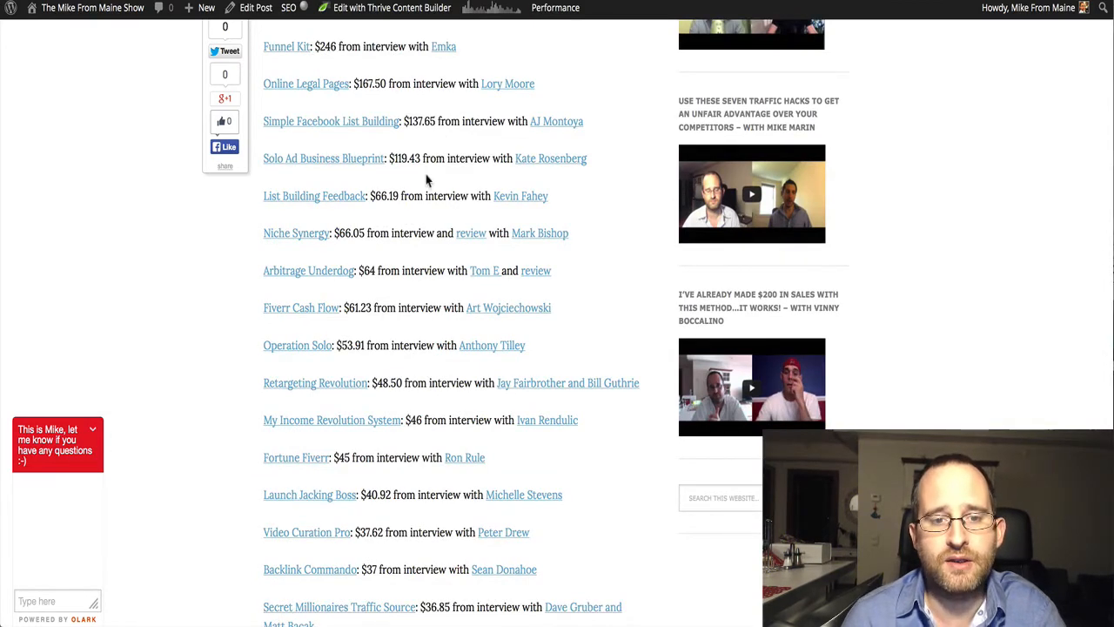
{"action": "scroll", "scroll_direction": "down", "scroll_amount": 3}
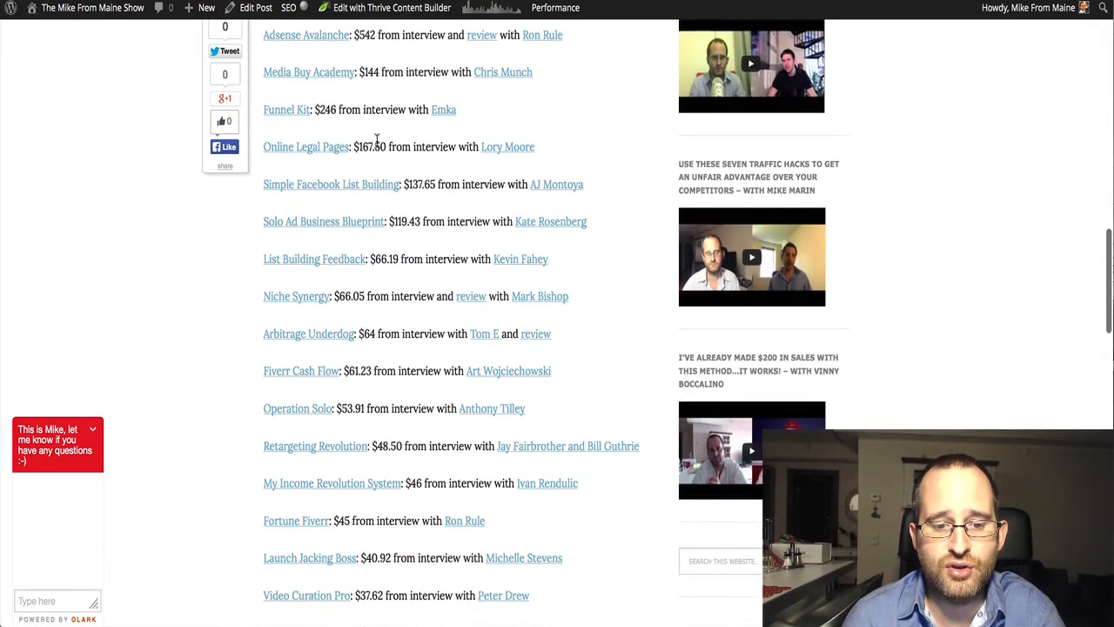
{"action": "scroll", "scroll_direction": "down", "scroll_amount": 3}
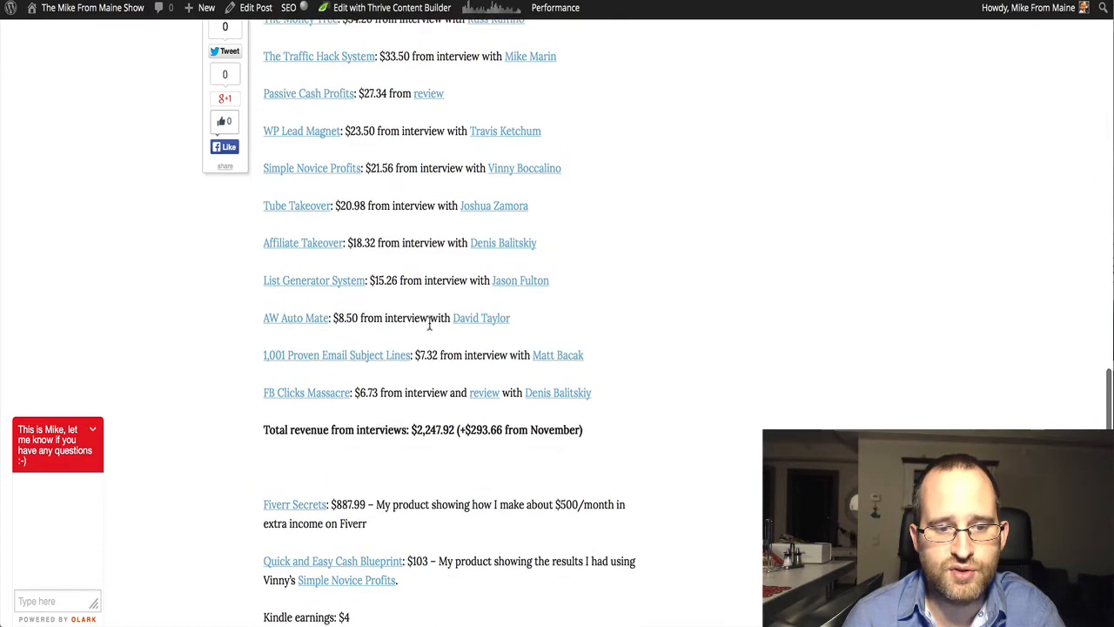
{"action": "mouse_move", "coordinate": [480, 317]}
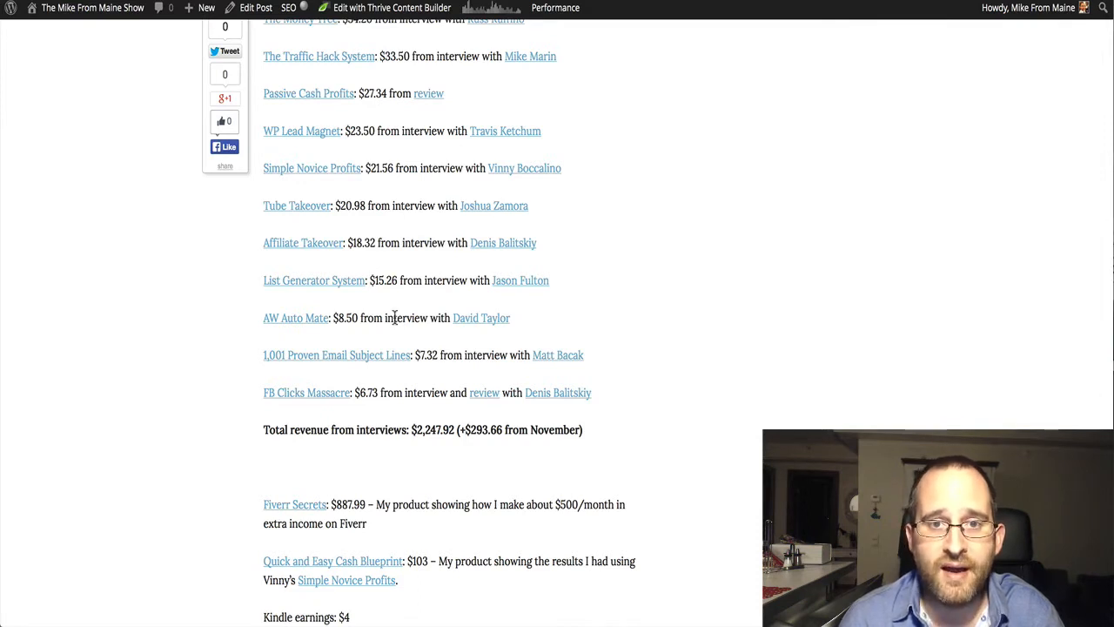
{"action": "mouse_move", "coordinate": [341, 330]}
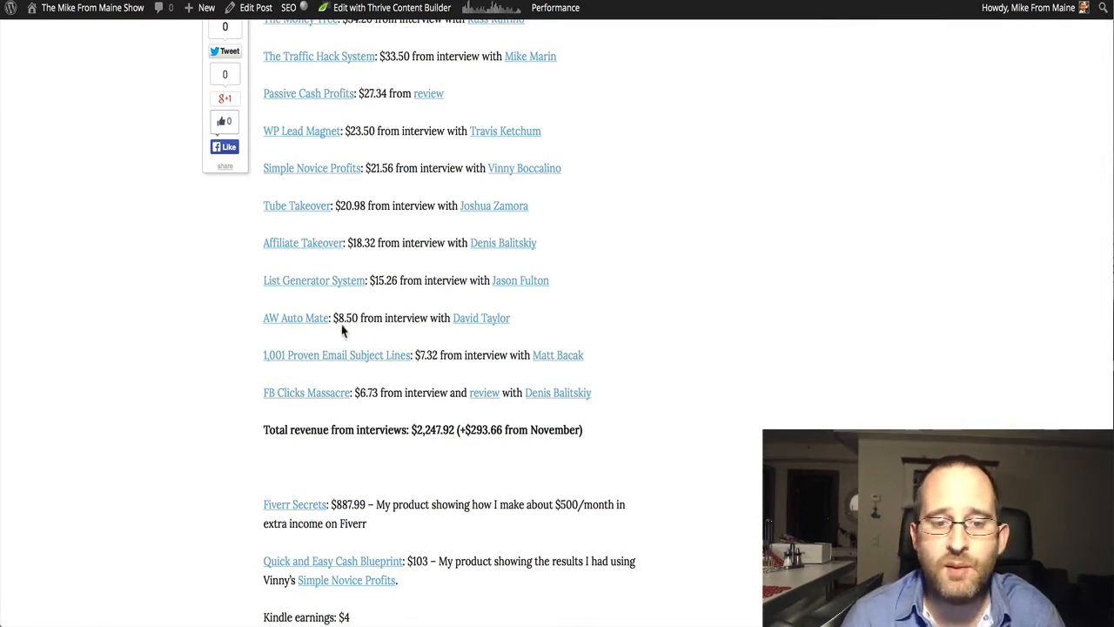
{"action": "mouse_move", "coordinate": [348, 320]}
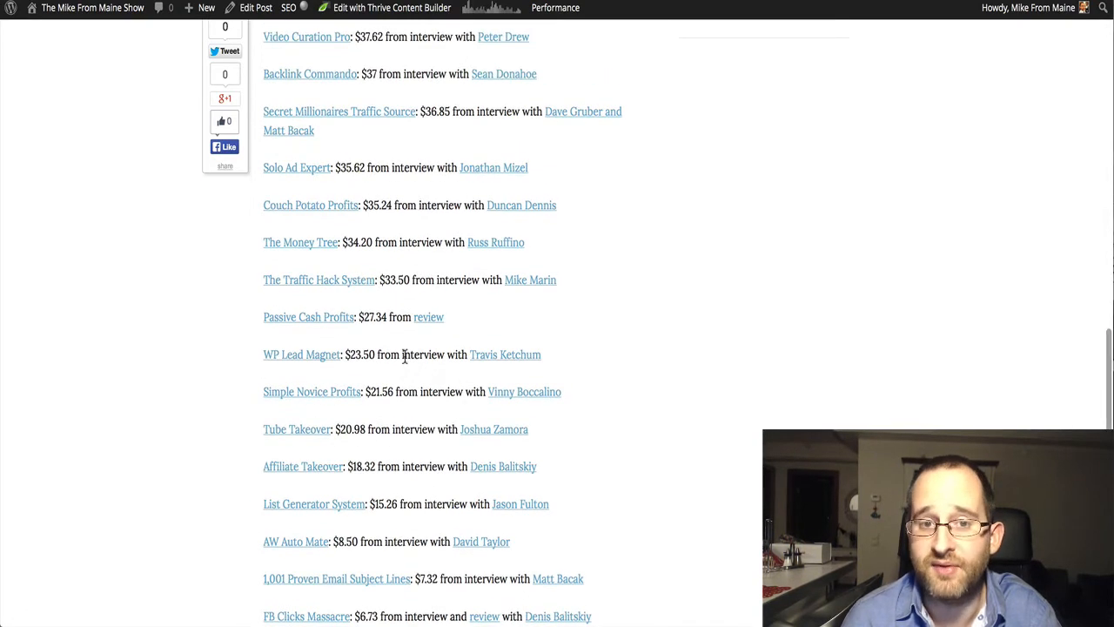
Step: Scroll past My Income Revolution System $46 and Fortune Fiverr $45 to the interview total and Fiverr Secrets
{"action": "scroll", "scroll_direction": "up", "scroll_amount": 3}
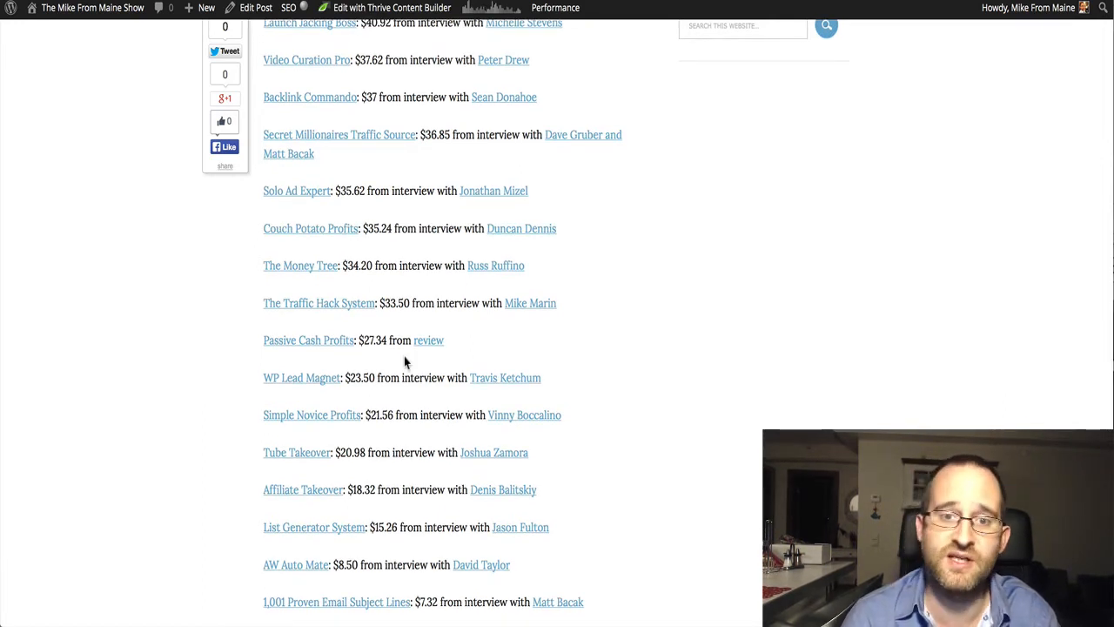
{"action": "scroll", "scroll_direction": "down", "scroll_amount": 3}
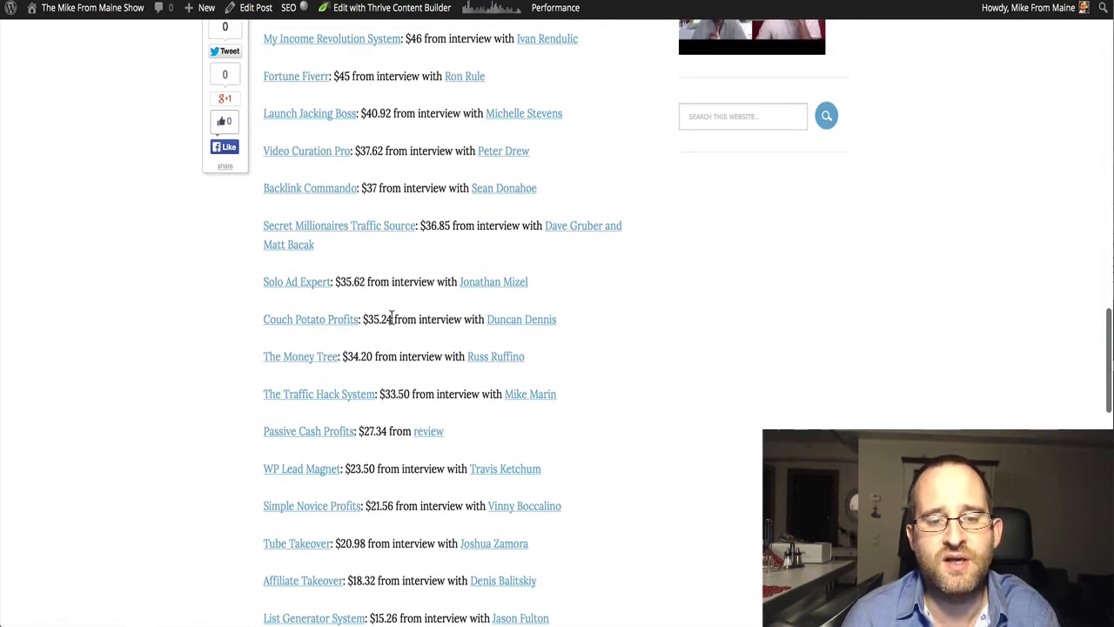
{"action": "mouse_move", "coordinate": [522, 318]}
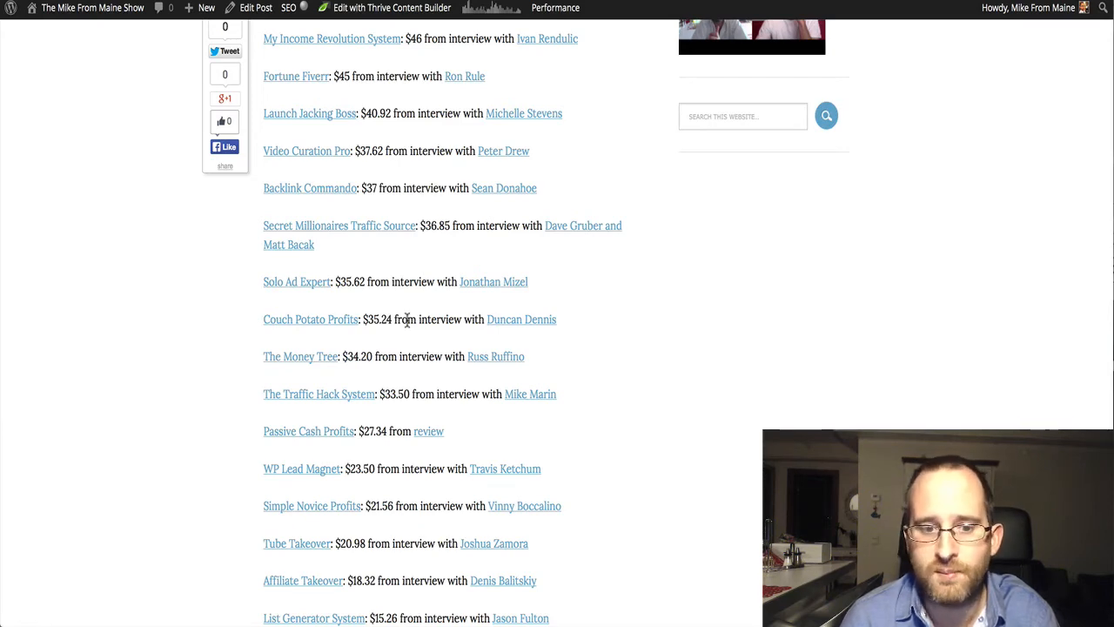
{"action": "scroll", "scroll_direction": "down", "scroll_amount": 3}
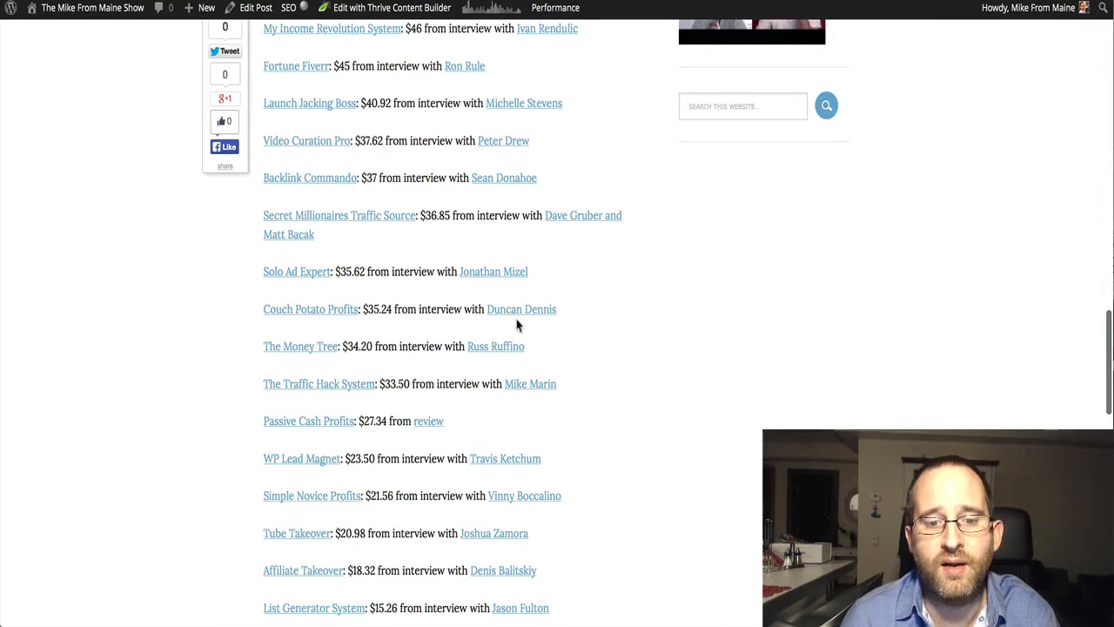
{"action": "mouse_move", "coordinate": [521, 310]}
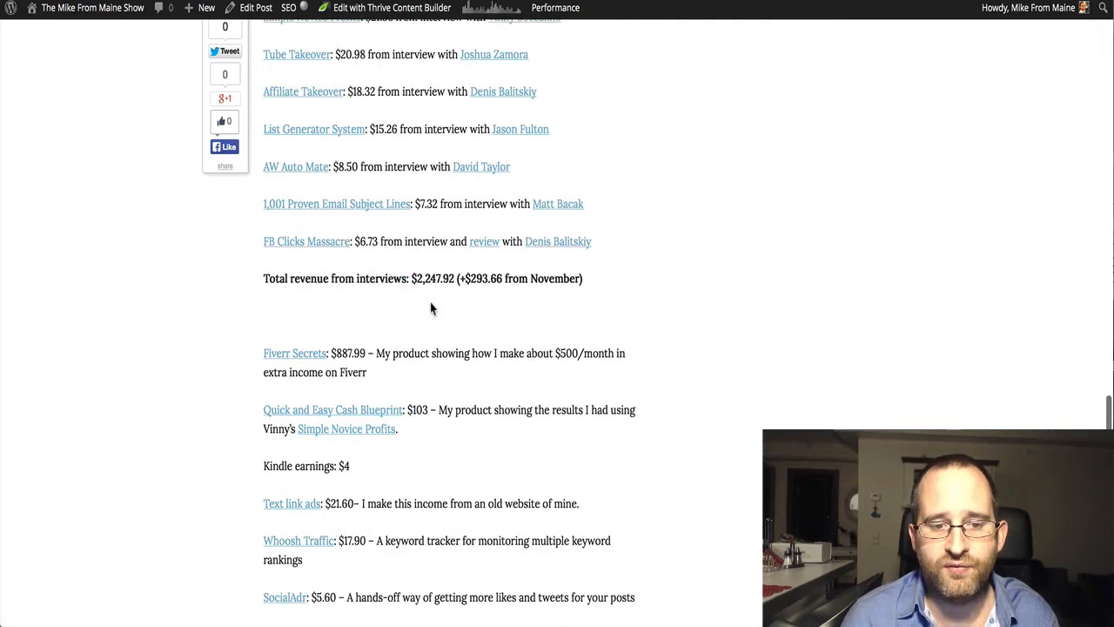
{"action": "mouse_move", "coordinate": [289, 282]}
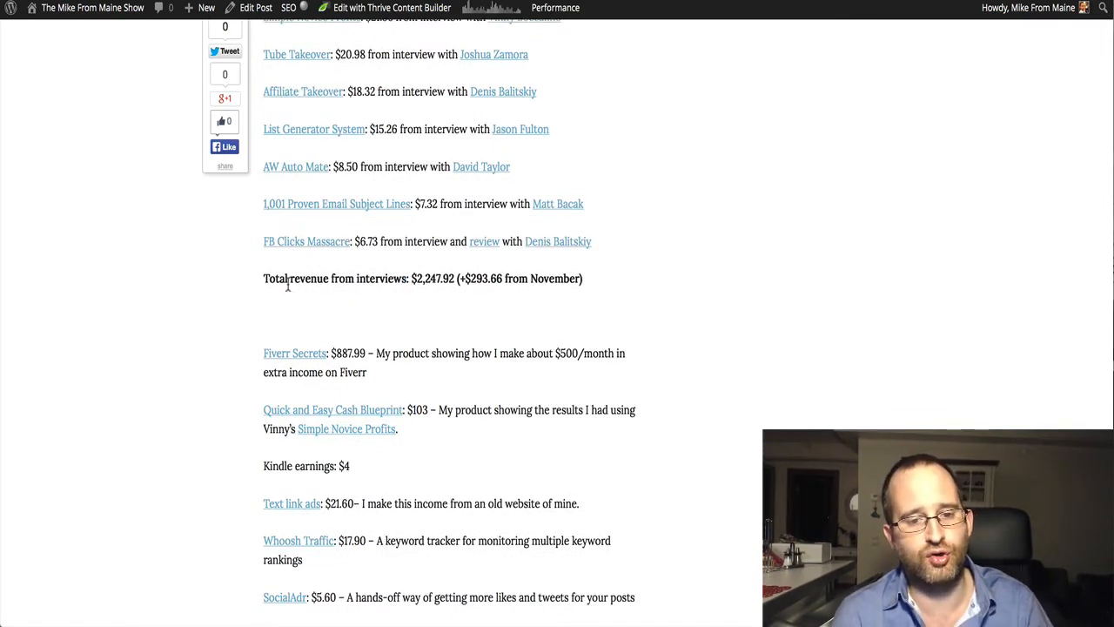
{"action": "mouse_move", "coordinate": [446, 303]}
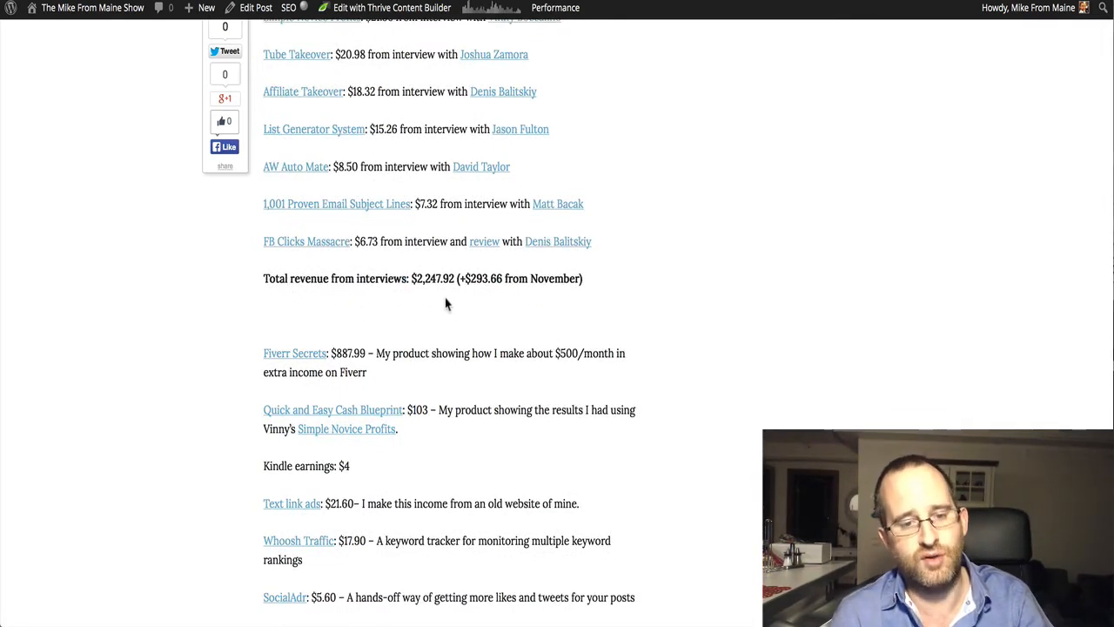
{"action": "mouse_move", "coordinate": [453, 299]}
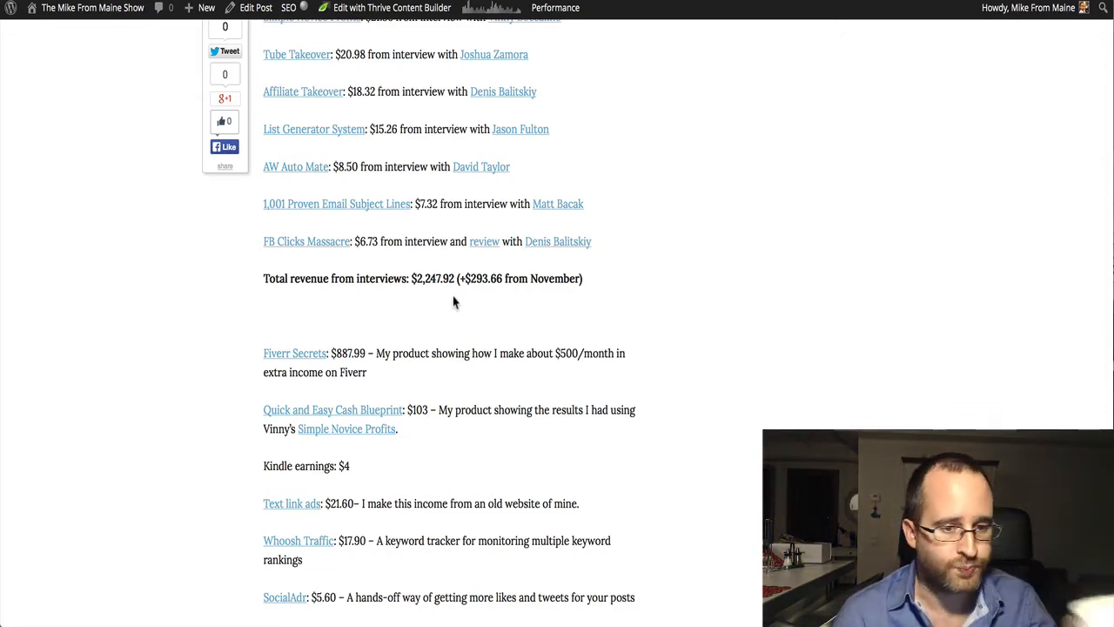
Step: Scroll down the other income items to their $1,468.09 total, up $382.56 from November
{"action": "scroll", "scroll_direction": "down", "scroll_amount": 3}
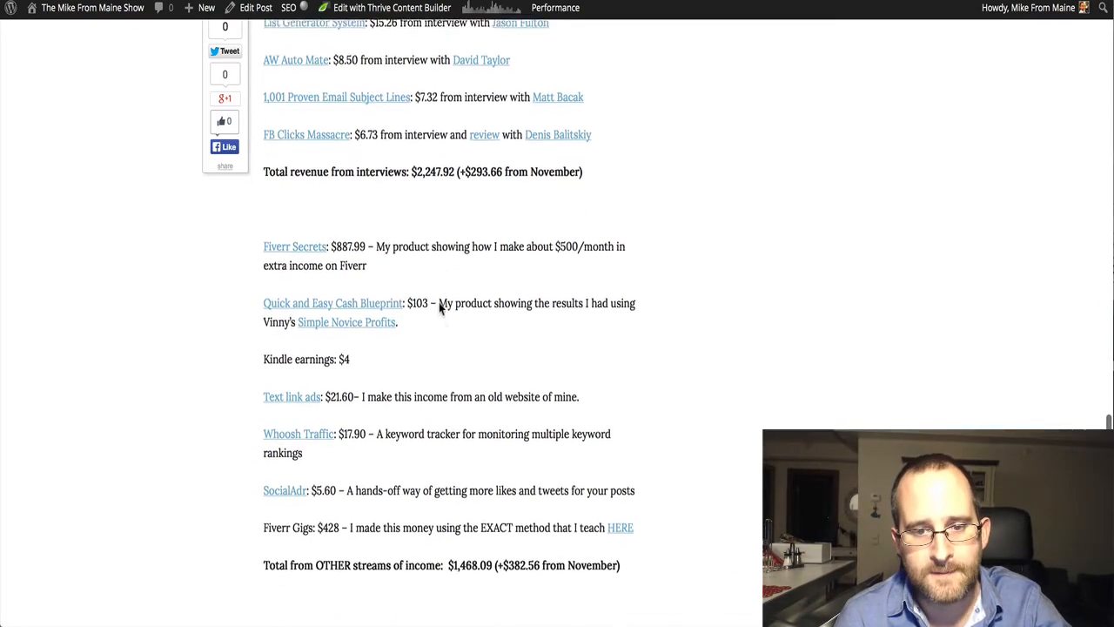
{"action": "scroll", "scroll_direction": "down", "scroll_amount": 3}
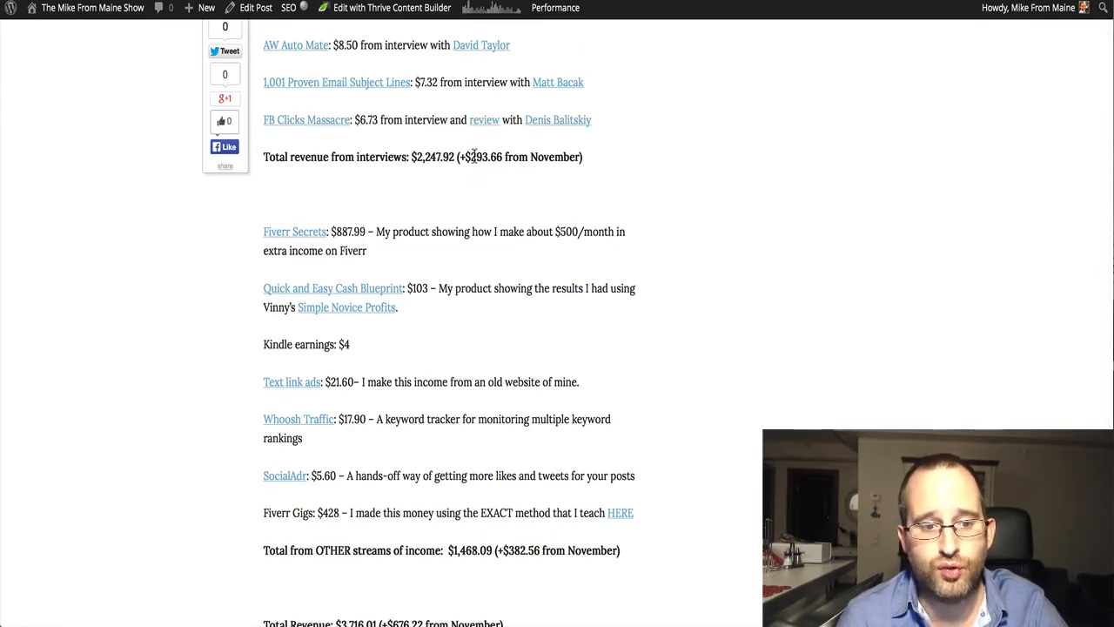
{"action": "scroll", "scroll_direction": "down", "scroll_amount": 3}
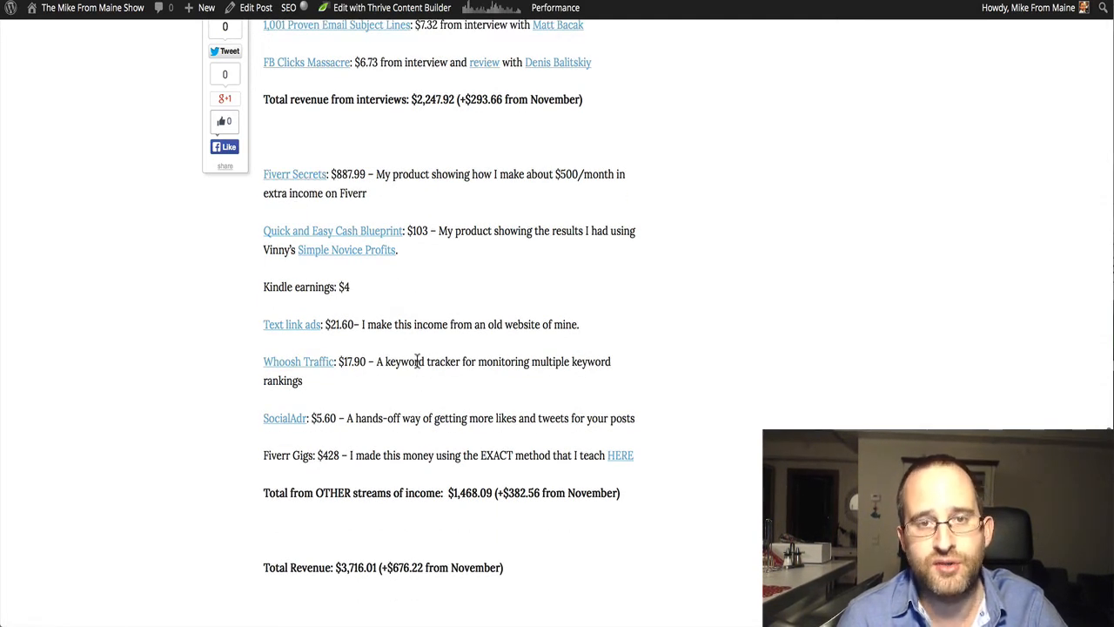
{"action": "mouse_move", "coordinate": [310, 183]}
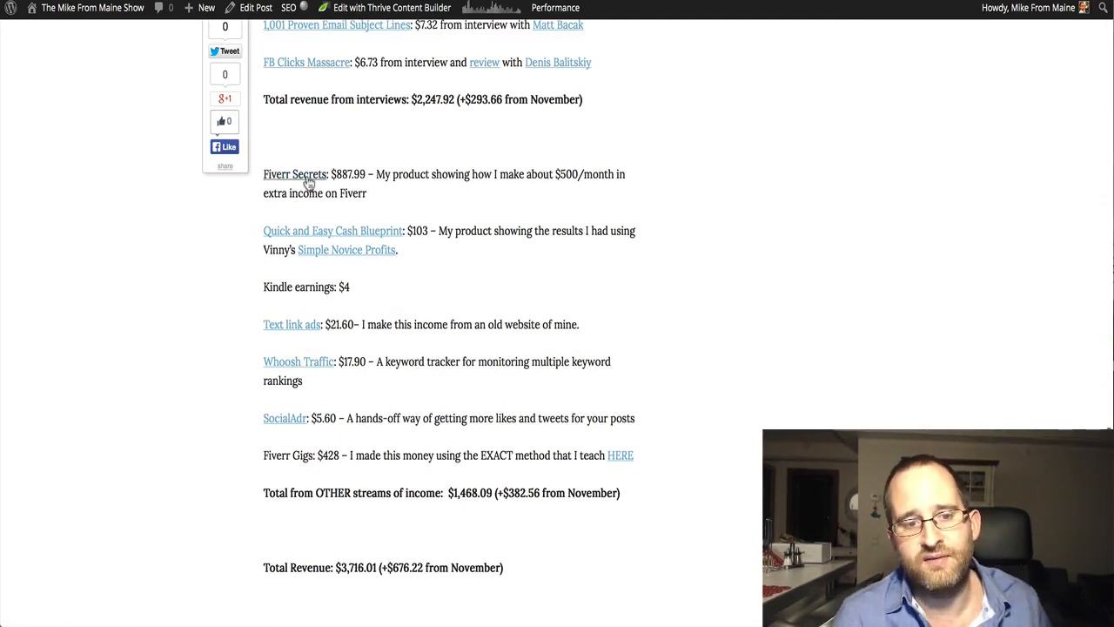
{"action": "mouse_move", "coordinate": [294, 175]}
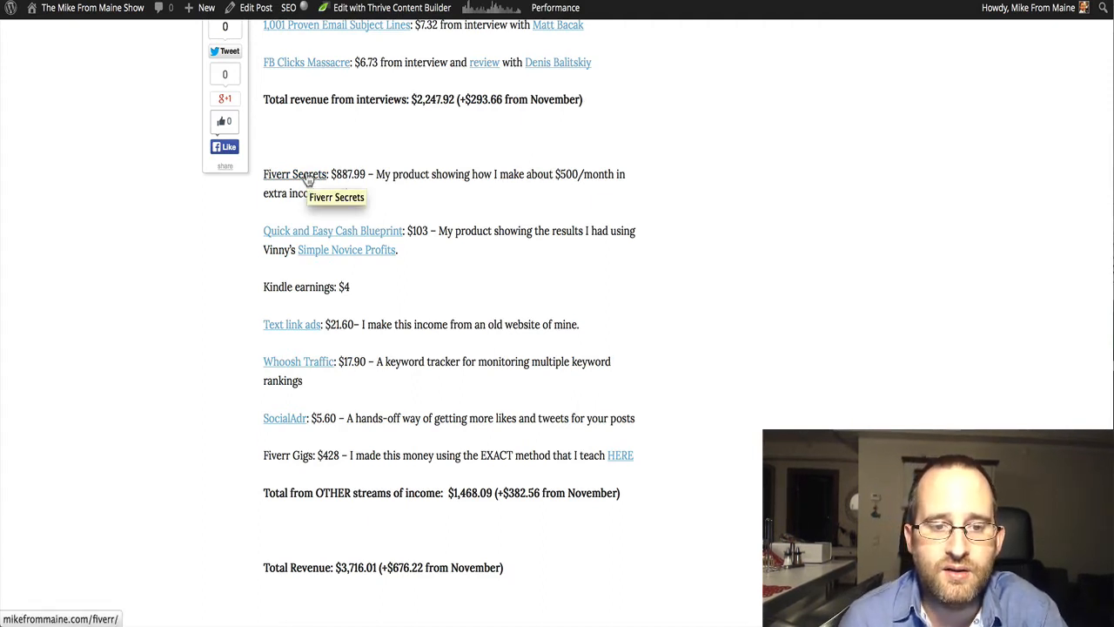
{"action": "scroll", "scroll_direction": "down", "scroll_amount": 3}
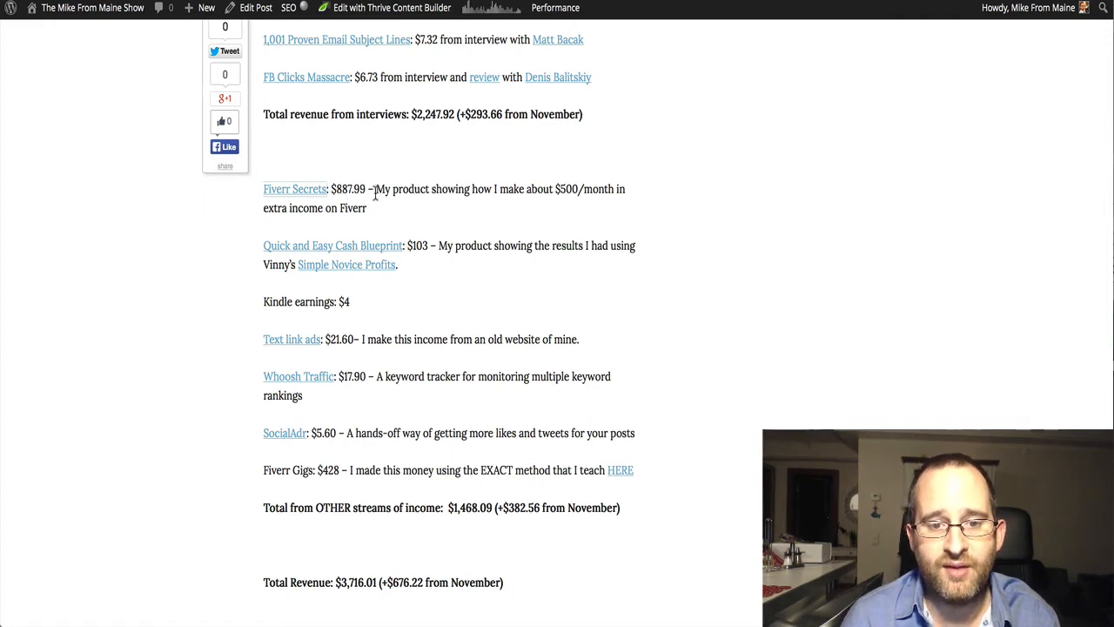
{"action": "mouse_move", "coordinate": [380, 191]}
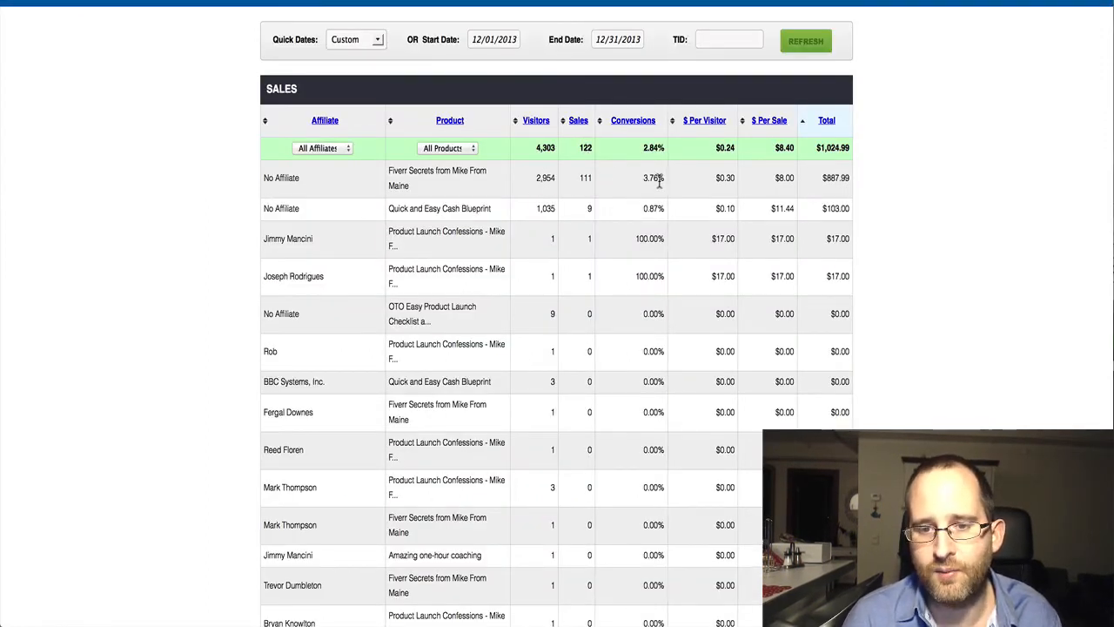
{"action": "mouse_move", "coordinate": [656, 188]}
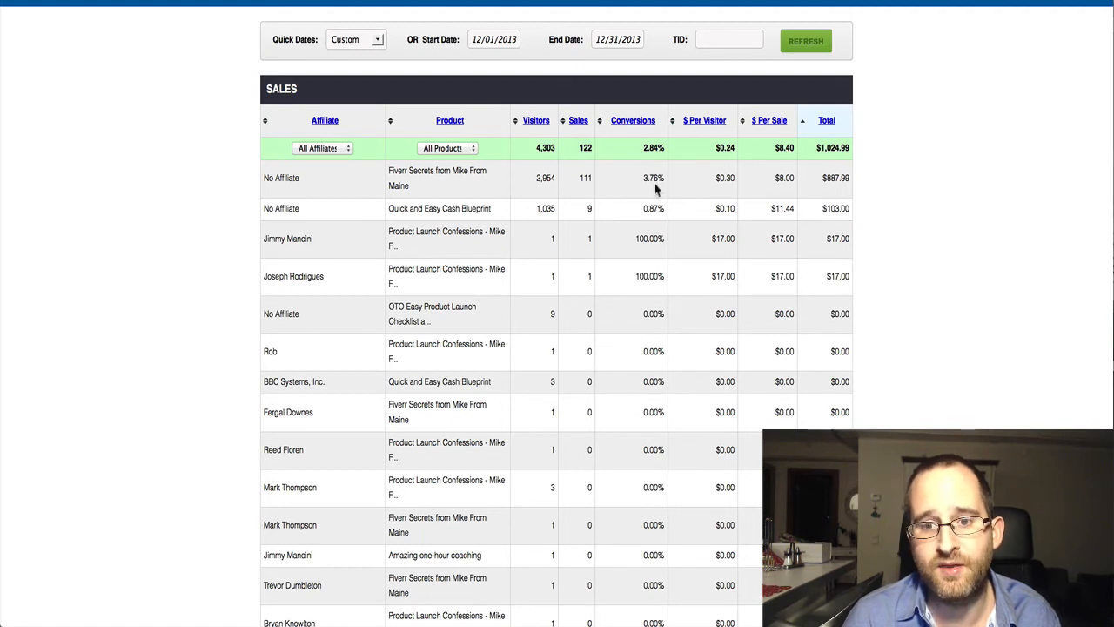
{"action": "mouse_move", "coordinate": [585, 149]}
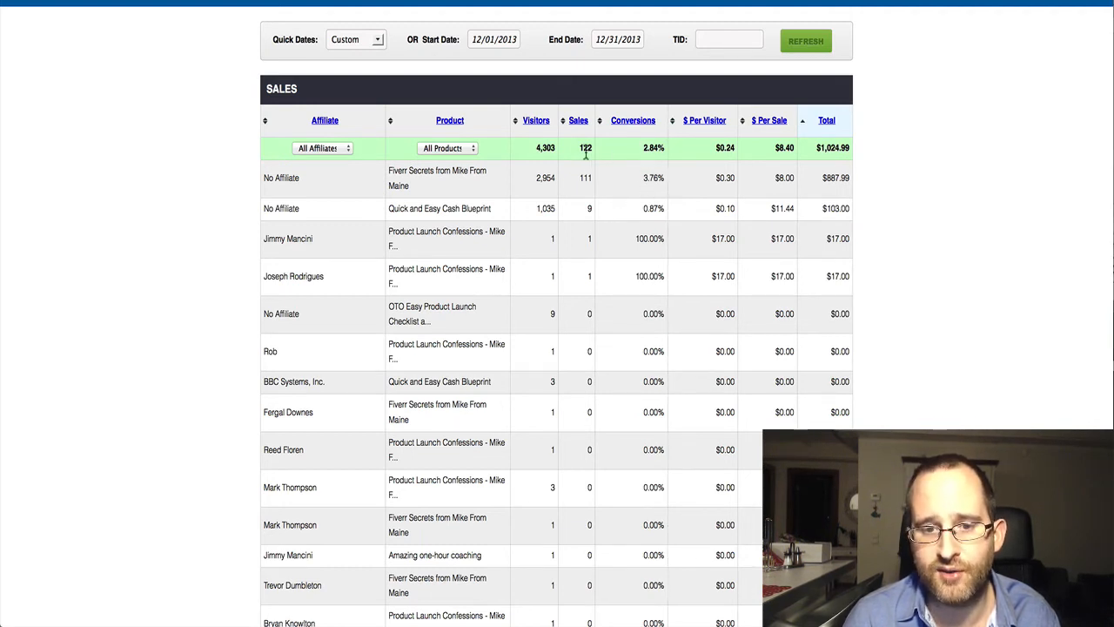
{"action": "mouse_move", "coordinate": [545, 171]}
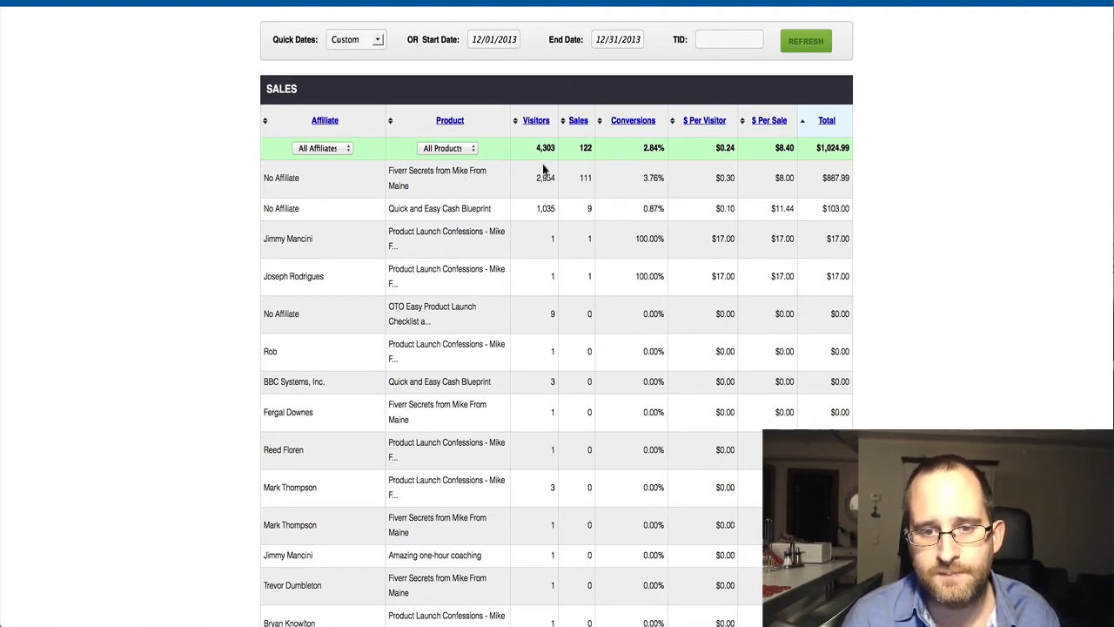
{"action": "mouse_move", "coordinate": [574, 178]}
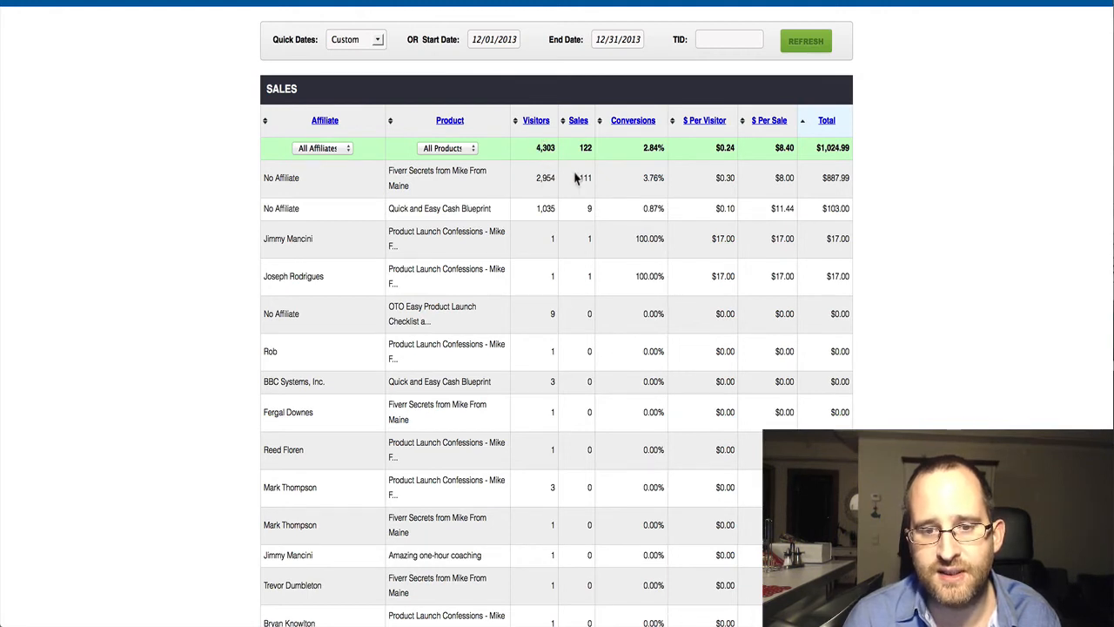
{"action": "mouse_move", "coordinate": [651, 183]}
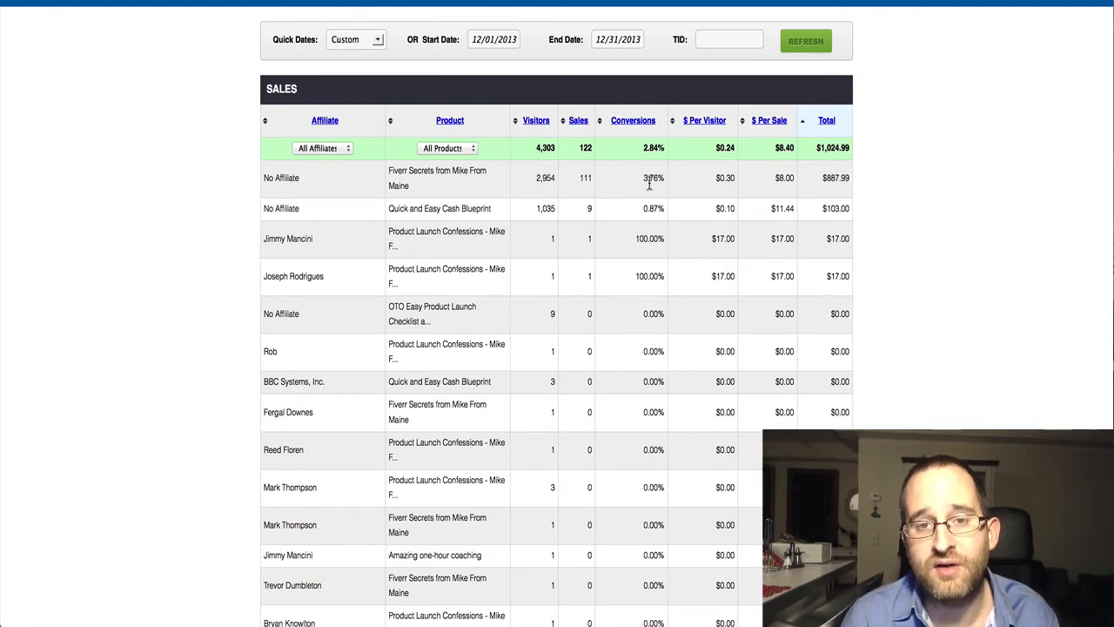
{"action": "mouse_move", "coordinate": [717, 183]}
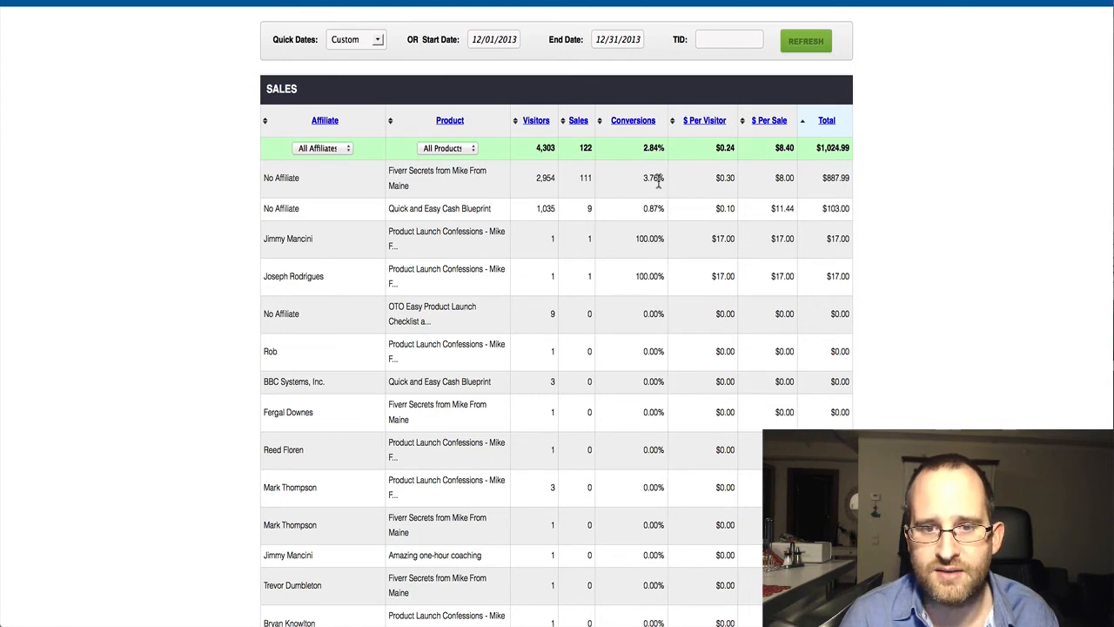
{"action": "mouse_move", "coordinate": [712, 185]}
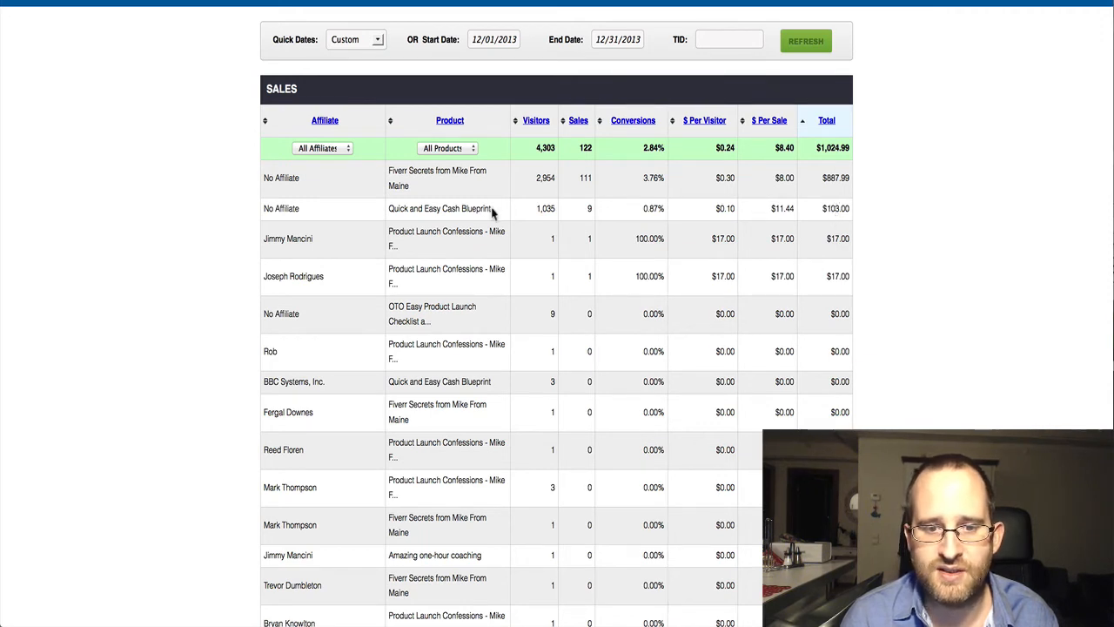
{"action": "mouse_move", "coordinate": [630, 205]}
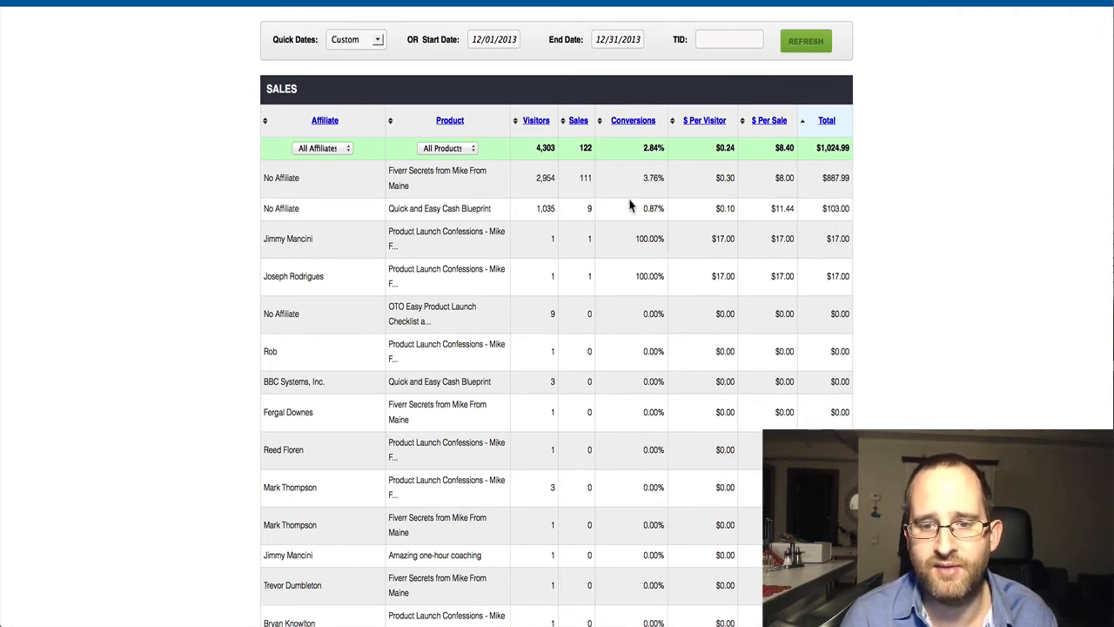
{"action": "mouse_move", "coordinate": [694, 242]}
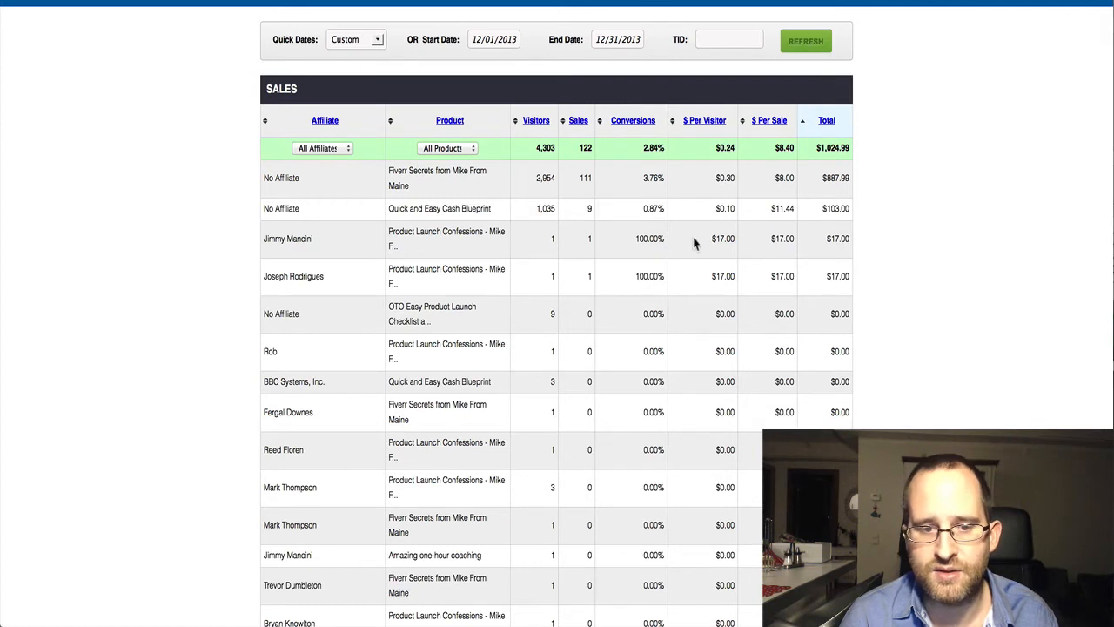
{"action": "mouse_move", "coordinate": [832, 262]}
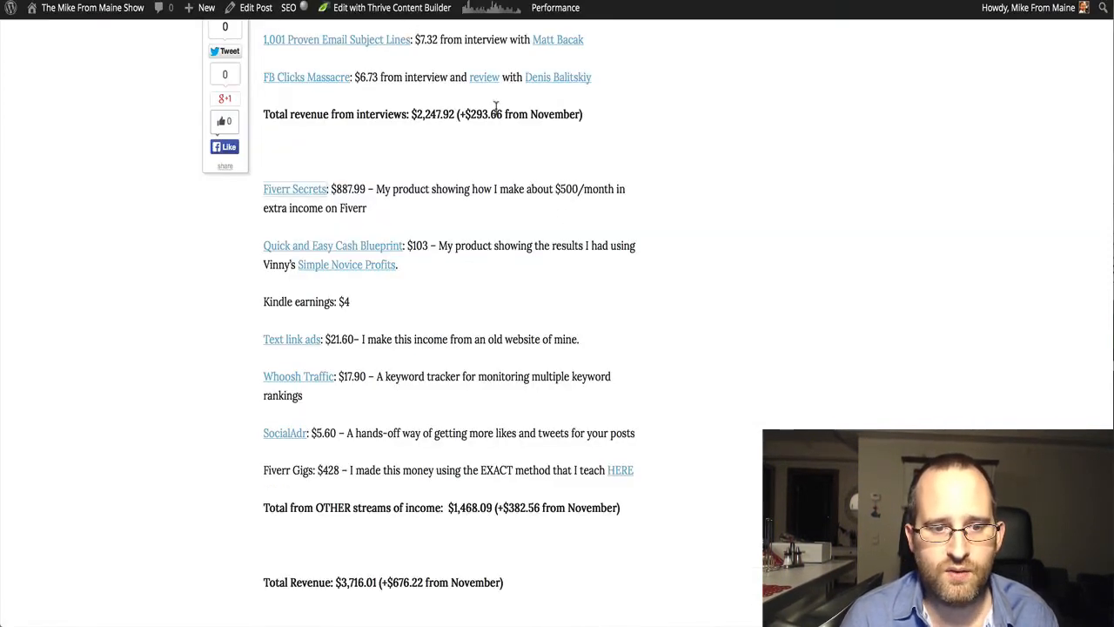
Step: Scroll down to the Quick and Easy Cash Blueprint $103 line and the Kindle royalties of $8.12
{"action": "scroll", "scroll_direction": "down", "scroll_amount": 3}
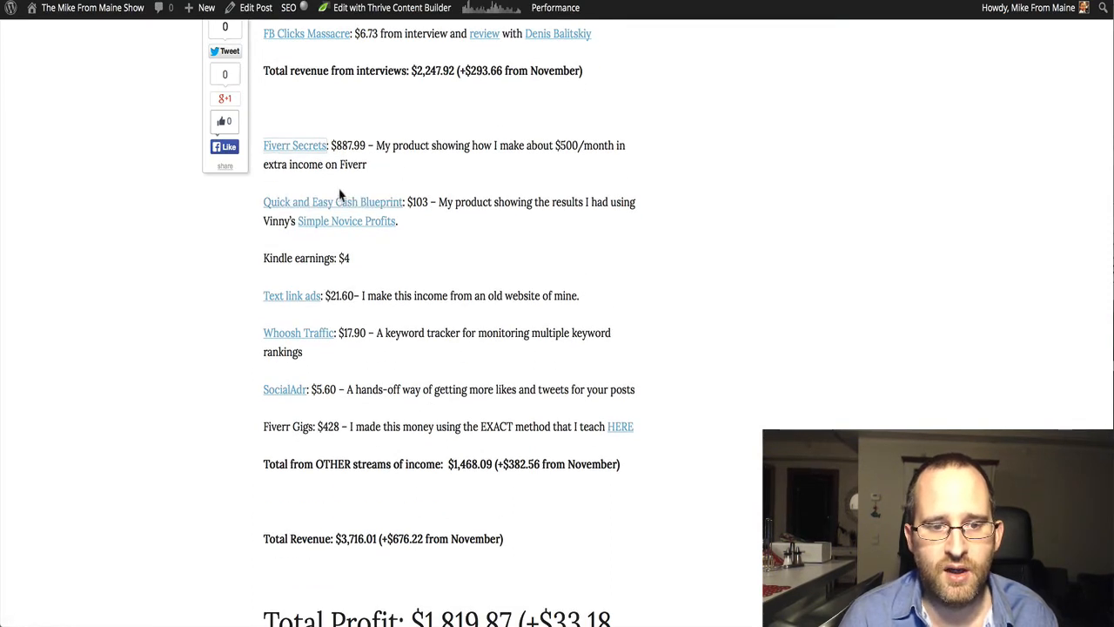
{"action": "mouse_move", "coordinate": [334, 202]}
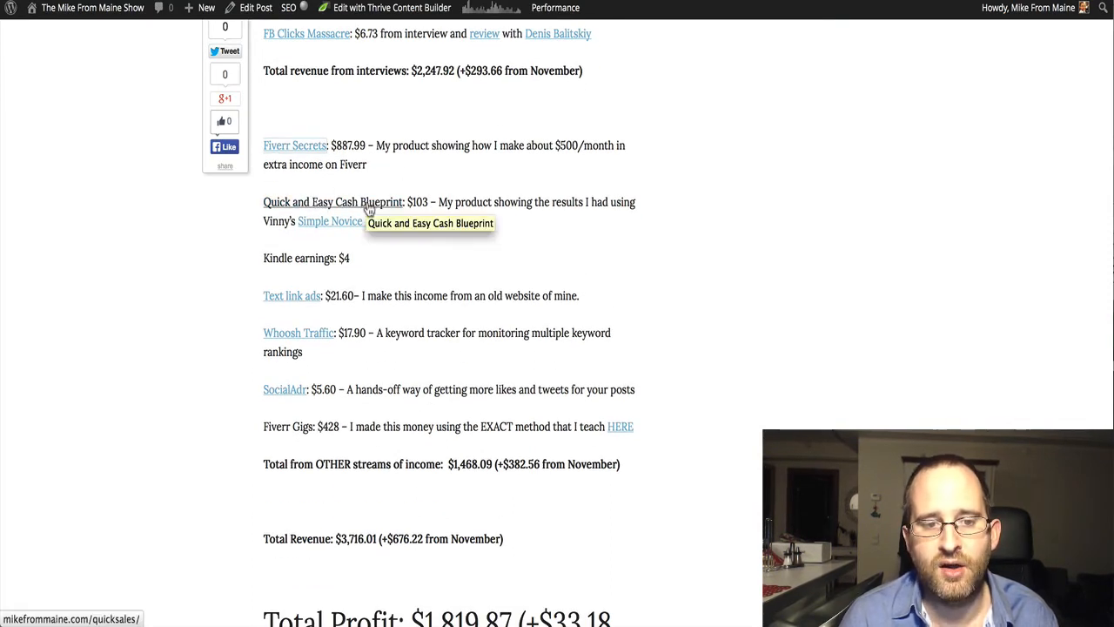
{"action": "mouse_move", "coordinate": [345, 219]}
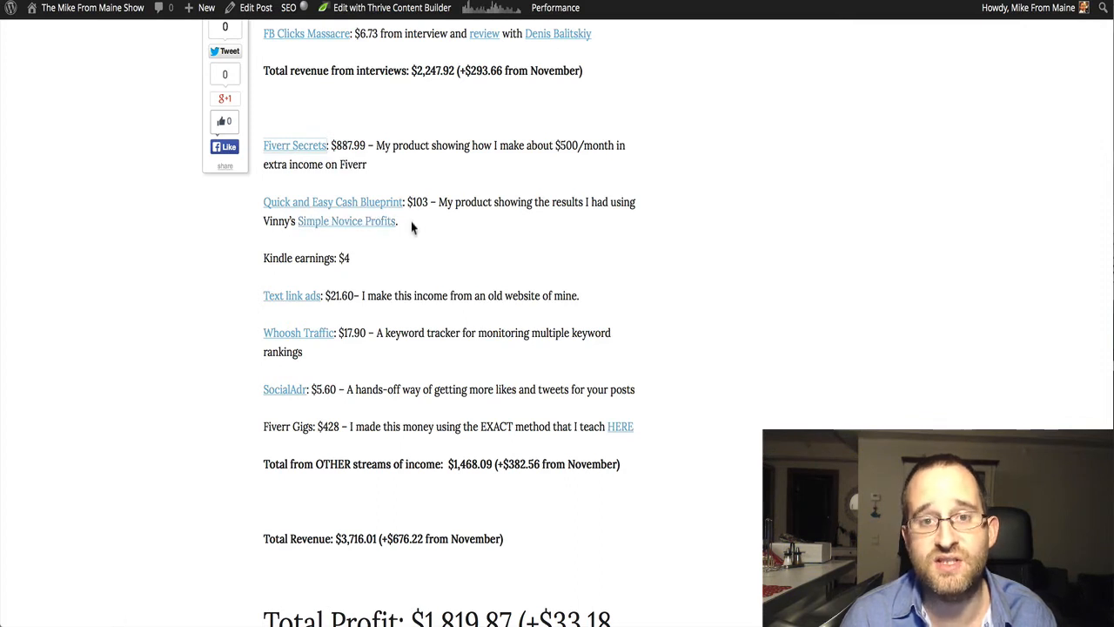
{"action": "scroll", "scroll_direction": "down", "scroll_amount": 3}
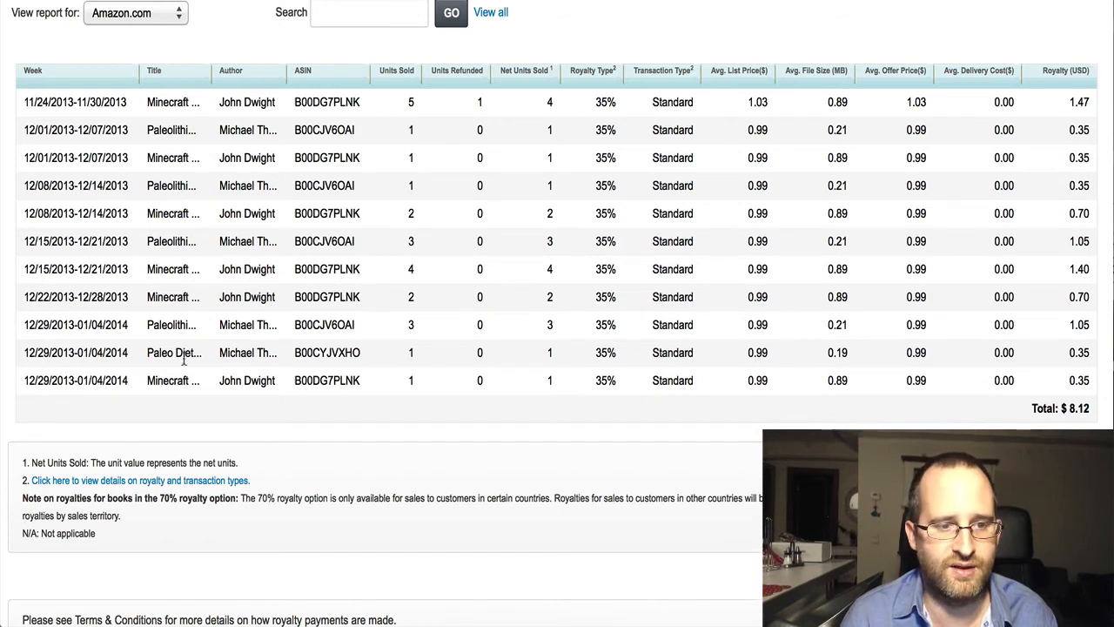
{"action": "mouse_move", "coordinate": [503, 132]}
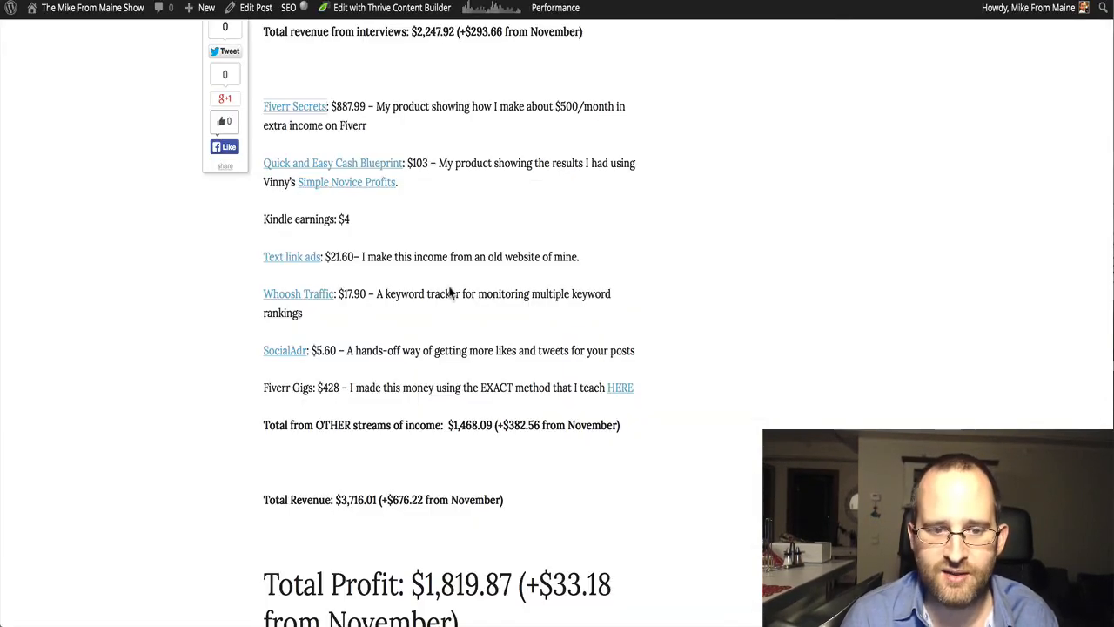
Step: Scroll past Text link ads, Whoosh Traffic and SocialAdr to Total Revenue $3,716.01 and Total Profit $1,819.87
{"action": "scroll", "scroll_direction": "down", "scroll_amount": 3}
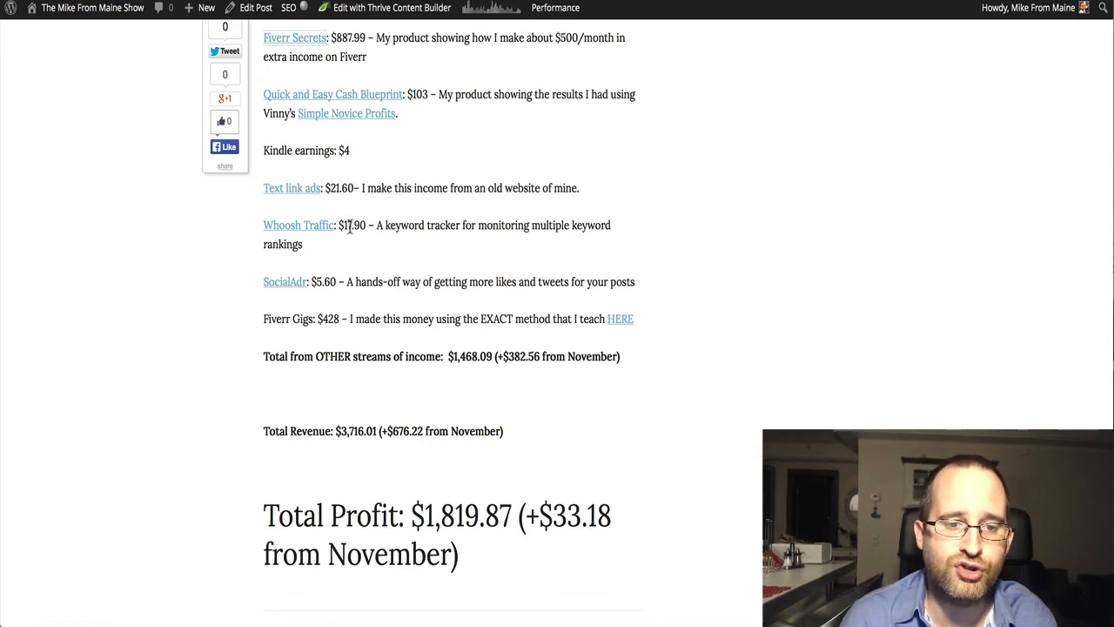
{"action": "mouse_move", "coordinate": [348, 226]}
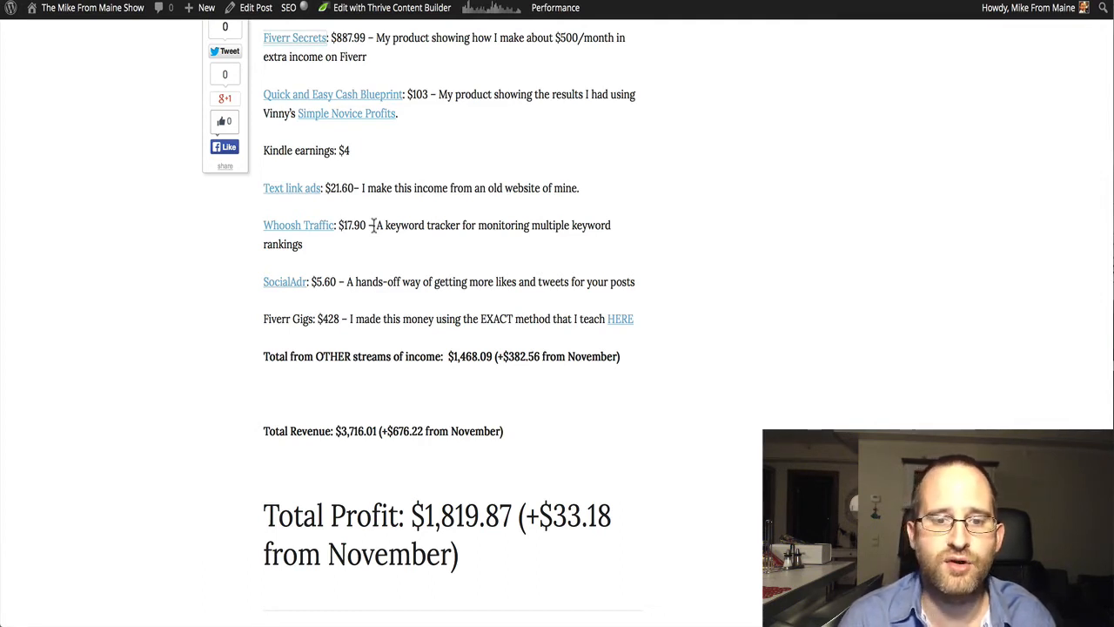
{"action": "mouse_move", "coordinate": [421, 209]}
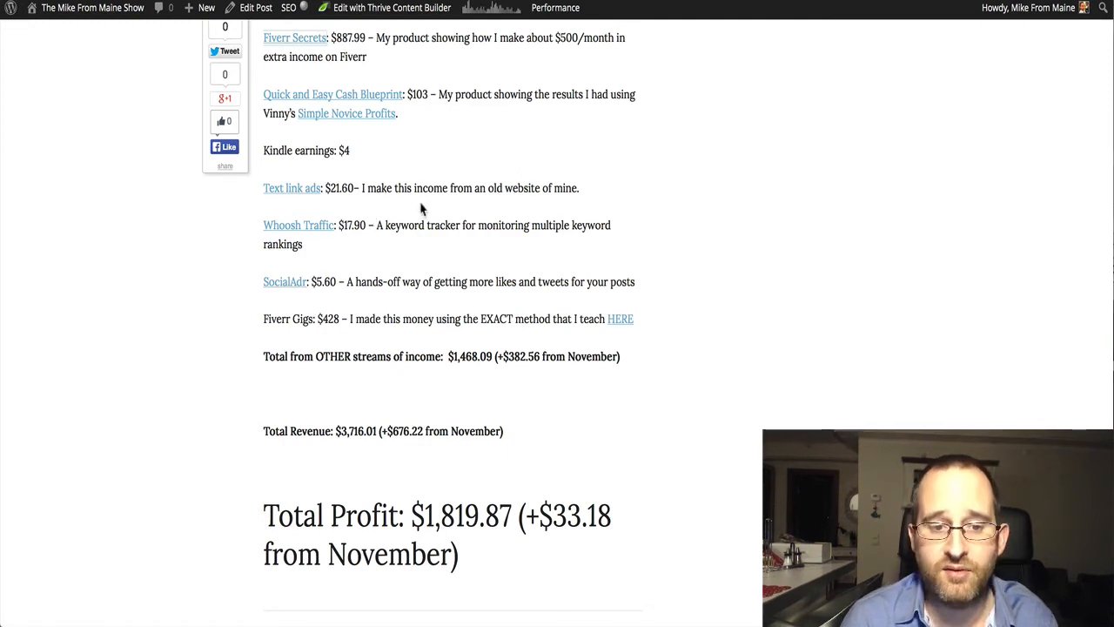
{"action": "scroll", "scroll_direction": "down", "scroll_amount": 3}
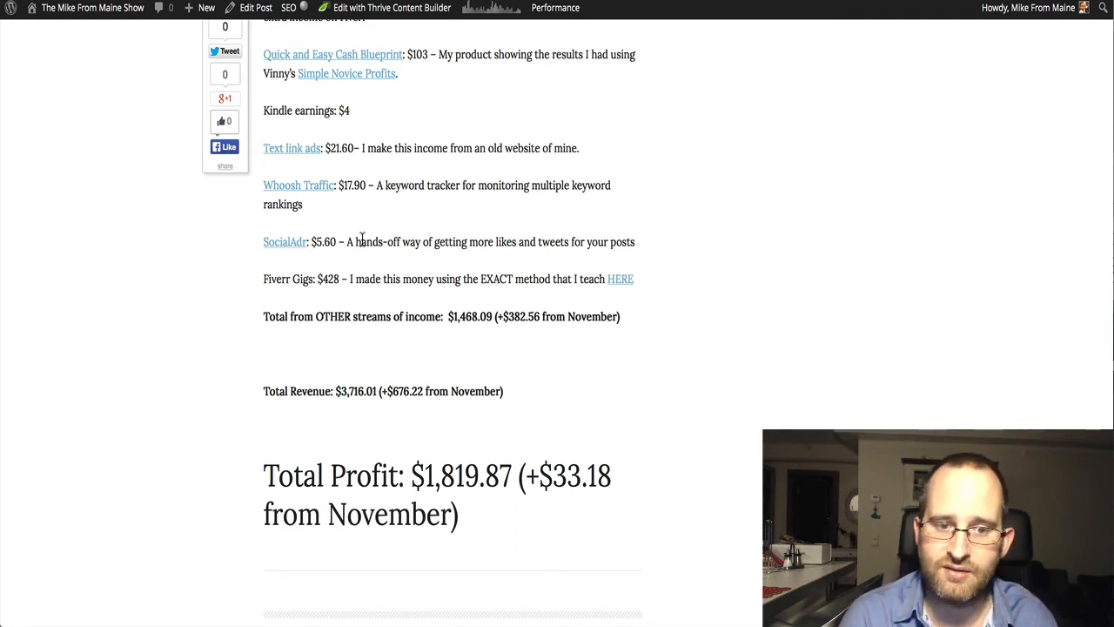
{"action": "mouse_move", "coordinate": [383, 237]}
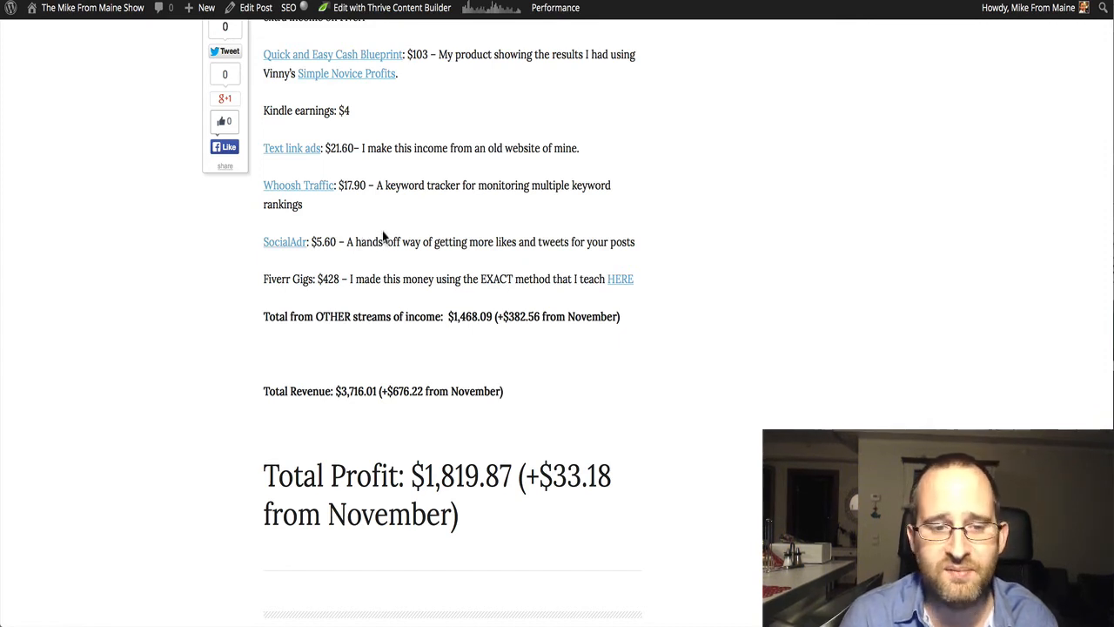
{"action": "scroll", "scroll_direction": "down", "scroll_amount": 3}
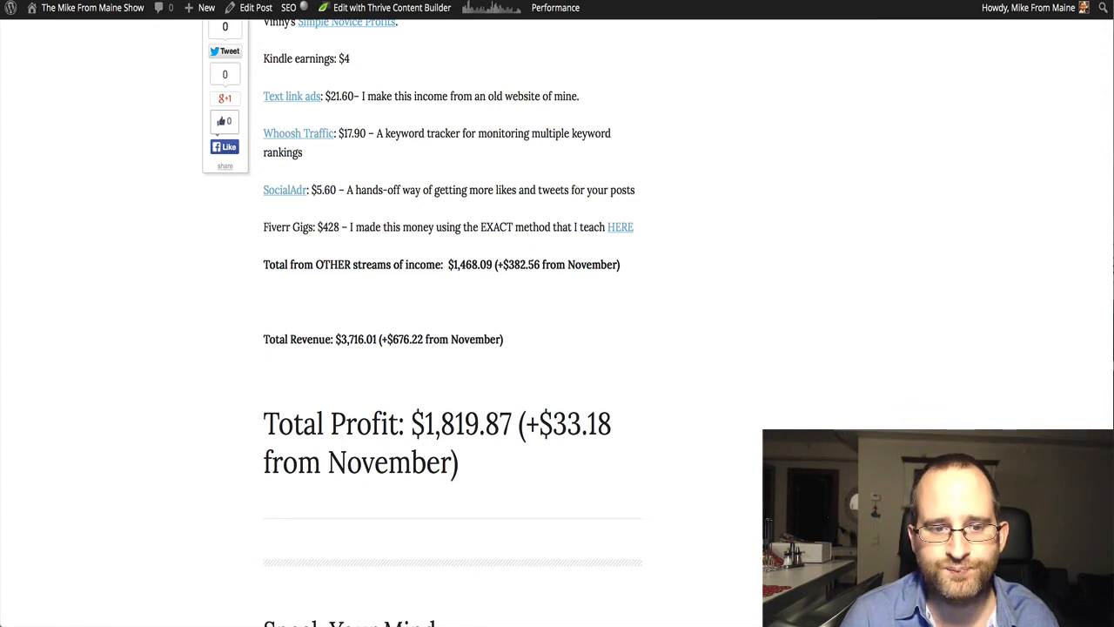
{"action": "scroll", "scroll_direction": "down", "scroll_amount": 3}
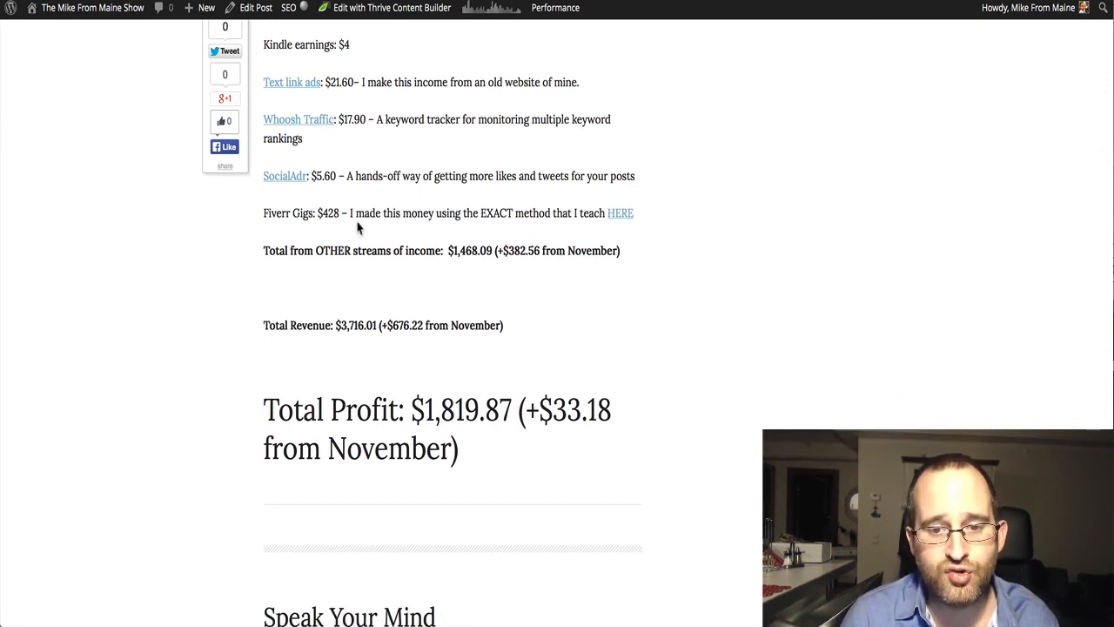
{"action": "mouse_move", "coordinate": [463, 200]}
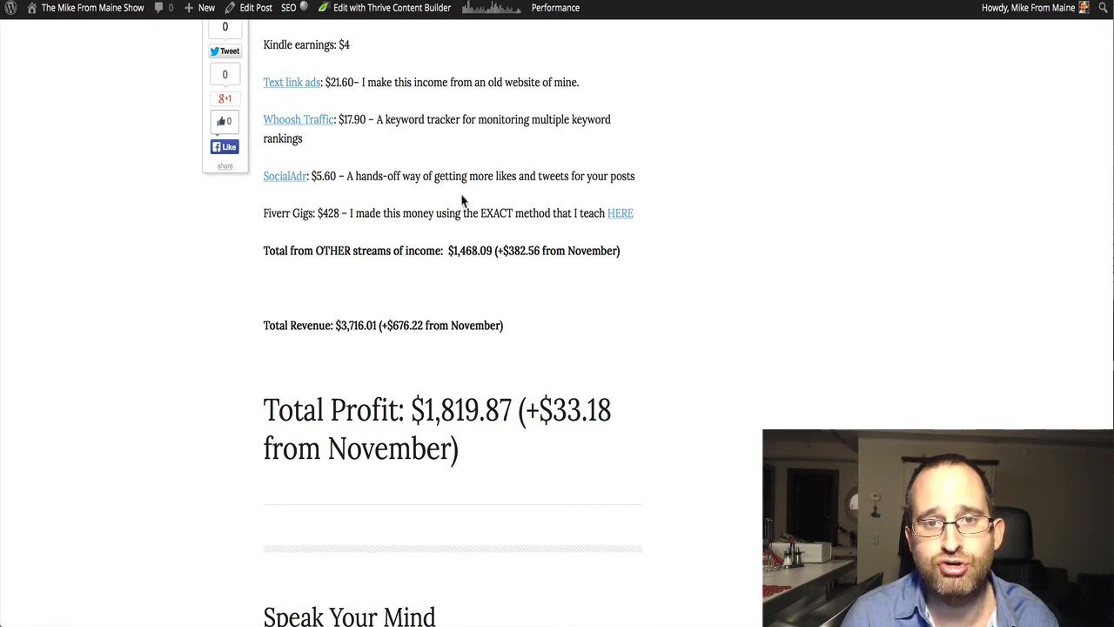
{"action": "mouse_move", "coordinate": [463, 178]}
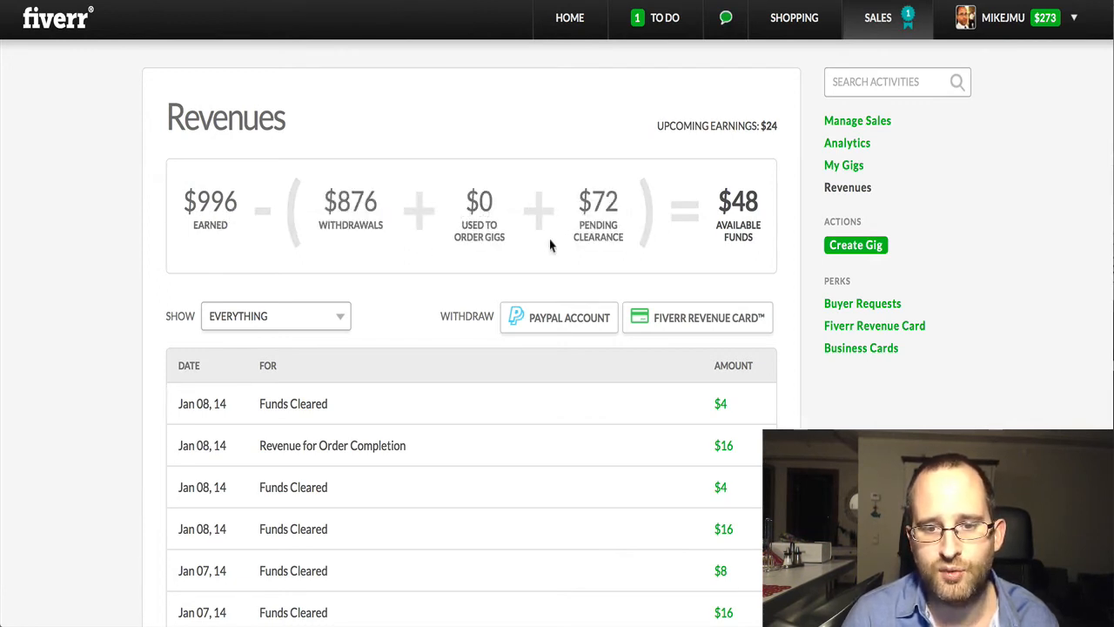
{"action": "mouse_move", "coordinate": [745, 237]}
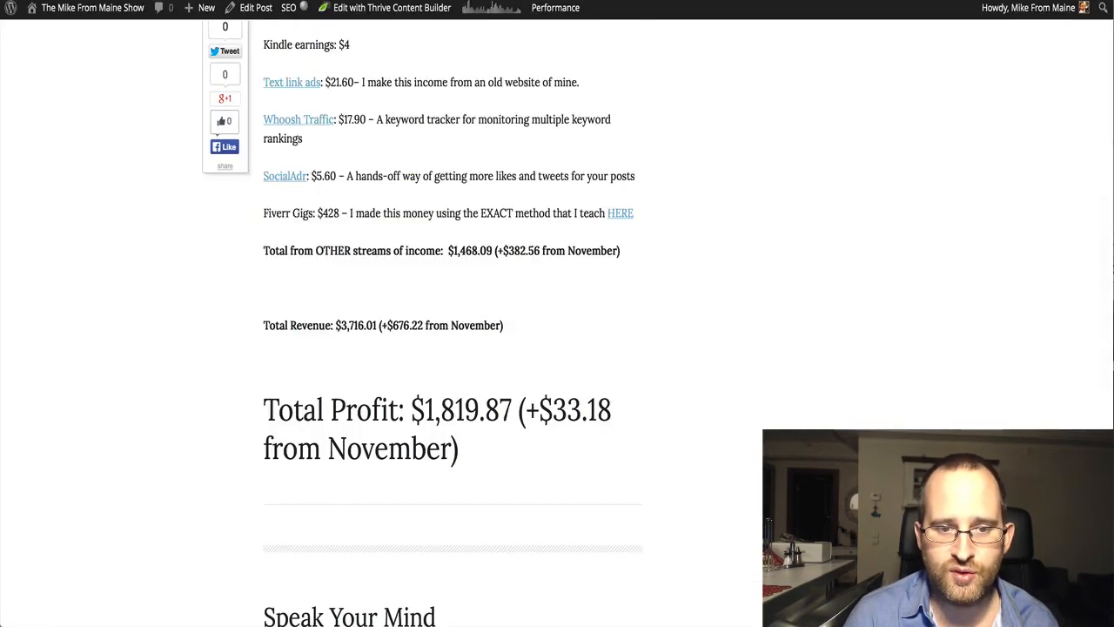
{"action": "mouse_move", "coordinate": [497, 148]}
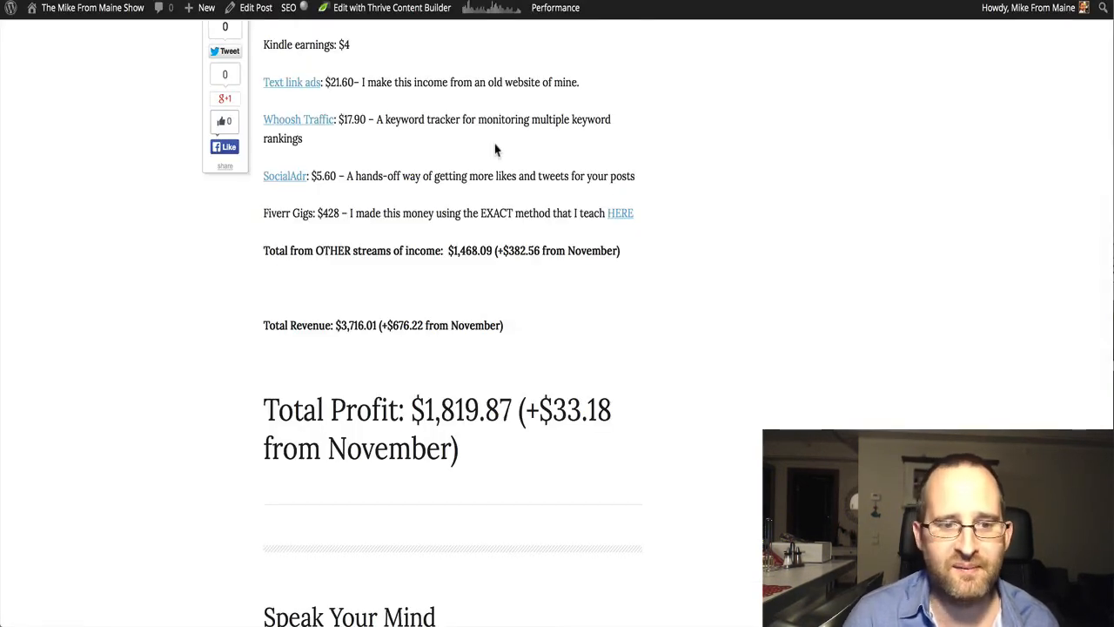
{"action": "scroll", "scroll_direction": "down", "scroll_amount": 3}
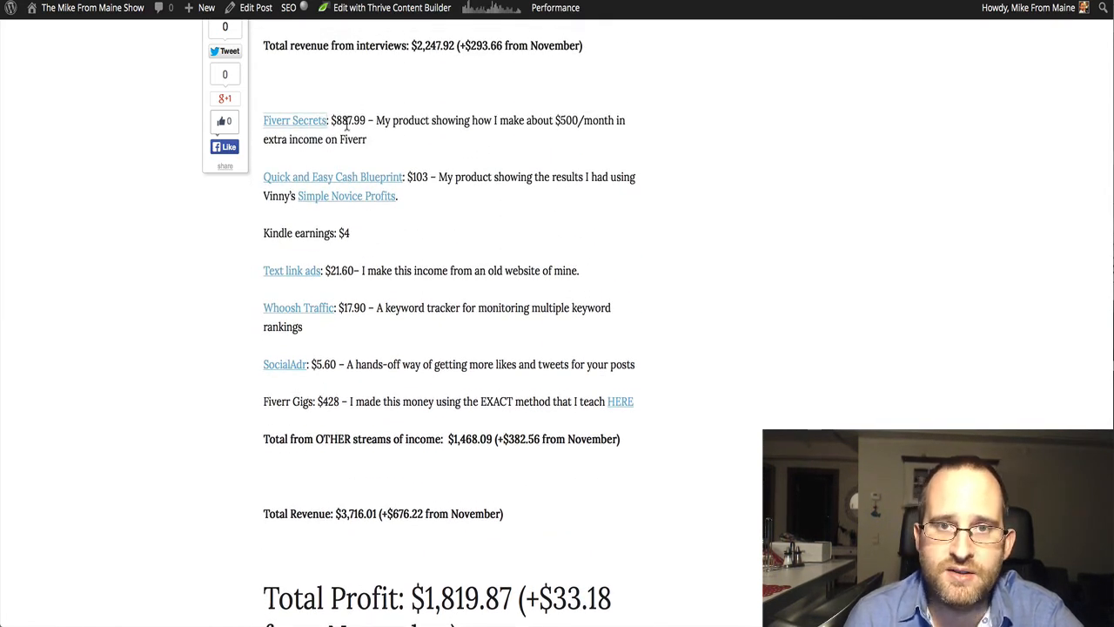
{"action": "scroll", "scroll_direction": "down", "scroll_amount": 3}
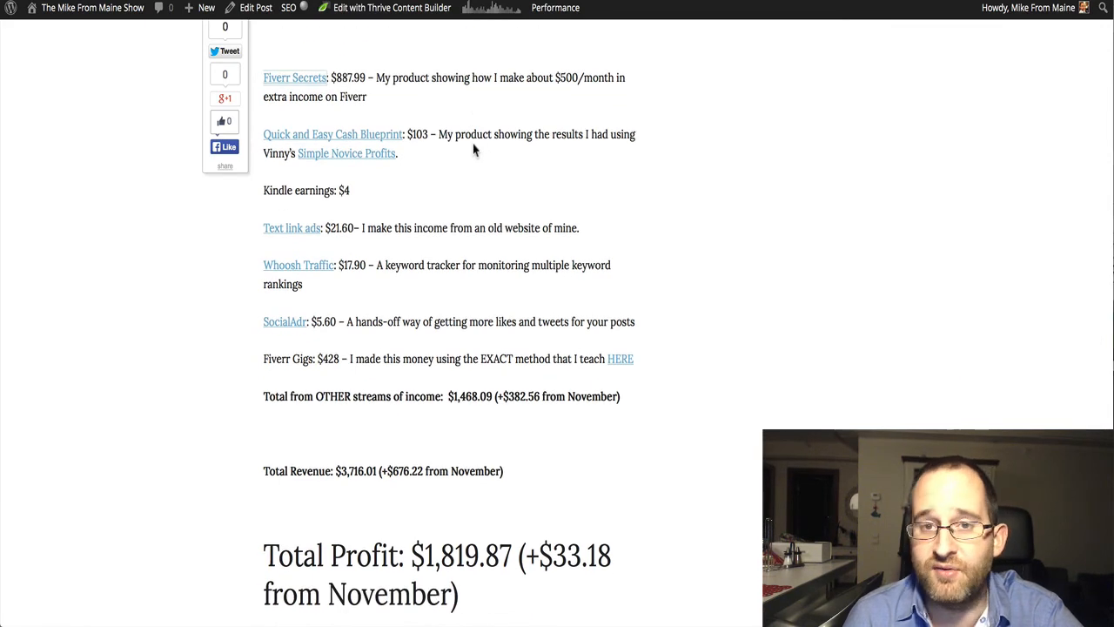
{"action": "scroll", "scroll_direction": "down", "scroll_amount": 3}
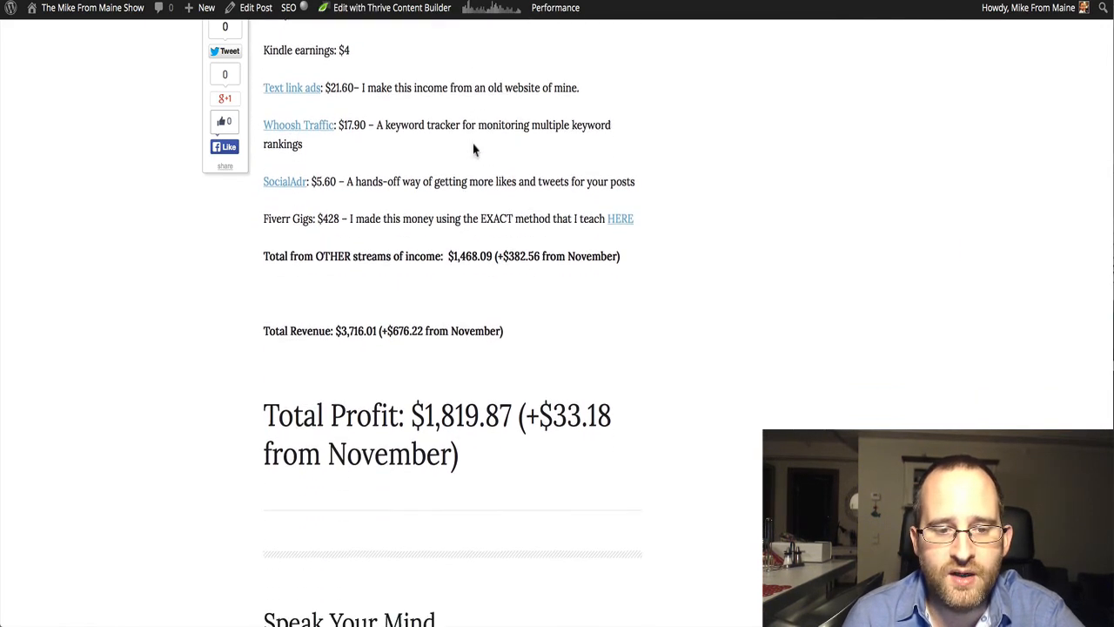
{"action": "scroll", "scroll_direction": "down", "scroll_amount": 3}
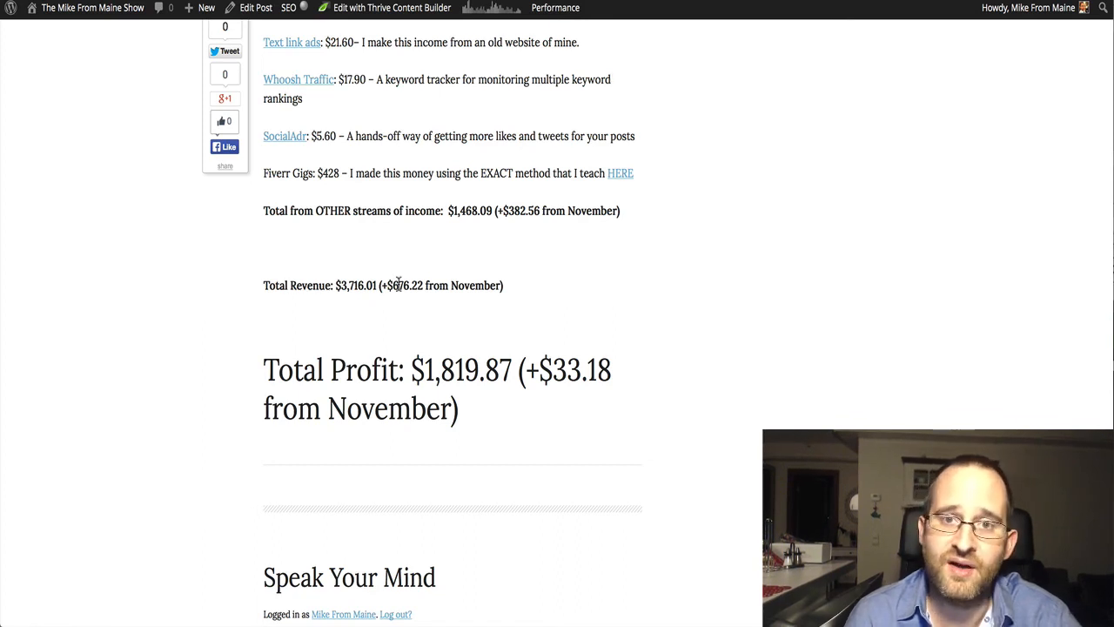
{"action": "scroll", "scroll_direction": "down", "scroll_amount": 3}
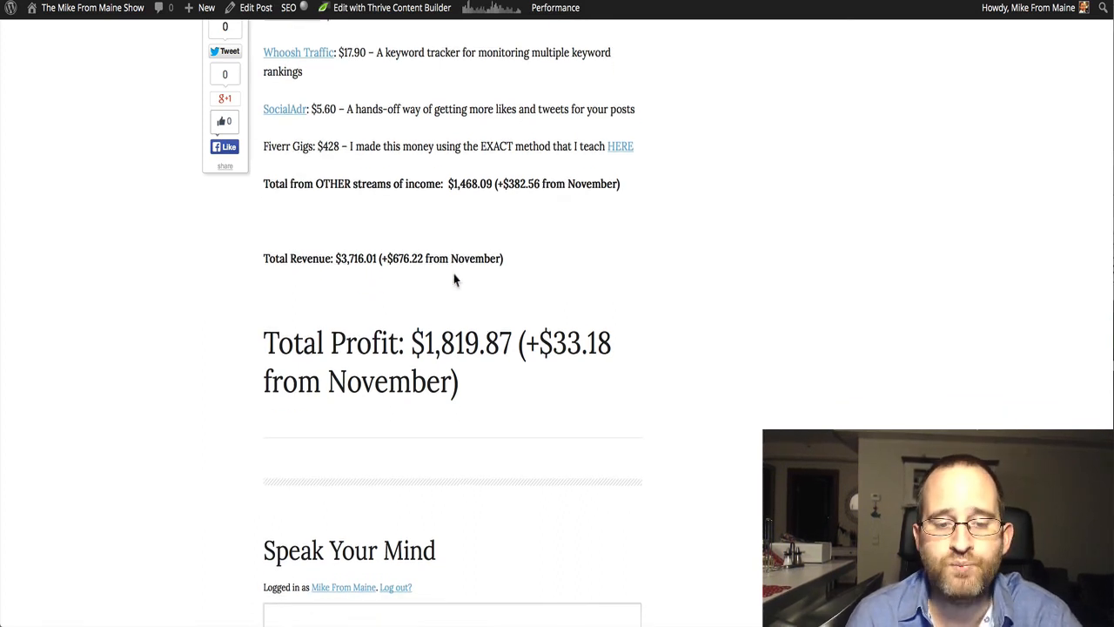
{"action": "scroll", "scroll_direction": "down", "scroll_amount": 3}
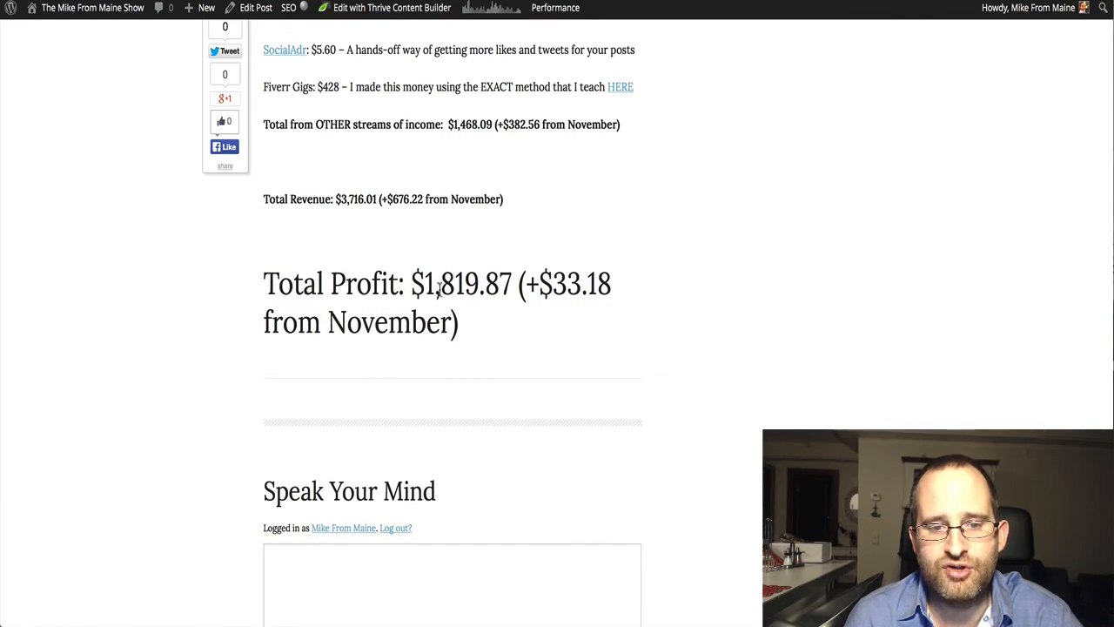
Step: Scroll up and down around the interview revenue list to relocate the expenses section
{"action": "scroll", "scroll_direction": "up", "scroll_amount": 3}
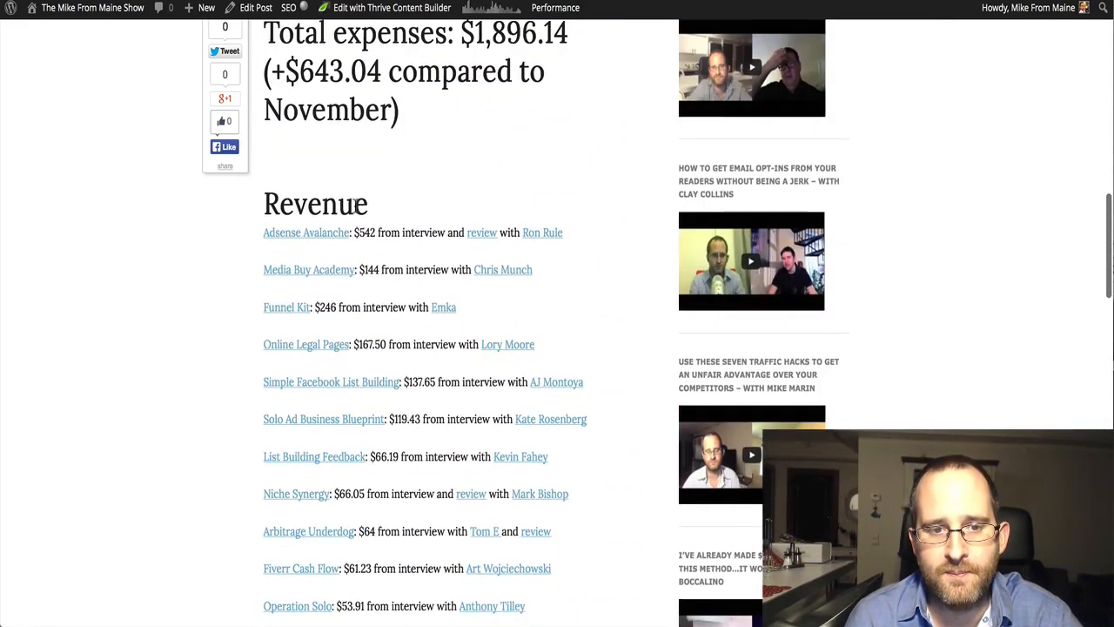
{"action": "scroll", "scroll_direction": "up", "scroll_amount": 3}
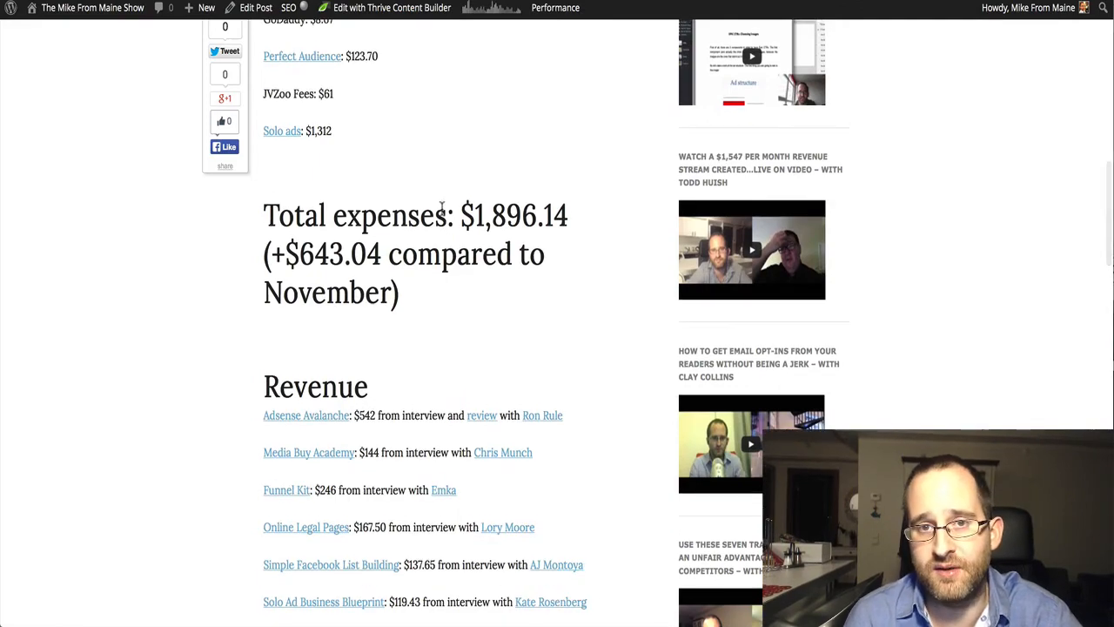
{"action": "scroll", "scroll_direction": "down", "scroll_amount": 3}
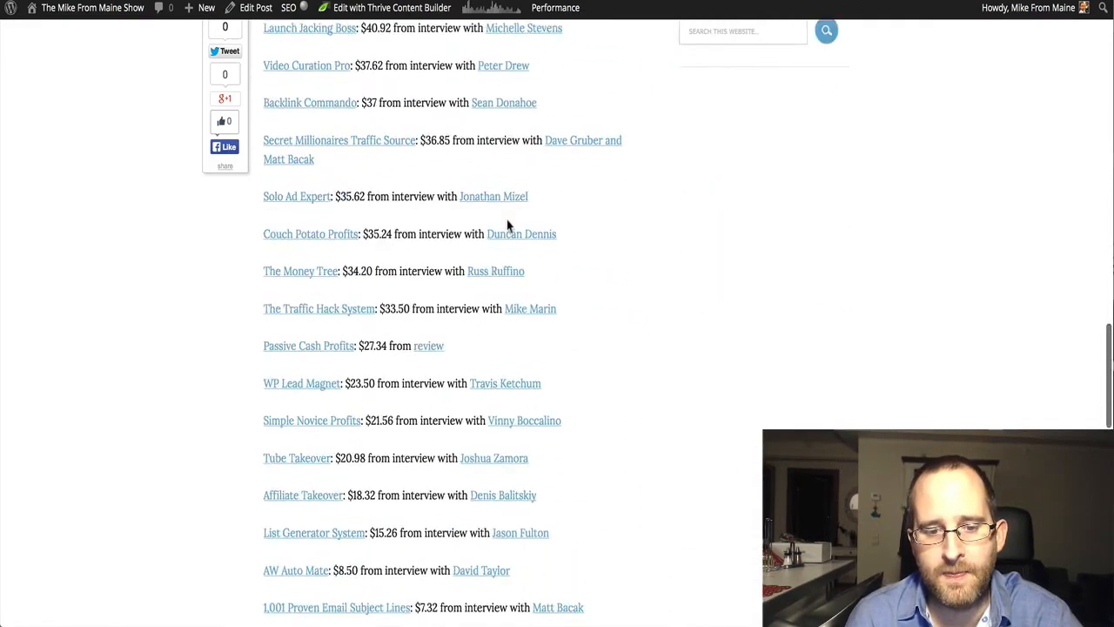
{"action": "scroll", "scroll_direction": "down", "scroll_amount": 3}
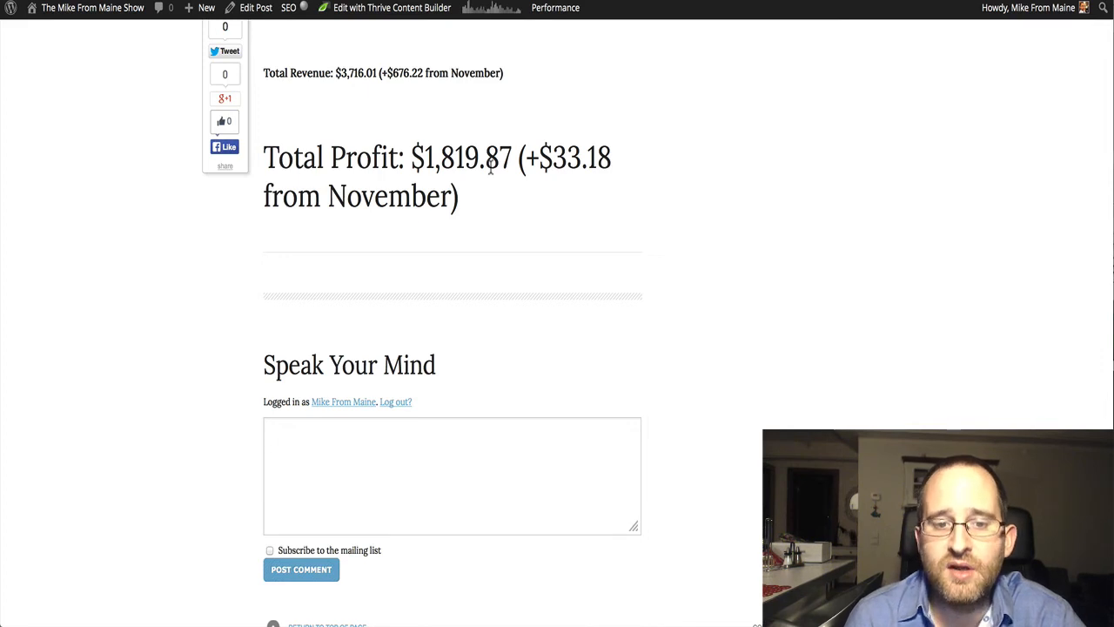
{"action": "mouse_move", "coordinate": [512, 153]}
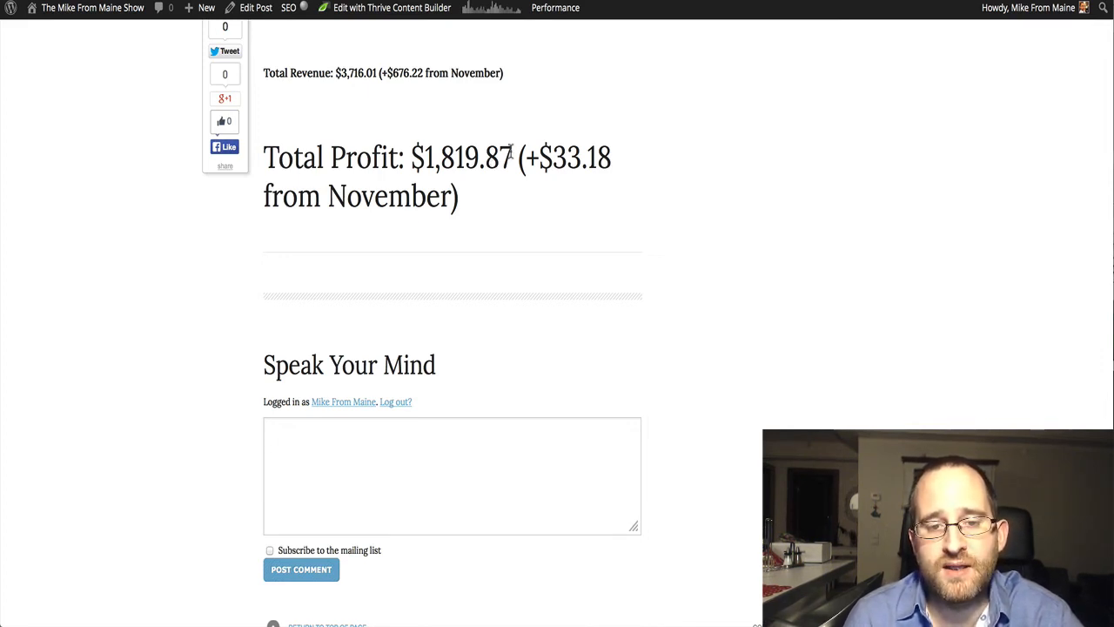
{"action": "scroll", "scroll_direction": "down", "scroll_amount": 3}
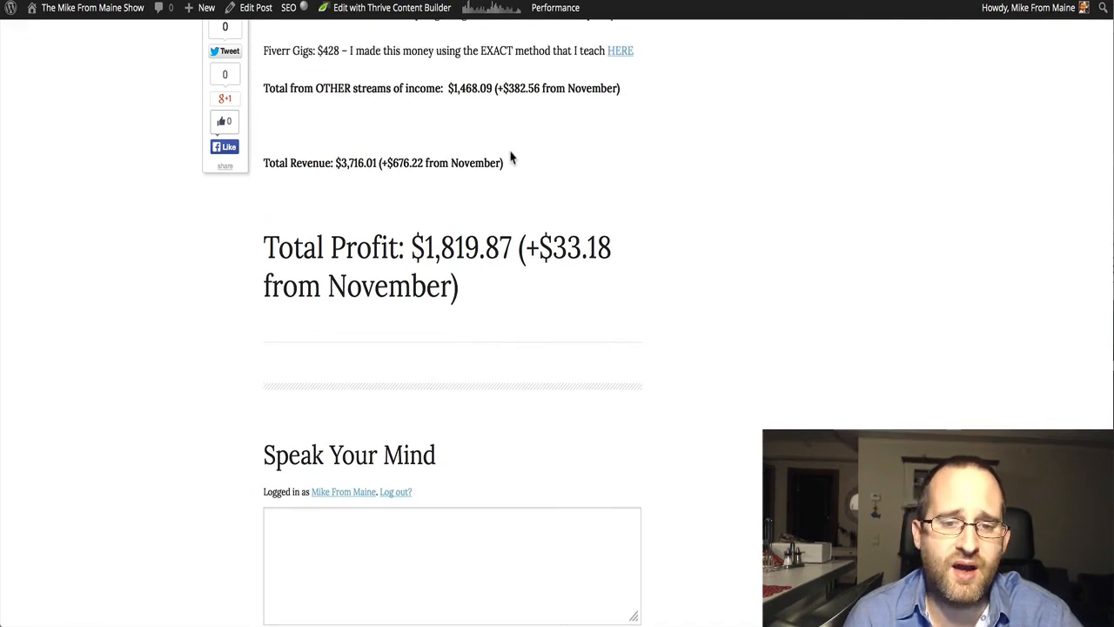
Step: Settle the view on total expenses of $1,896.14 and the start of the Revenue list
{"action": "scroll", "scroll_direction": "up", "scroll_amount": 3}
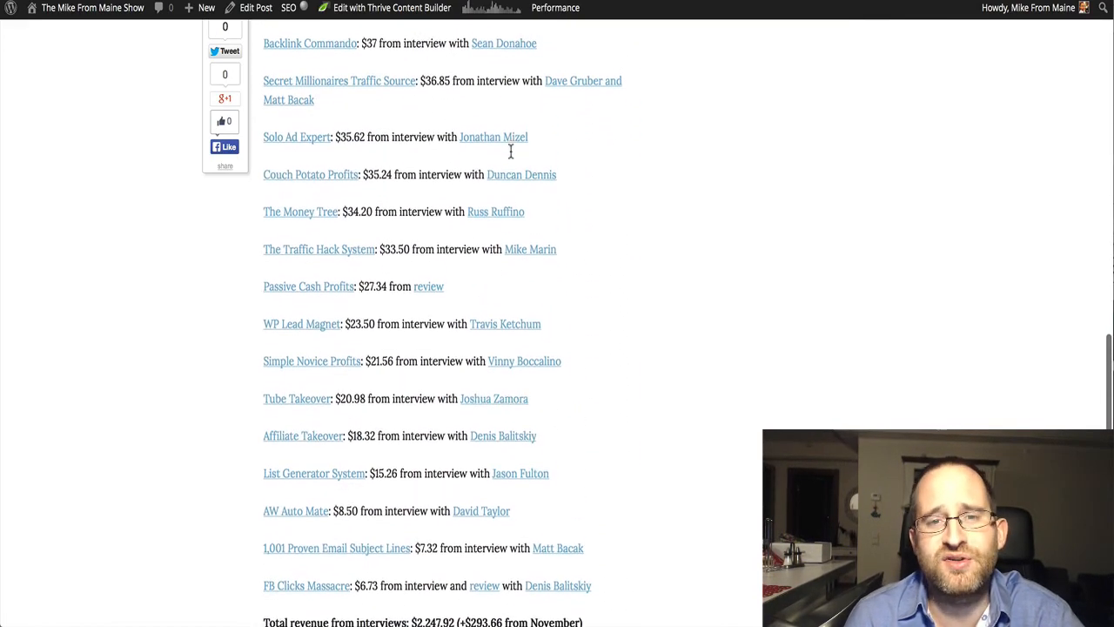
{"action": "scroll", "scroll_direction": "up", "scroll_amount": 3}
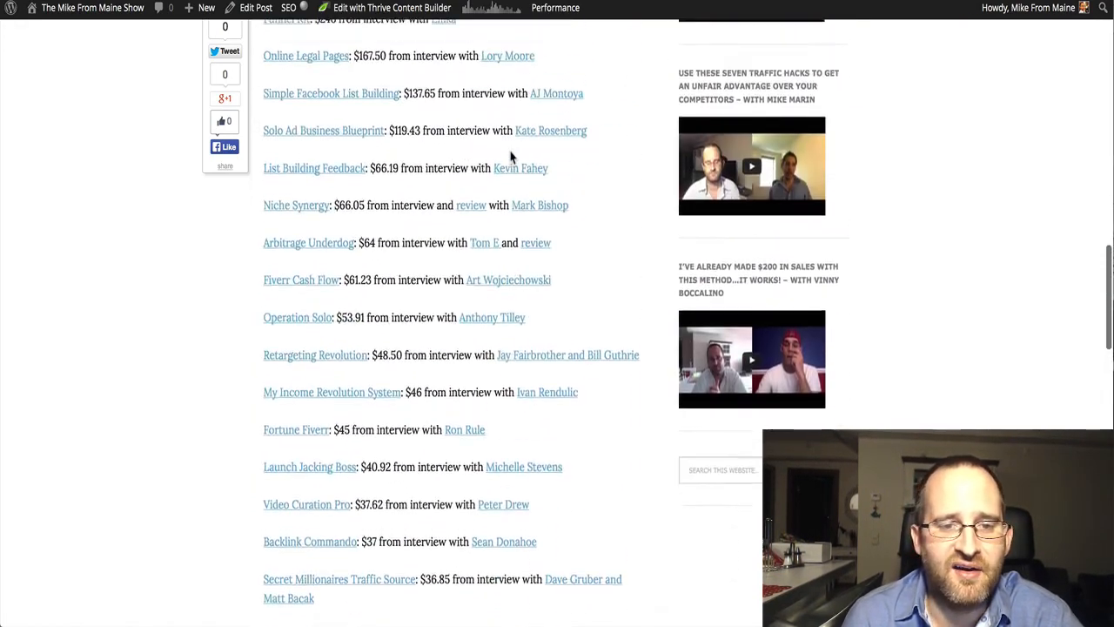
{"action": "scroll", "scroll_direction": "up", "scroll_amount": 3}
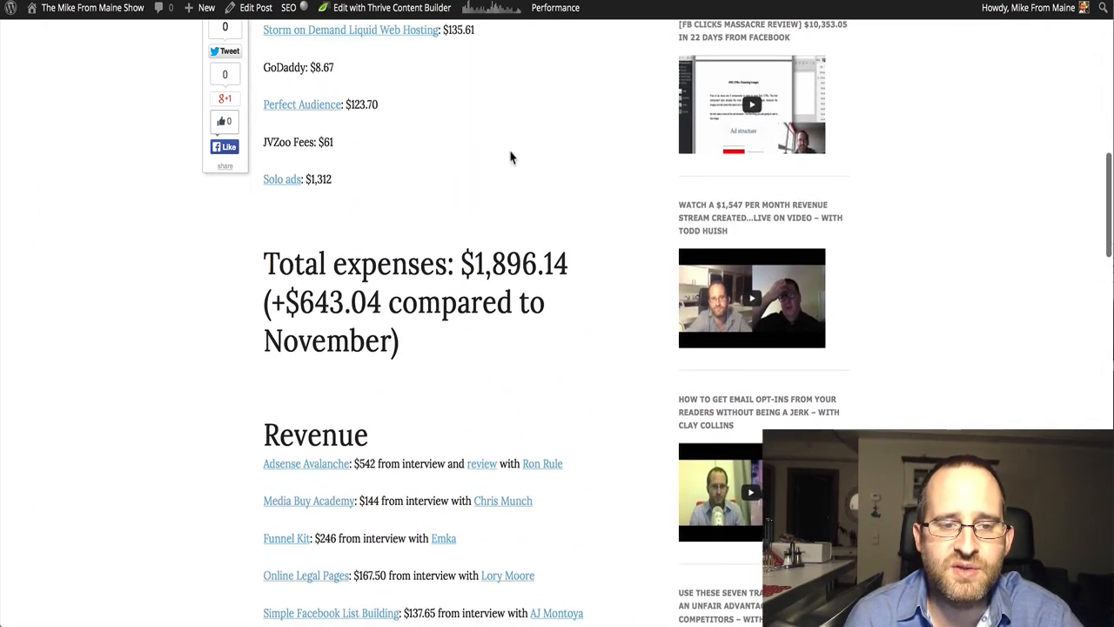
{"action": "mouse_move", "coordinate": [432, 206]}
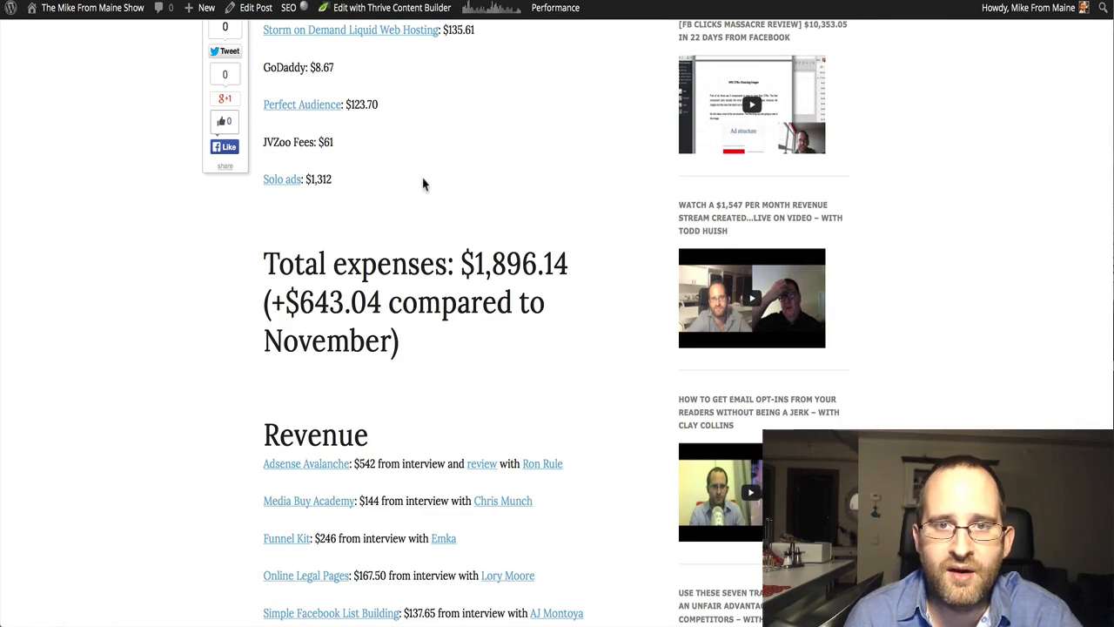
{"action": "scroll", "scroll_direction": "down", "scroll_amount": 3}
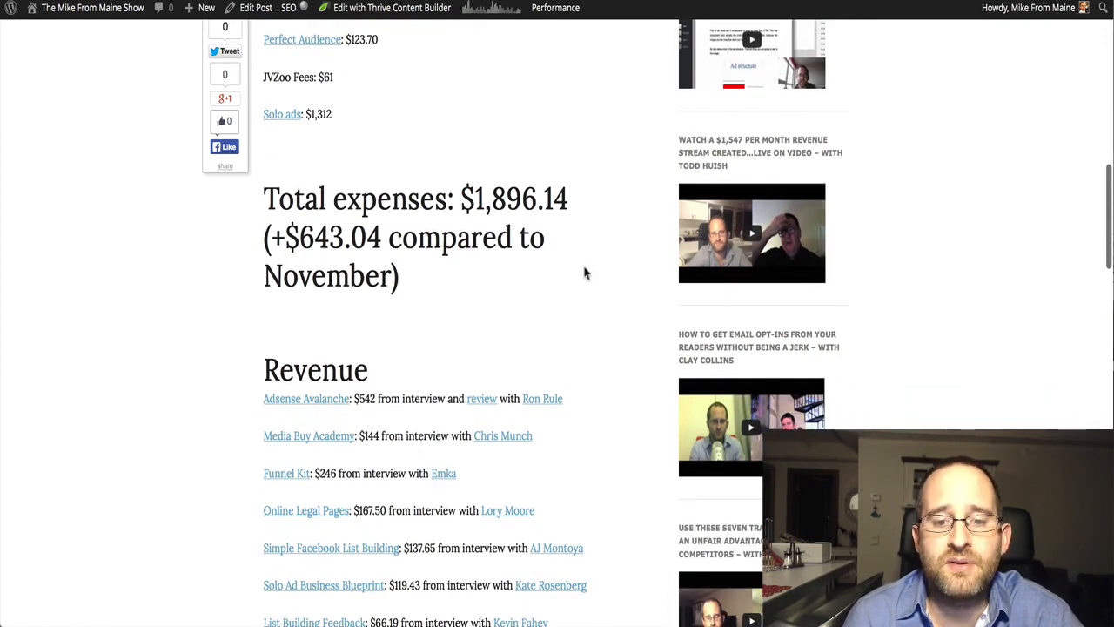
Step: Scroll down to Total Profit, then back up to the post title and audience figures
{"action": "scroll", "scroll_direction": "down", "scroll_amount": 3}
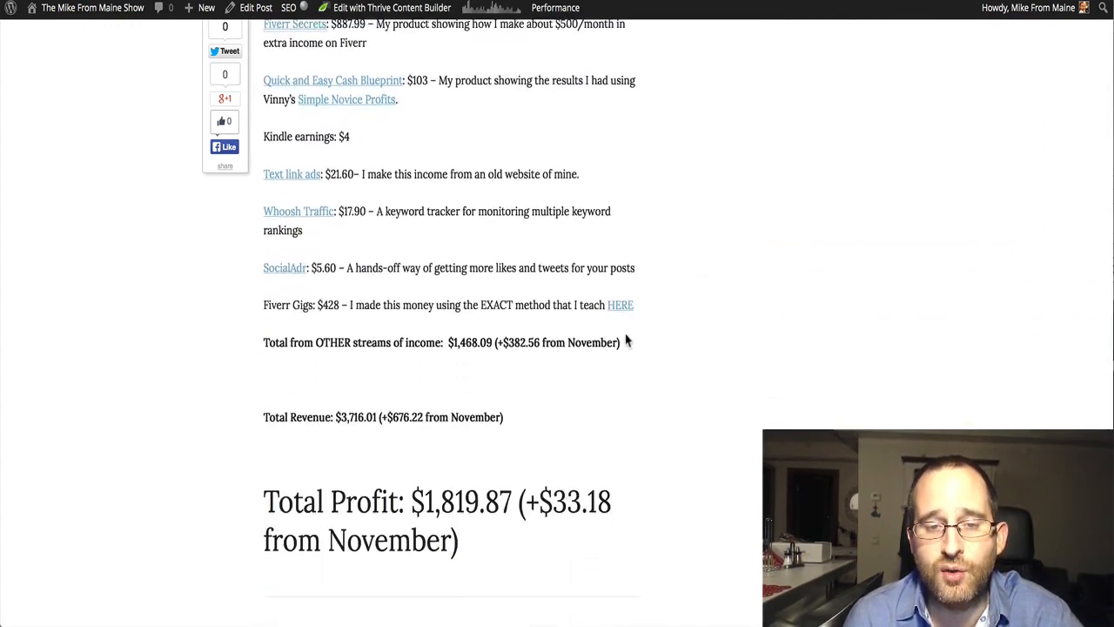
{"action": "scroll", "scroll_direction": "down", "scroll_amount": 3}
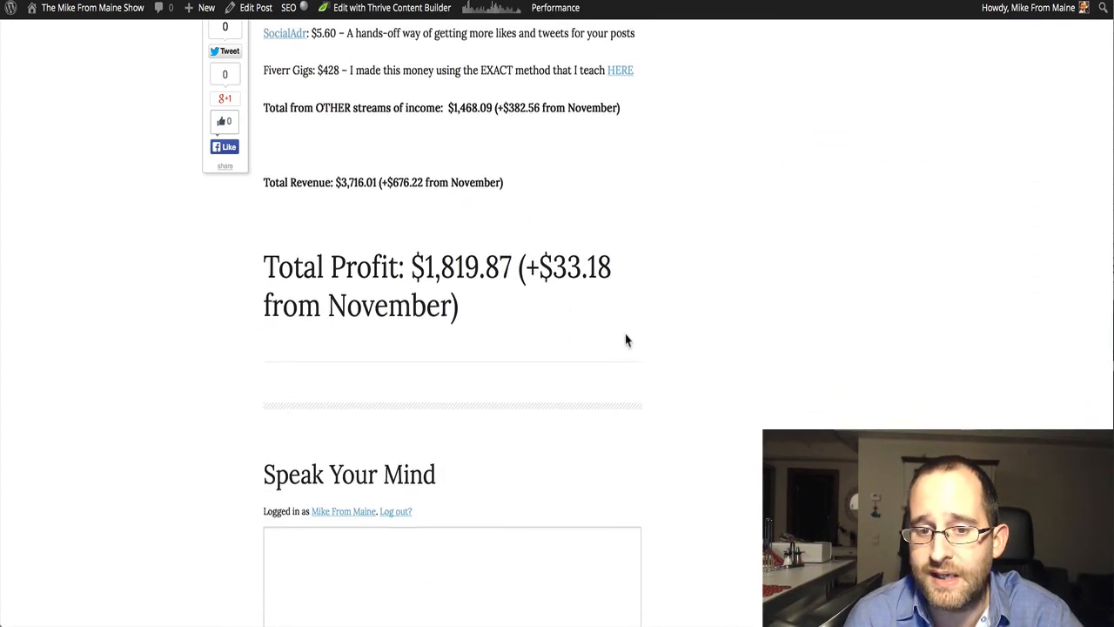
{"action": "scroll", "scroll_direction": "down", "scroll_amount": 3}
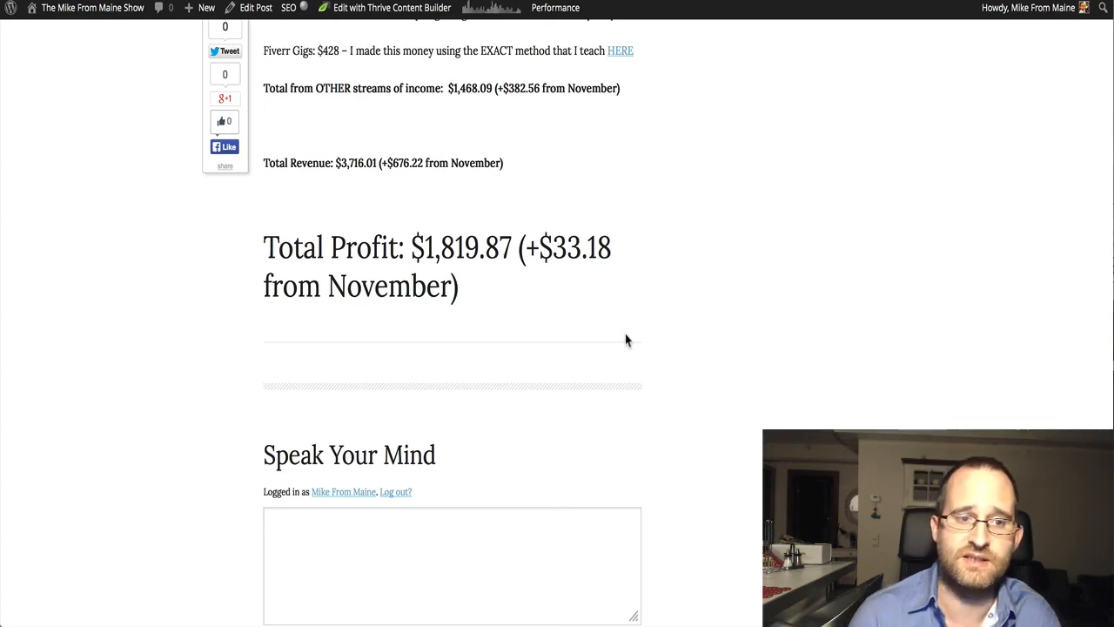
{"action": "scroll", "scroll_direction": "up", "scroll_amount": 3}
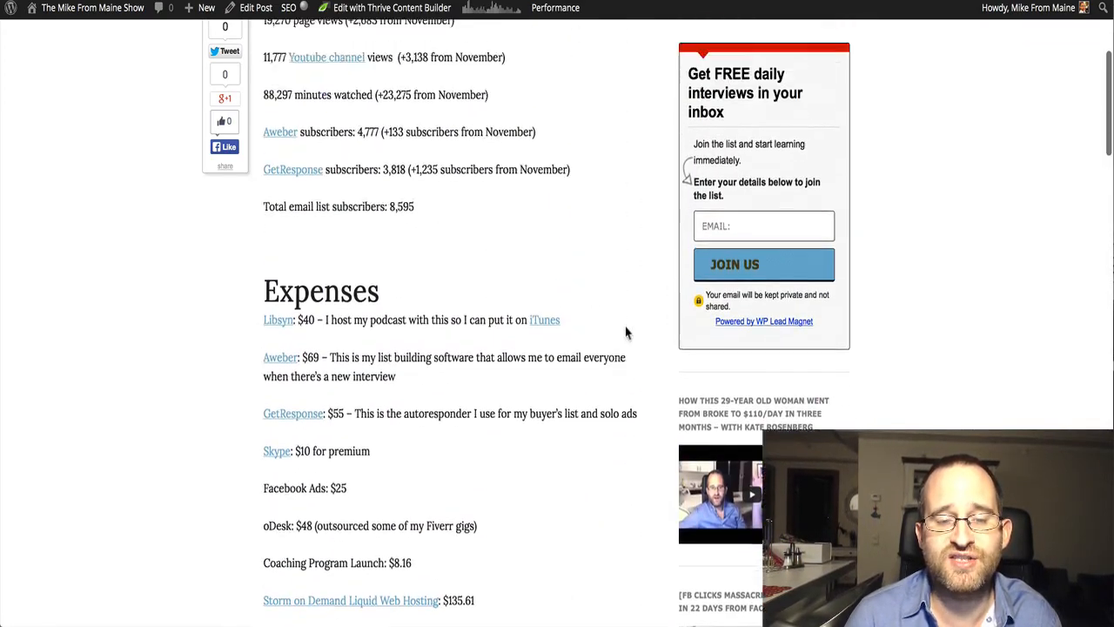
{"action": "scroll", "scroll_direction": "up", "scroll_amount": 3}
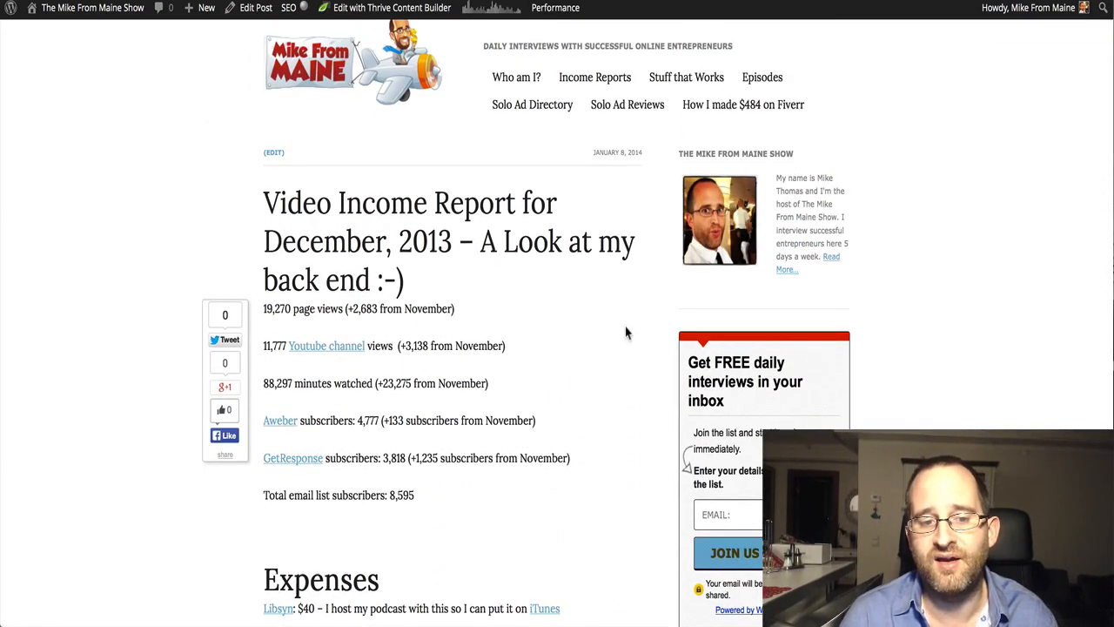